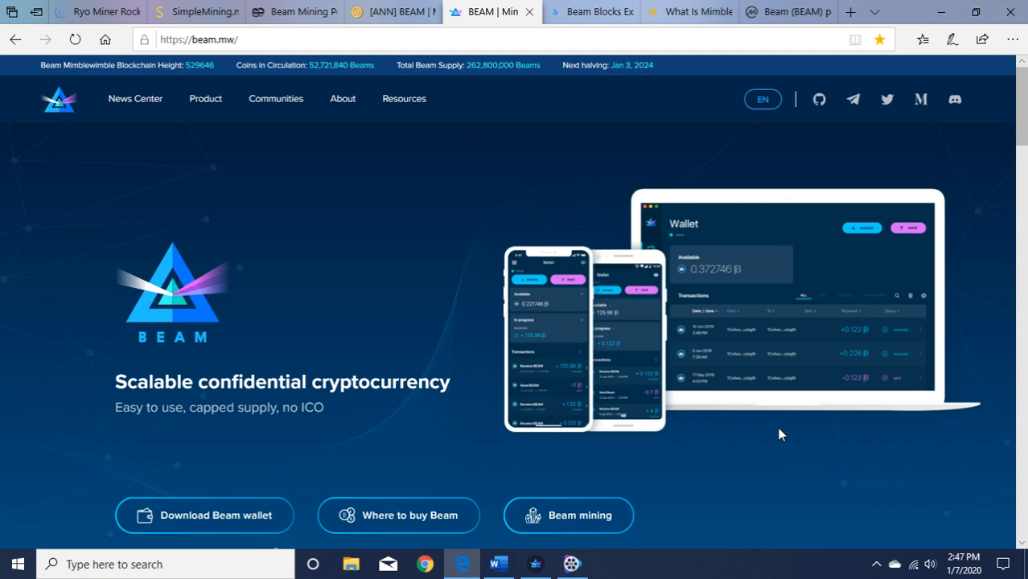
pyautogui.moveTo(373, 202)
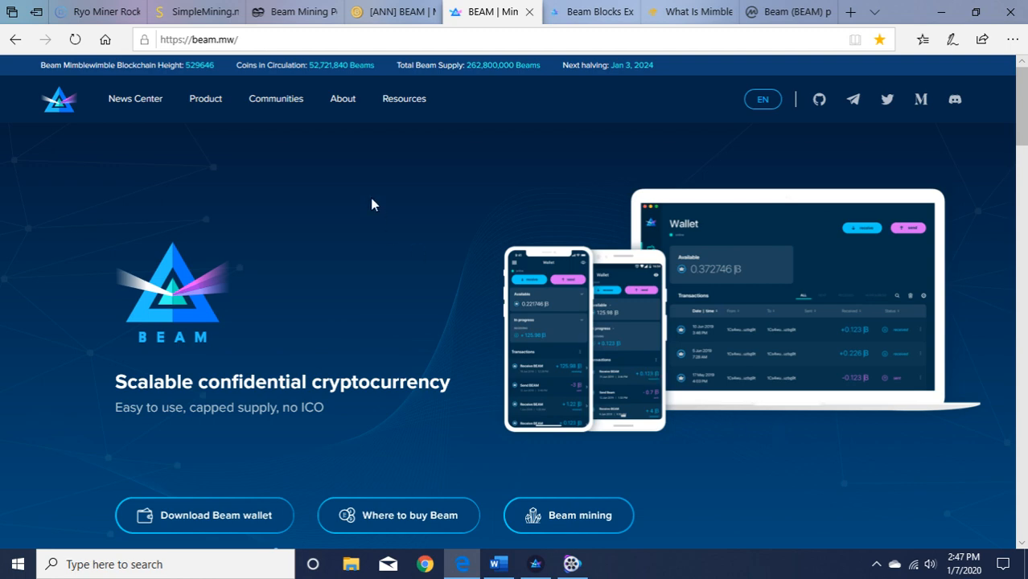
pyautogui.moveTo(419, 200)
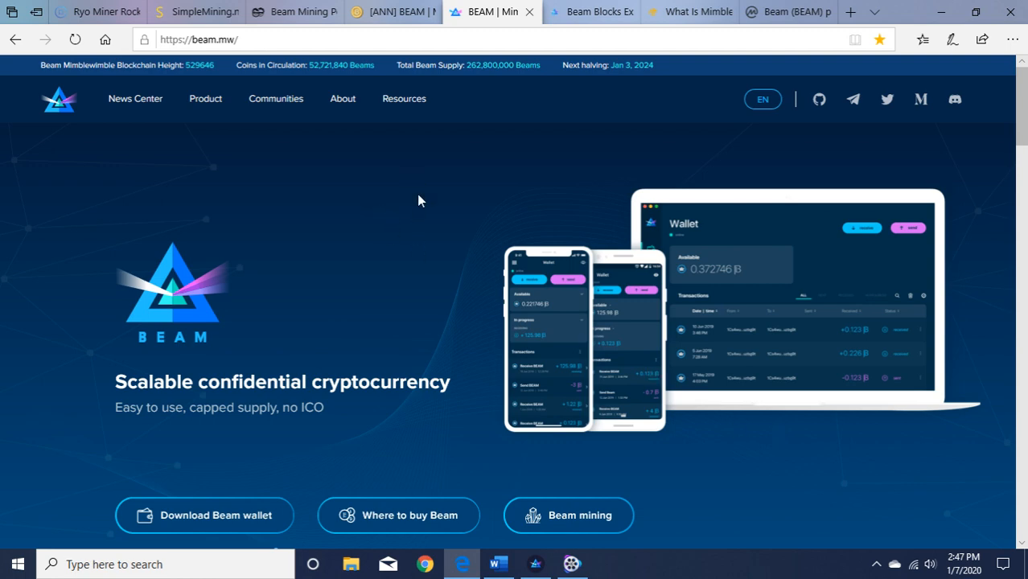
pyautogui.moveTo(553, 187)
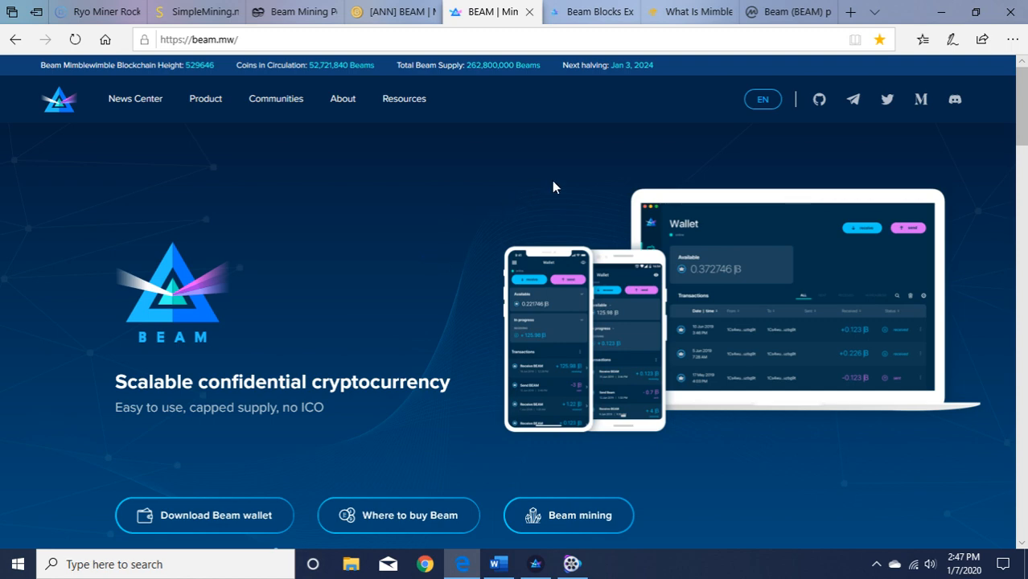
pyautogui.moveTo(334, 193)
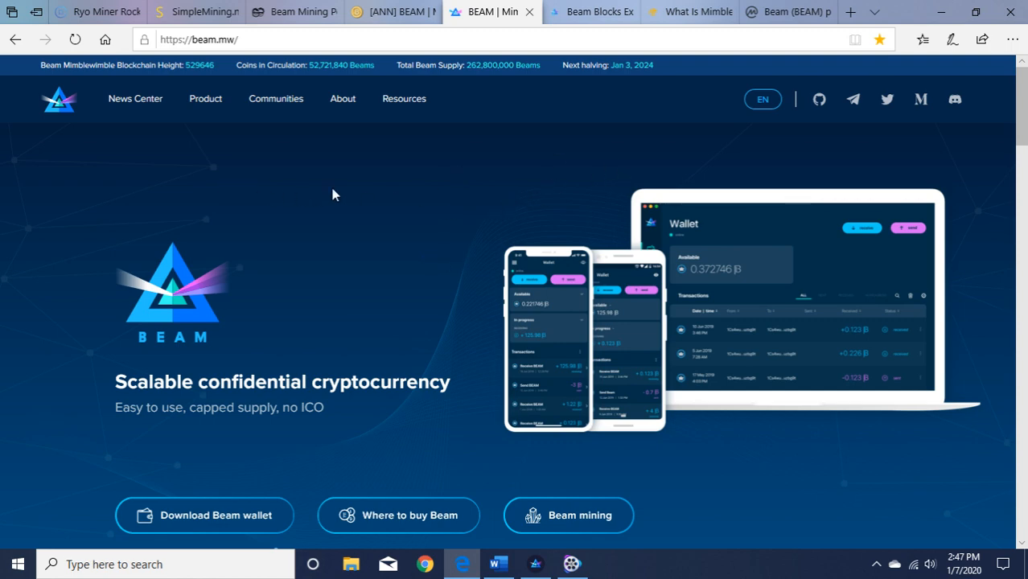
pyautogui.moveTo(373, 193)
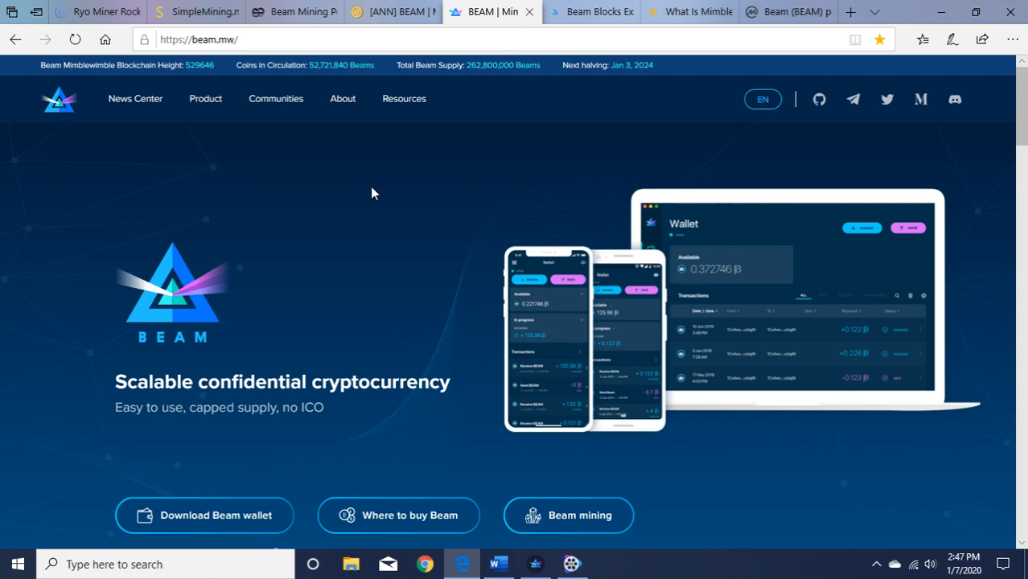
pyautogui.moveTo(428, 219)
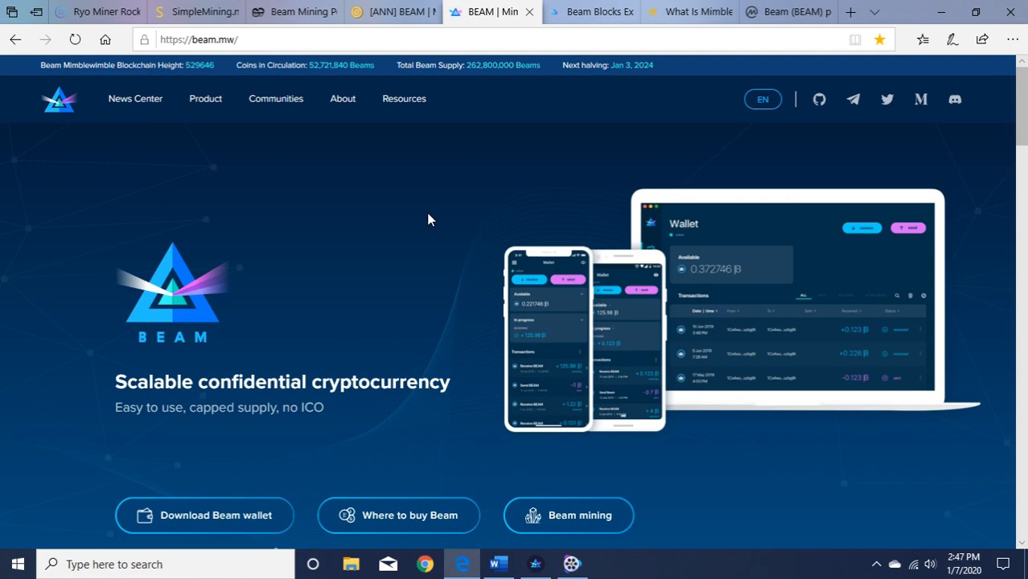
pyautogui.moveTo(336, 225)
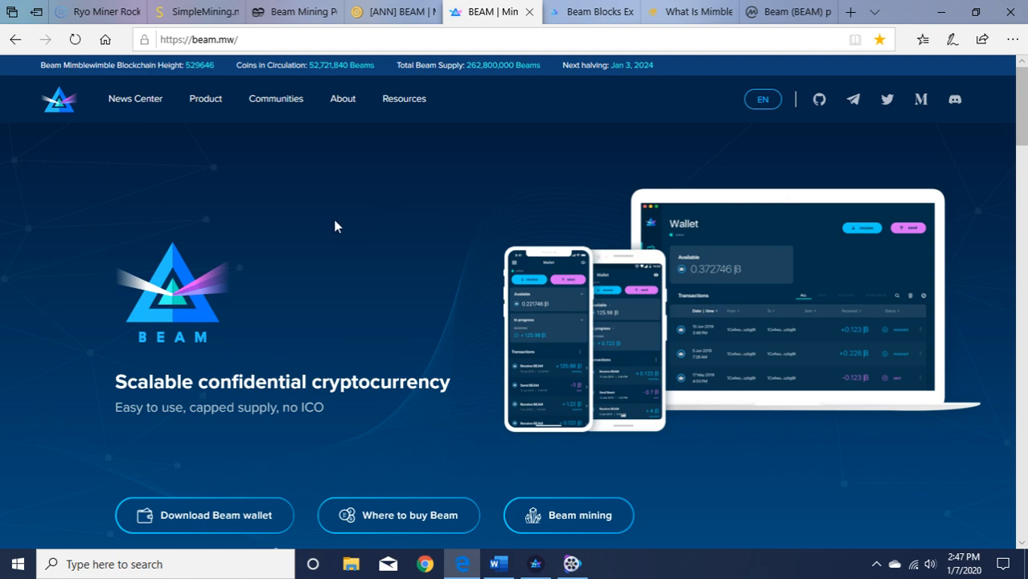
pyautogui.moveTo(394, 189)
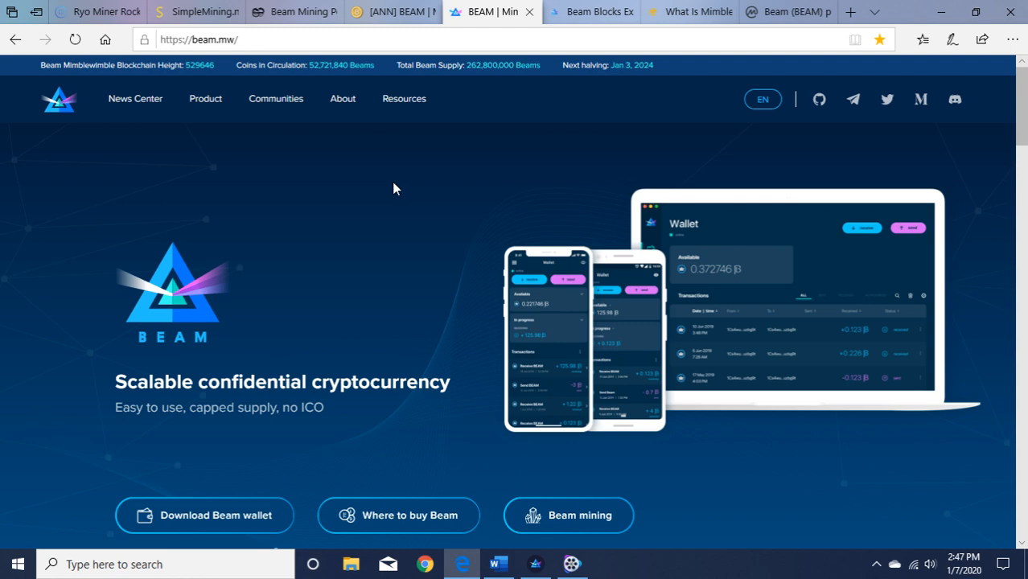
pyautogui.moveTo(1023, 122)
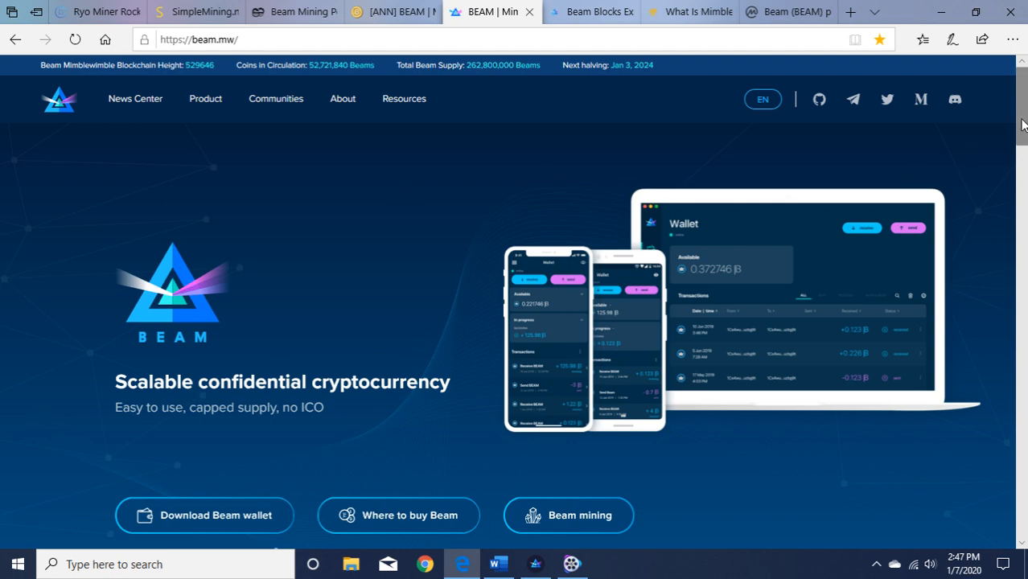
# Browse down the Beam homepage, then hover the Product menu to list its pages
pyautogui.scroll(-3)
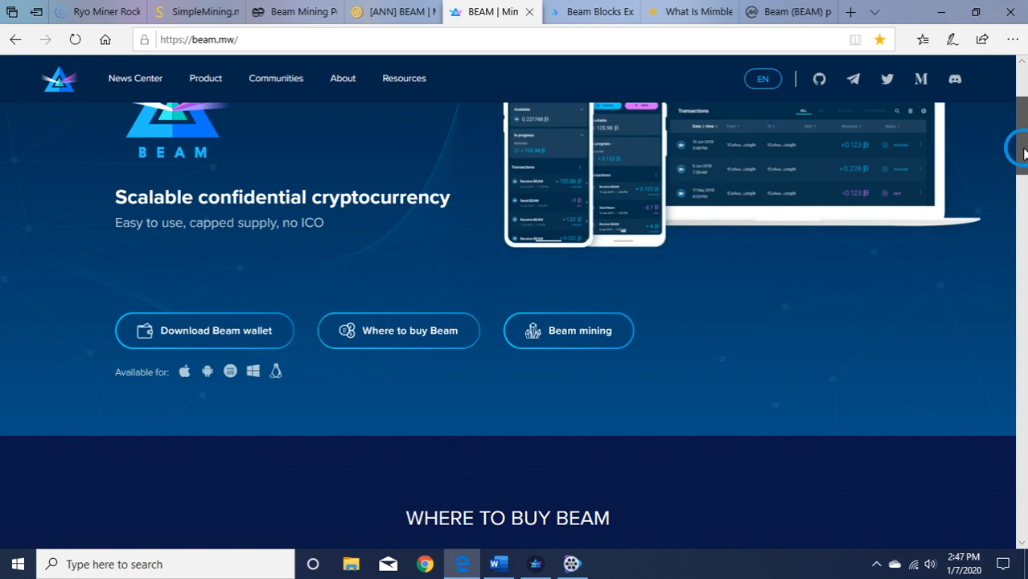
pyautogui.moveTo(251, 337)
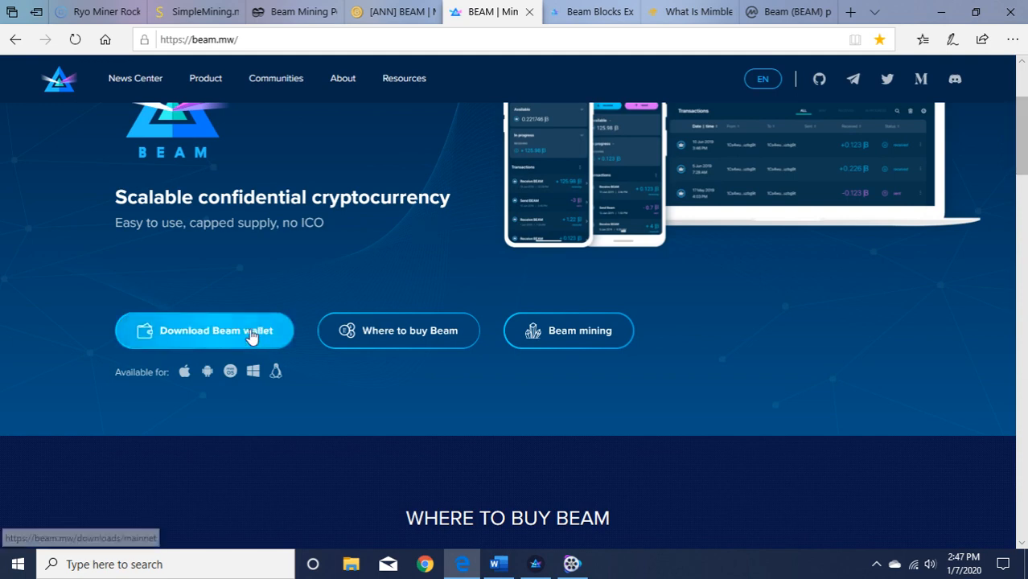
pyautogui.moveTo(531, 367)
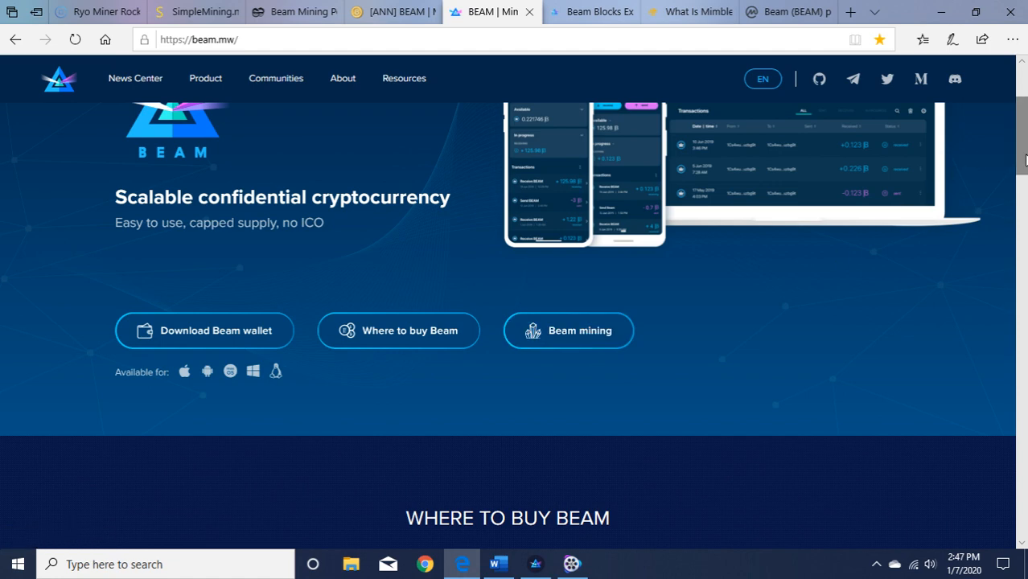
pyautogui.click(206, 98)
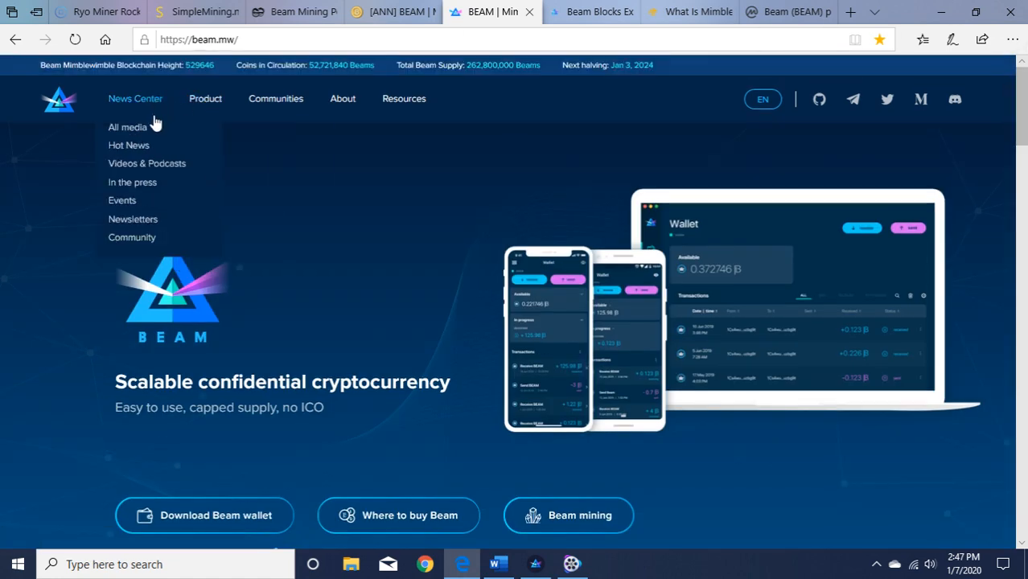
pyautogui.moveTo(148, 164)
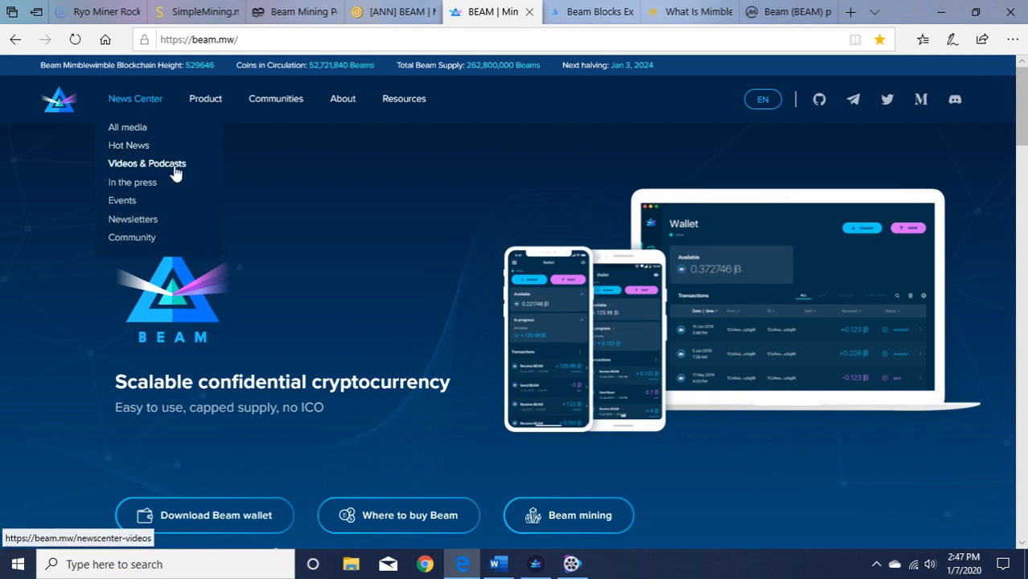
pyautogui.moveTo(142, 199)
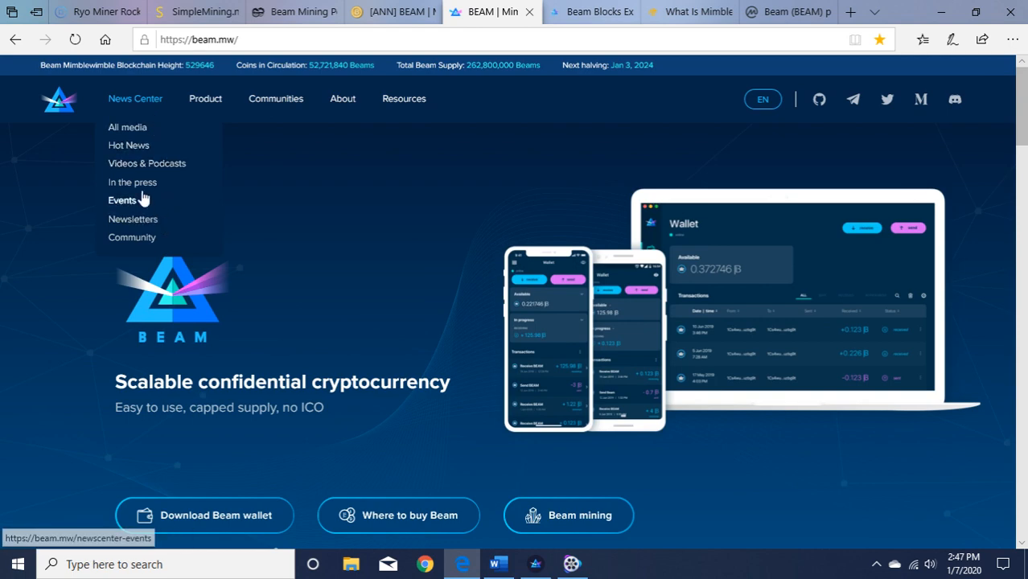
pyautogui.moveTo(151, 145)
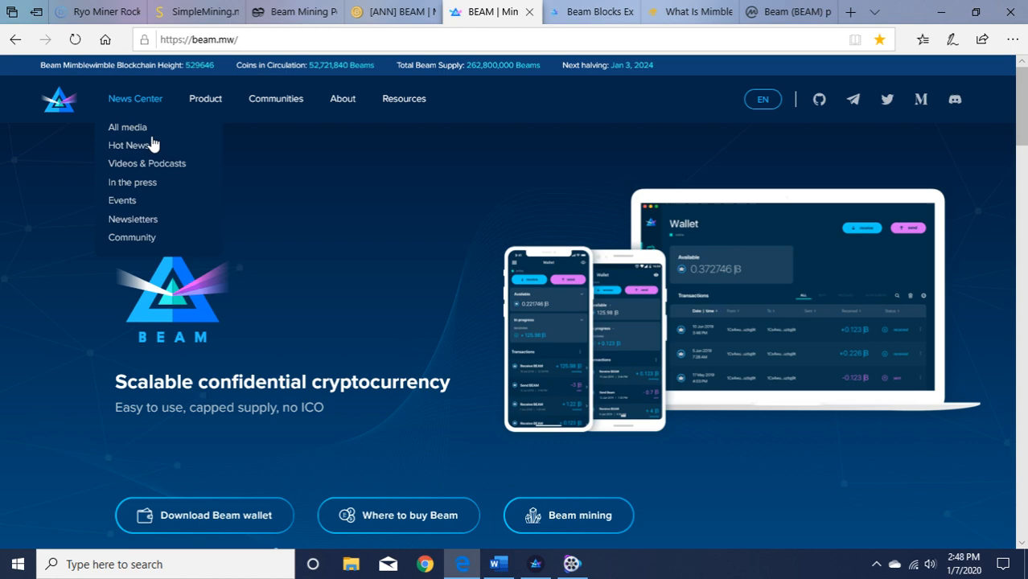
pyautogui.moveTo(146, 177)
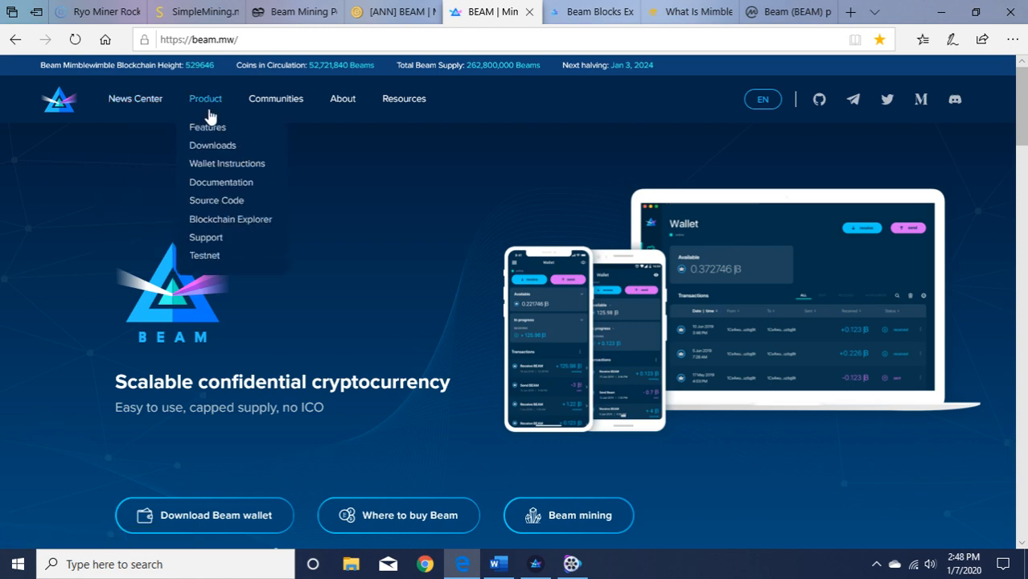
# Open the Beam Features page and read through all eight features down to Compatibility
pyautogui.click(206, 127)
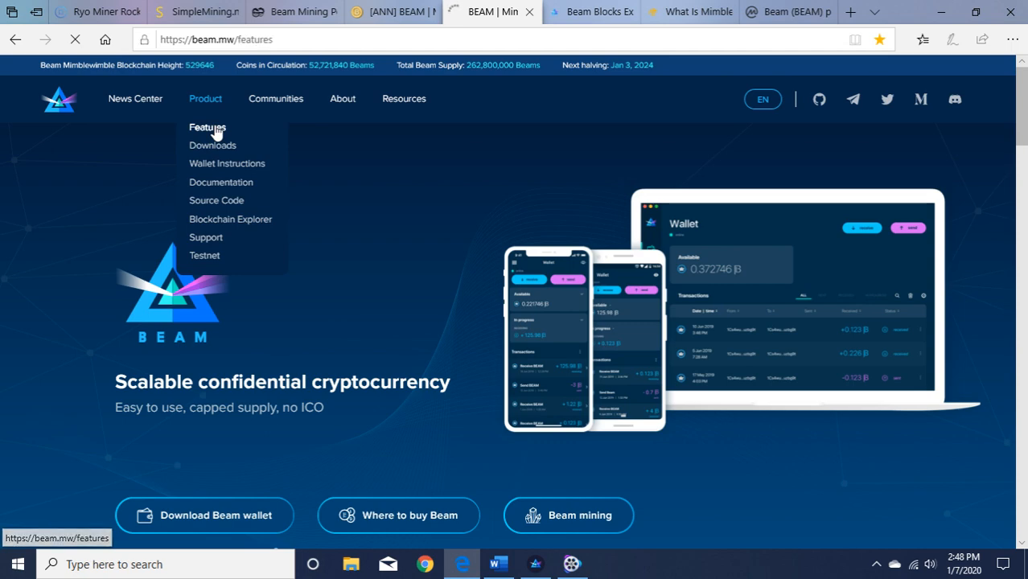
pyautogui.click(208, 127)
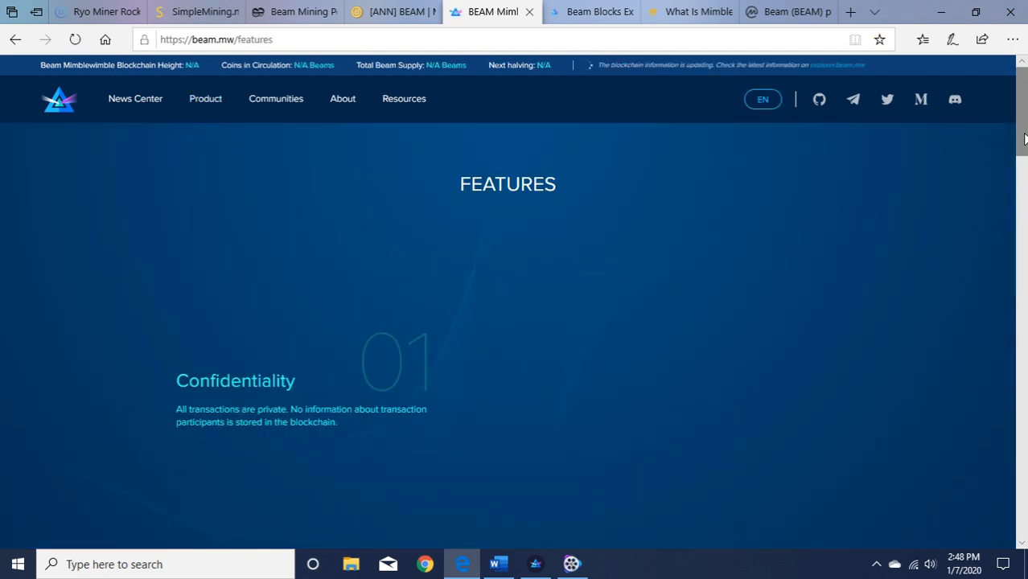
pyautogui.scroll(-3)
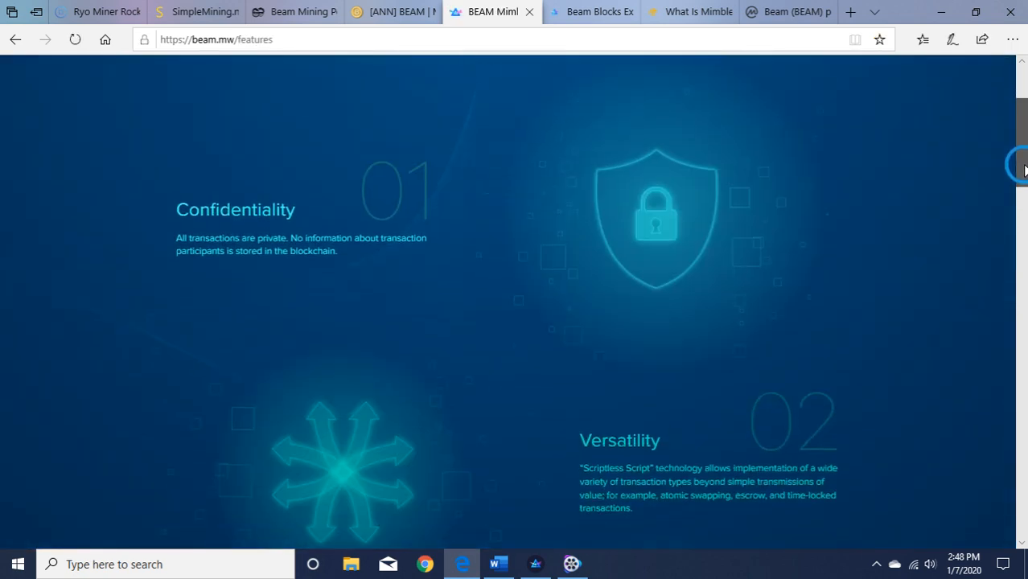
pyautogui.scroll(-3)
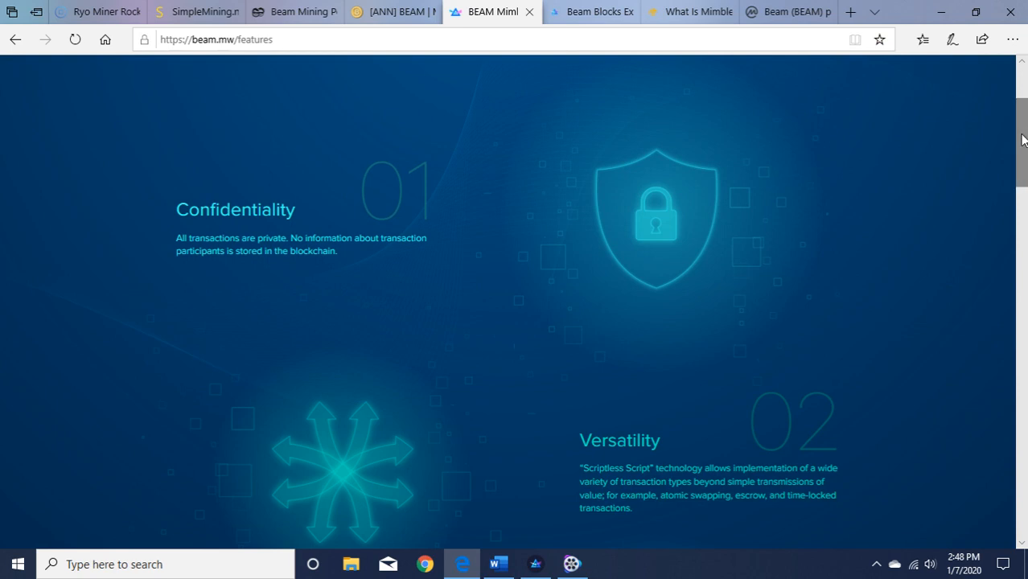
pyautogui.scroll(-3)
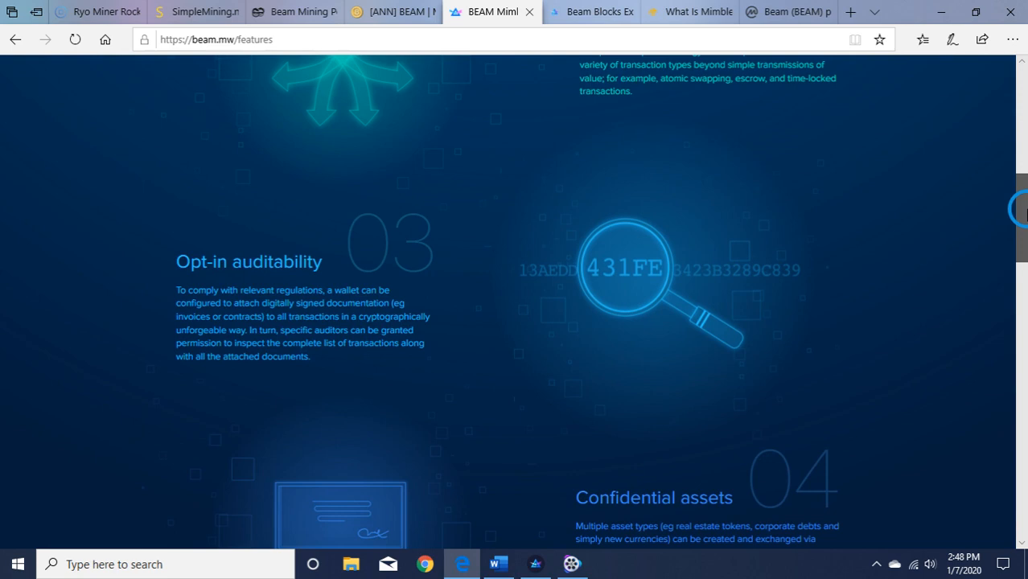
pyautogui.scroll(-3)
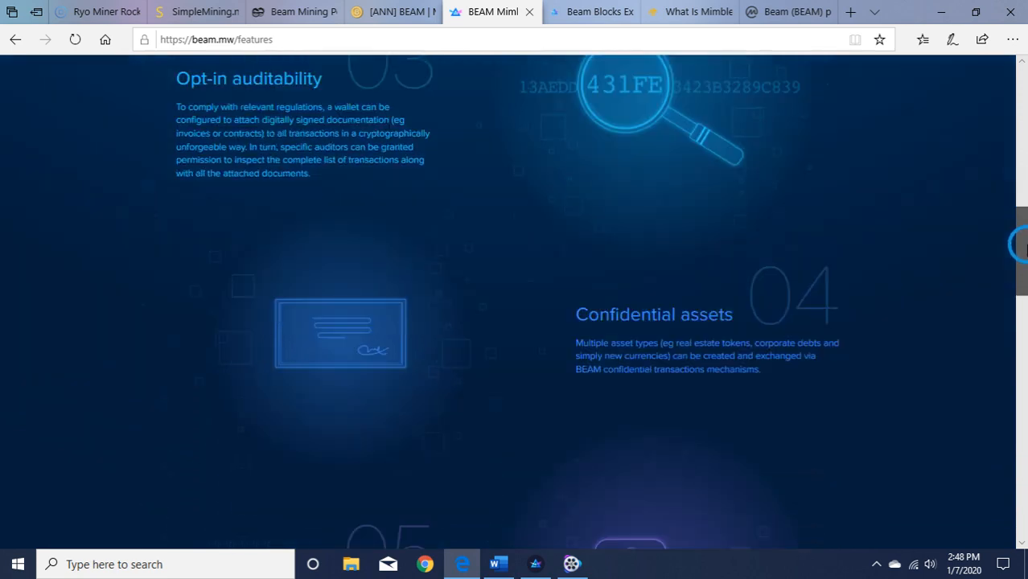
pyautogui.scroll(-3)
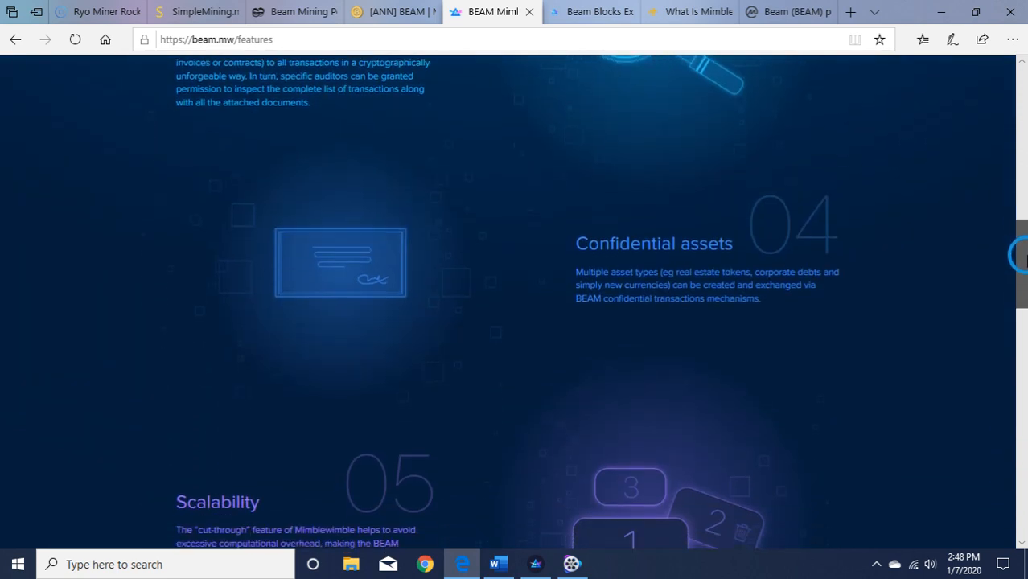
pyautogui.scroll(-3)
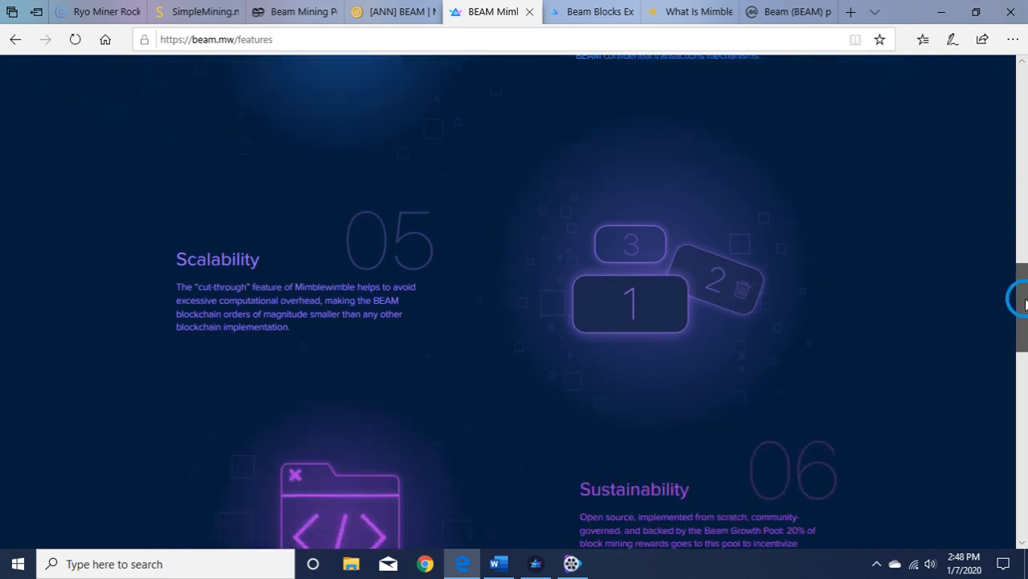
pyautogui.scroll(-3)
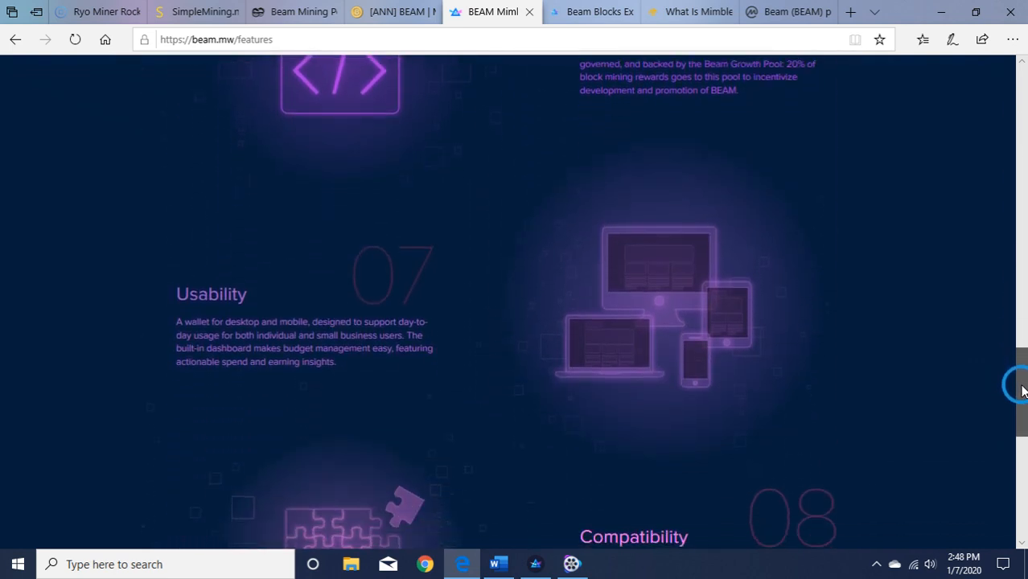
pyautogui.scroll(-3)
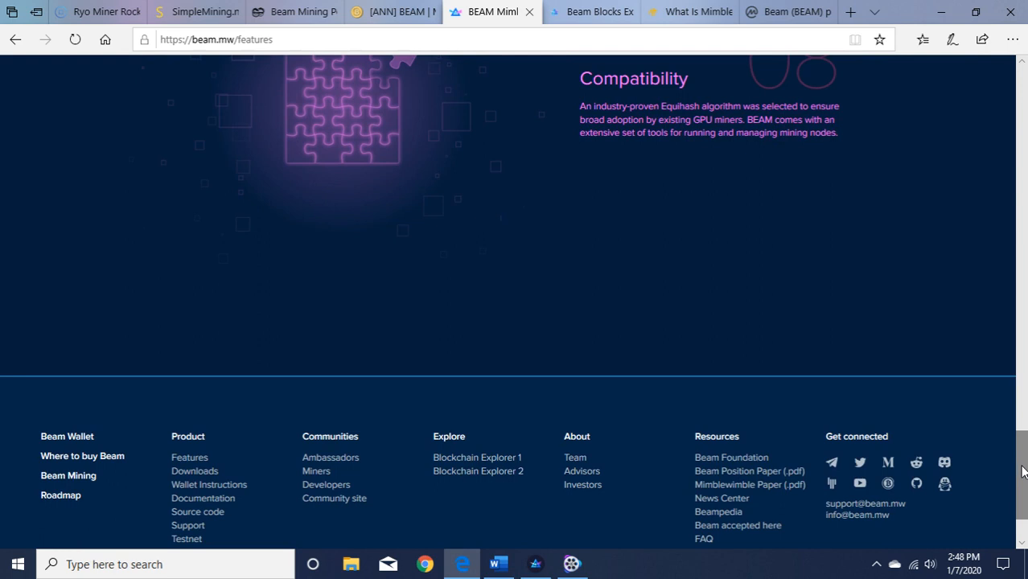
# Return toward the top and hover the Product menu to list Downloads and Documentation
pyautogui.scroll(3)
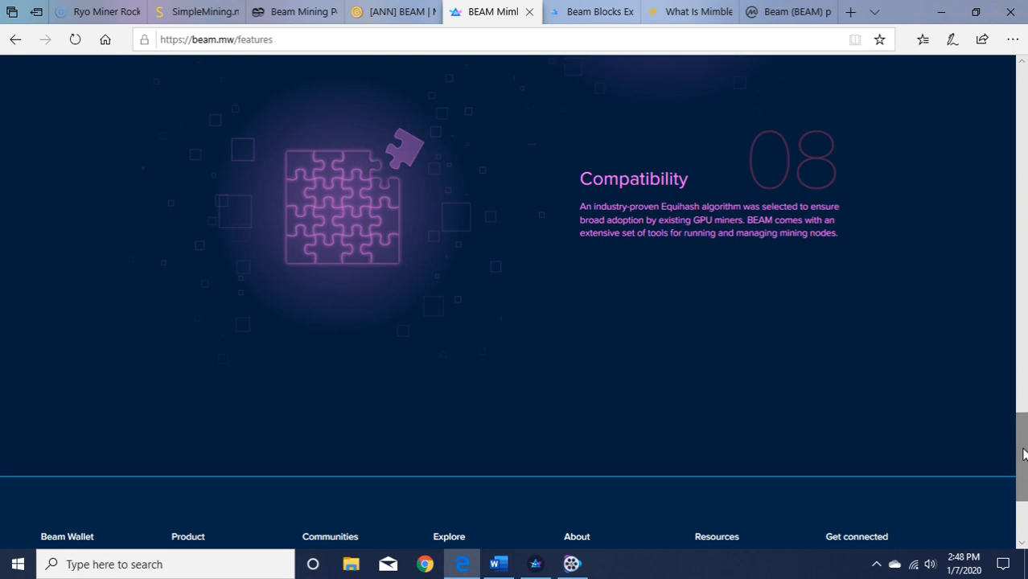
pyautogui.scroll(3)
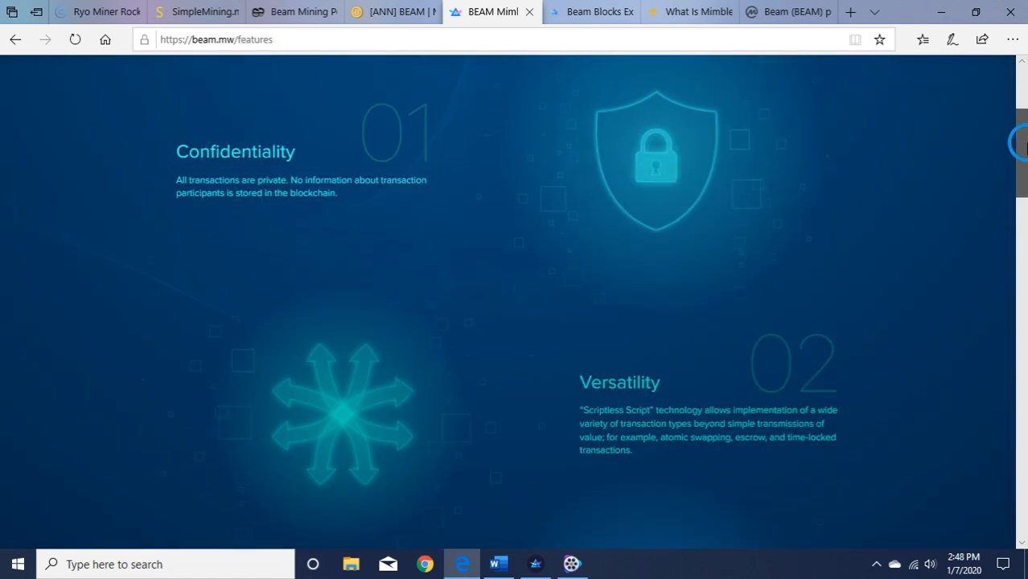
pyautogui.click(206, 98)
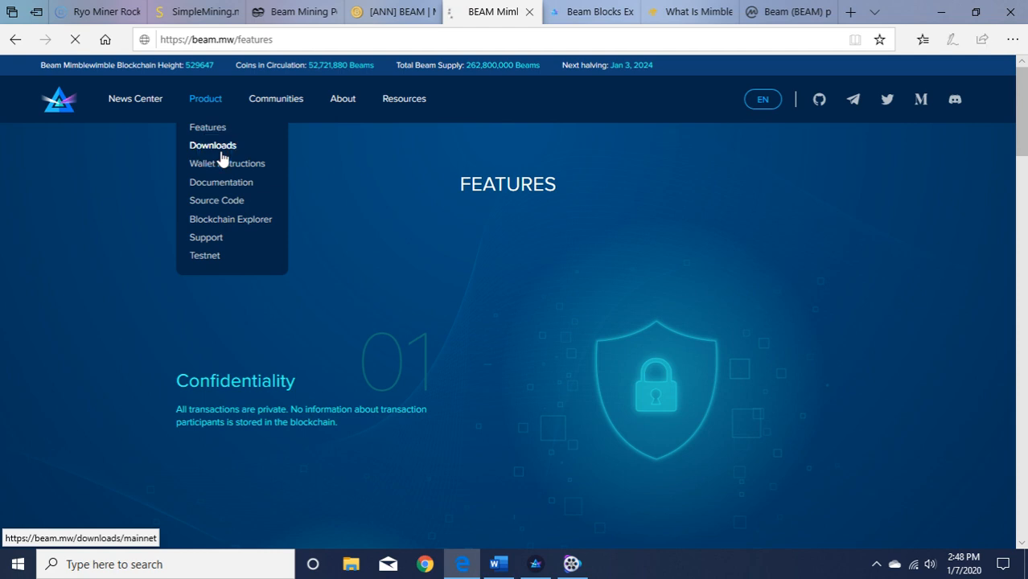
# Open the Downloads Mainnet for Windows page from the Product menu
pyautogui.click(212, 145)
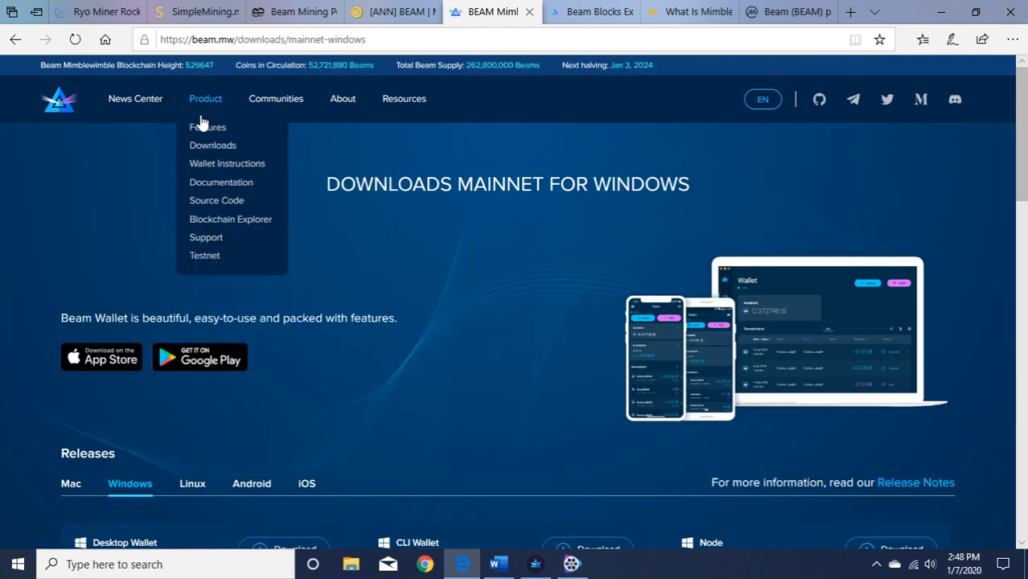
pyautogui.moveTo(220, 182)
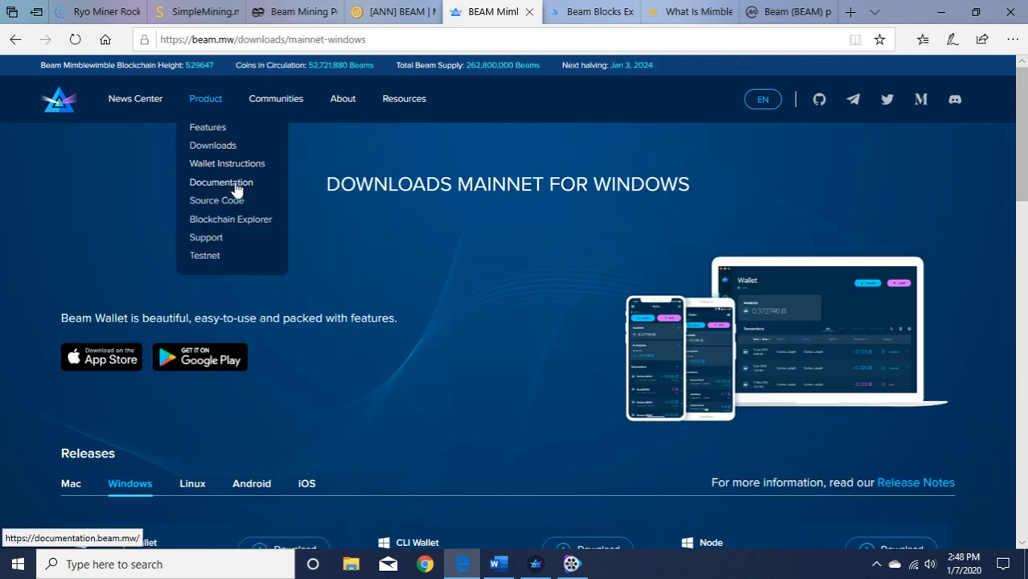
pyautogui.moveTo(234, 199)
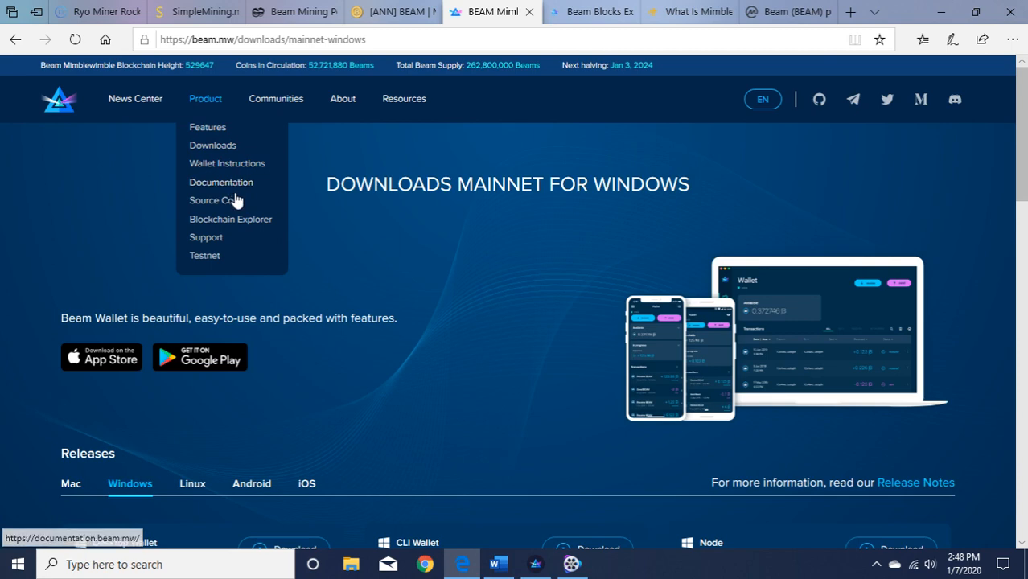
pyautogui.moveTo(230, 200)
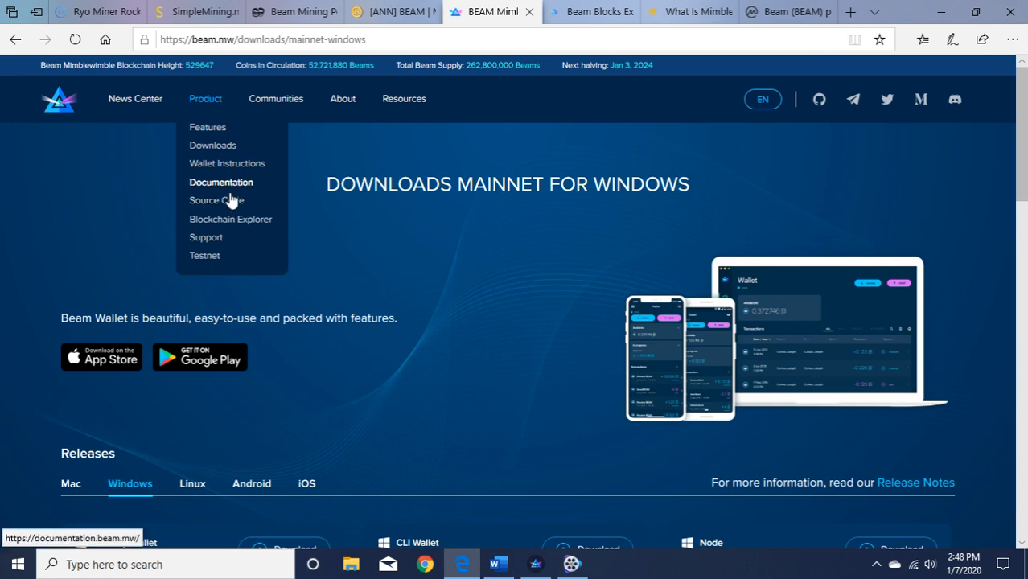
pyautogui.moveTo(215, 199)
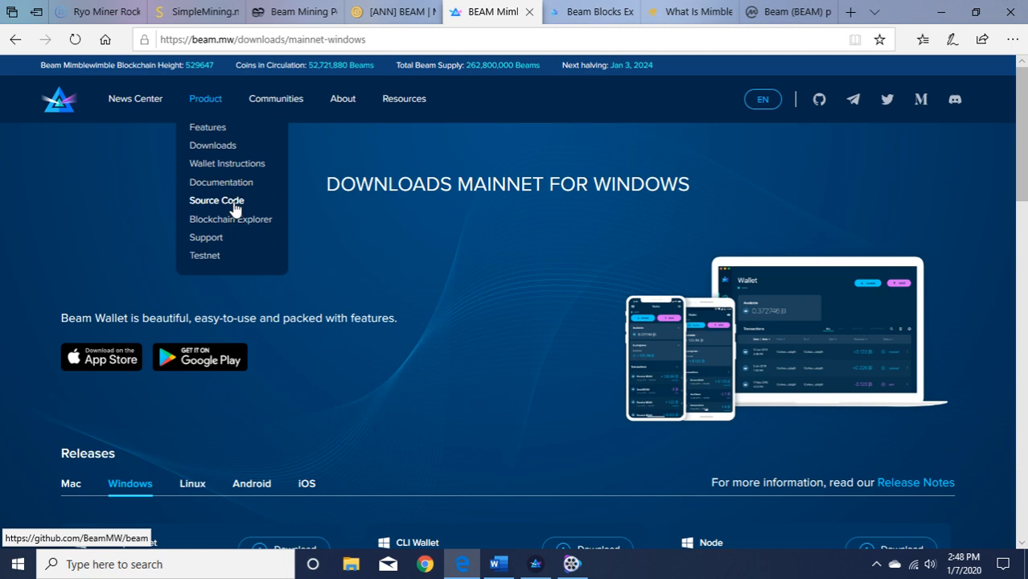
pyautogui.moveTo(255, 229)
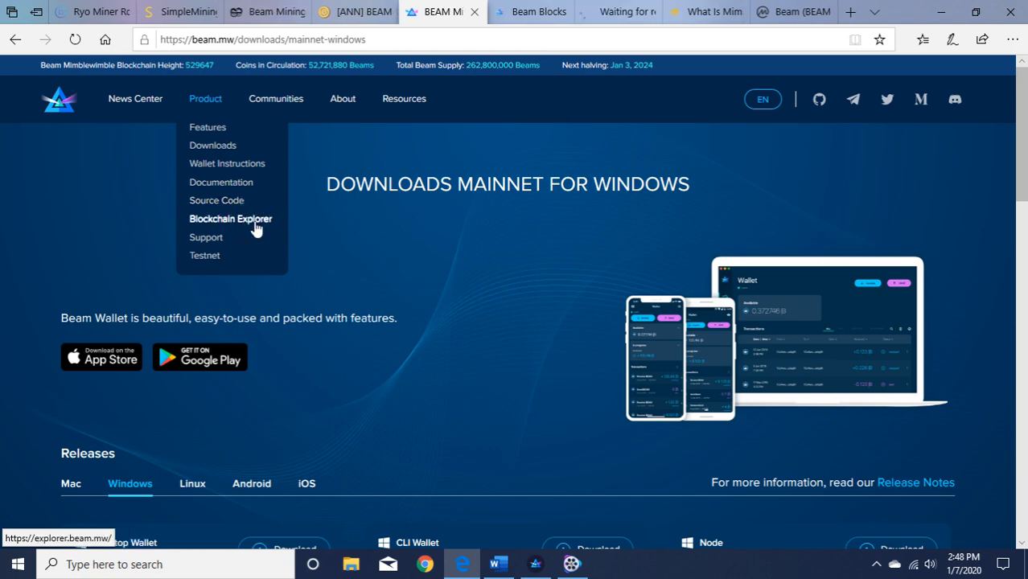
# Open the Beam mainnet block explorer and browse its charts, stats and latest blocks
pyautogui.click(230, 219)
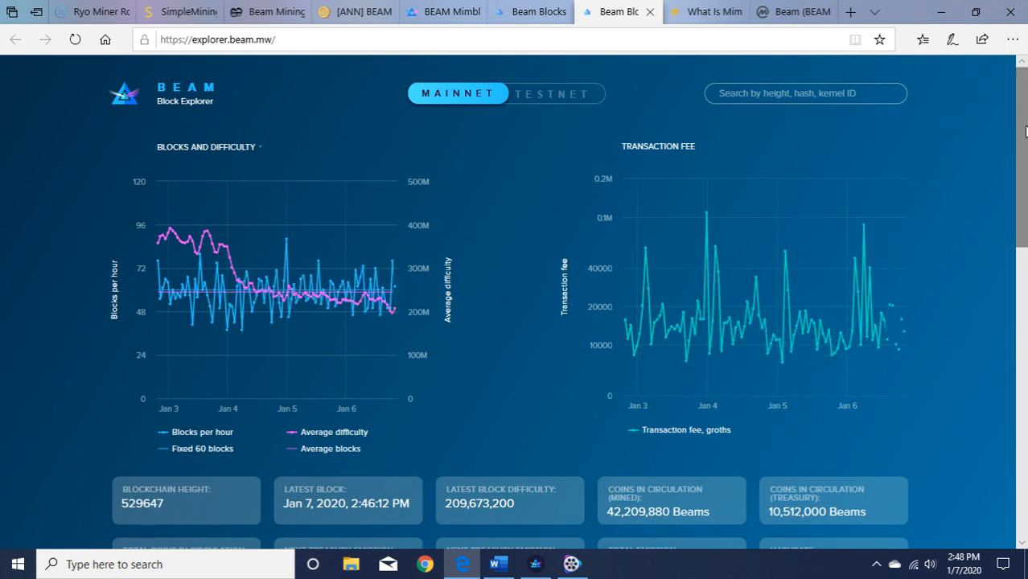
pyautogui.scroll(-3)
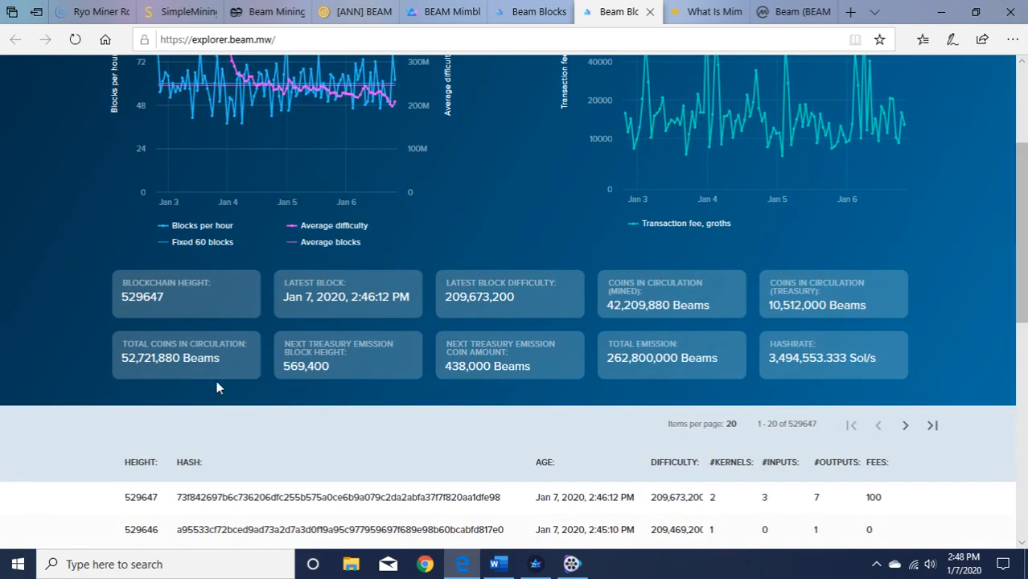
pyautogui.moveTo(166, 381)
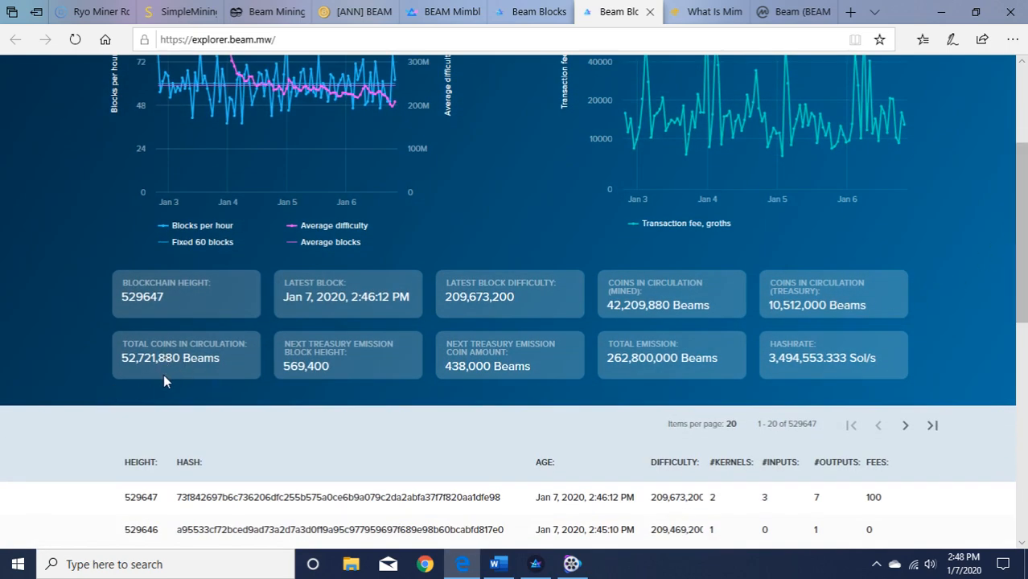
pyautogui.moveTo(227, 373)
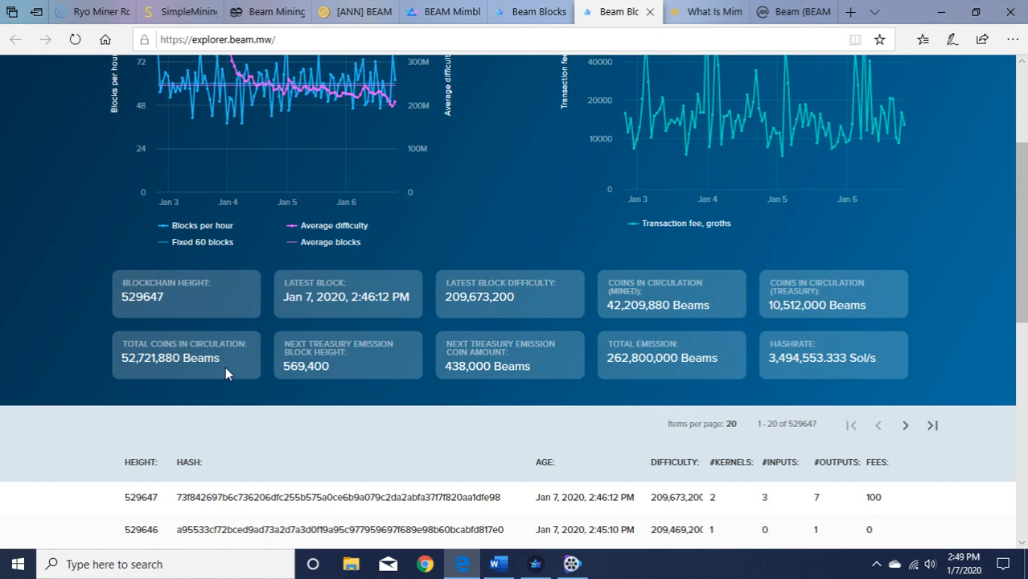
pyautogui.moveTo(469, 301)
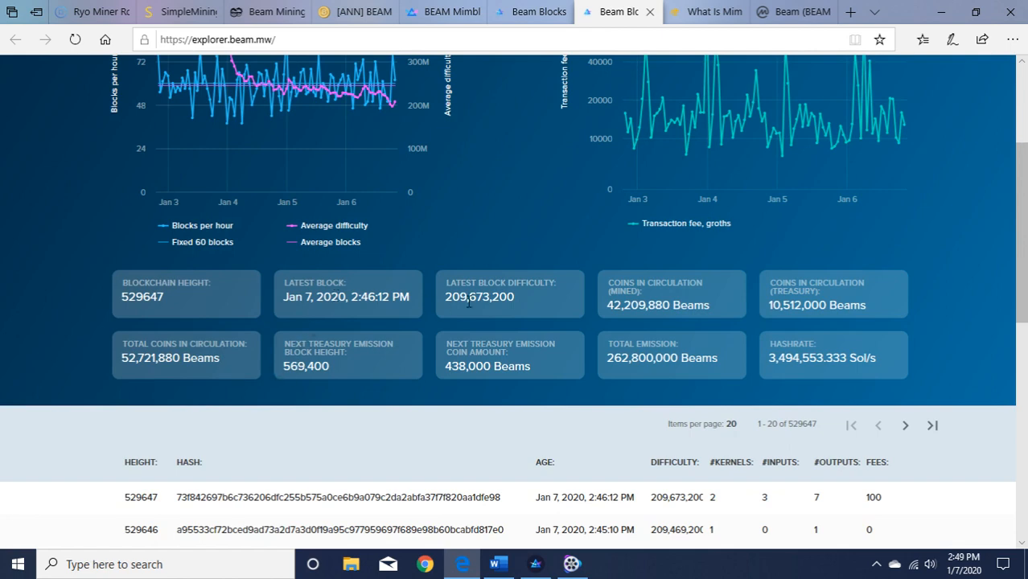
pyautogui.moveTo(846, 246)
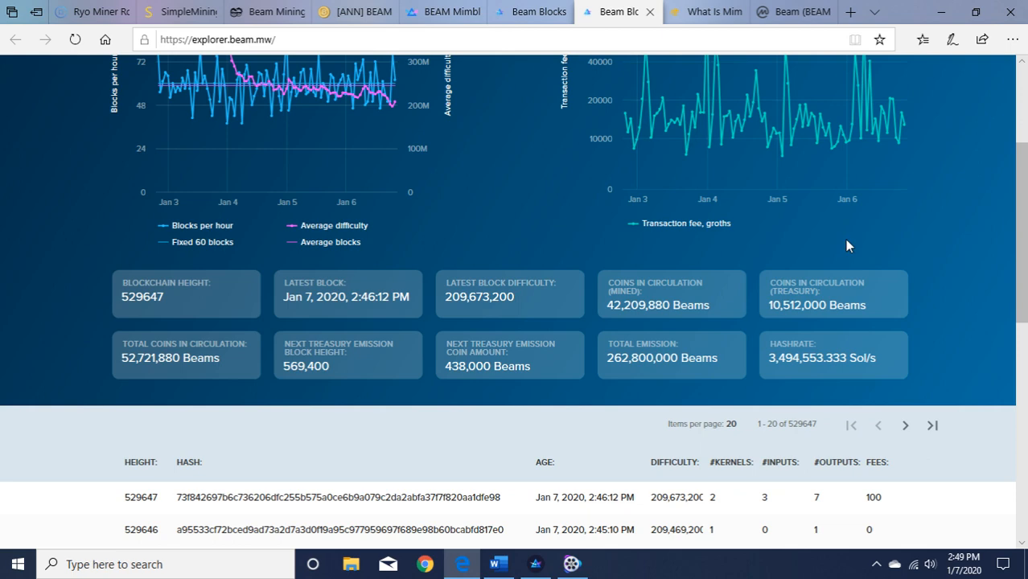
pyautogui.moveTo(984, 224)
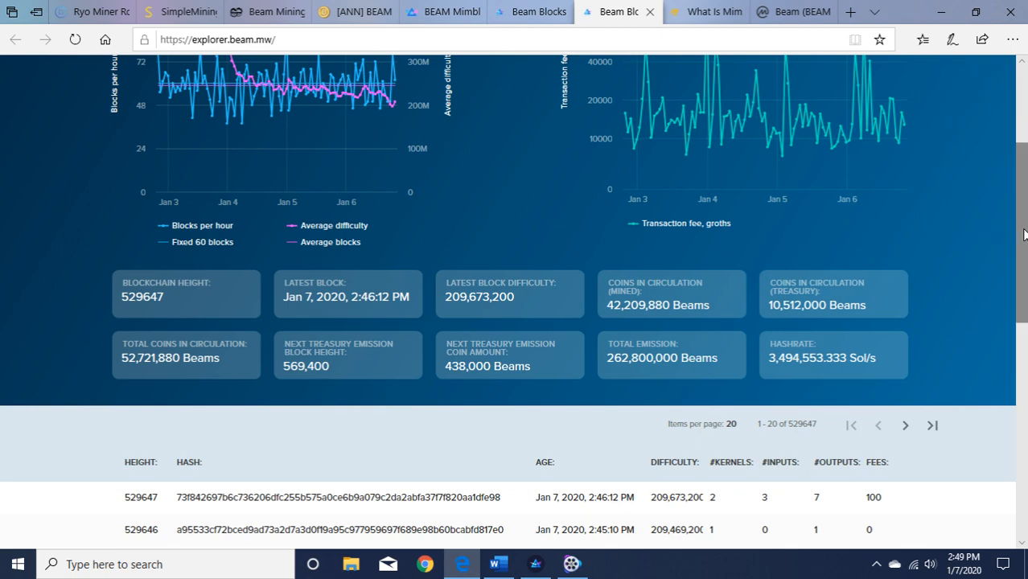
pyautogui.scroll(3)
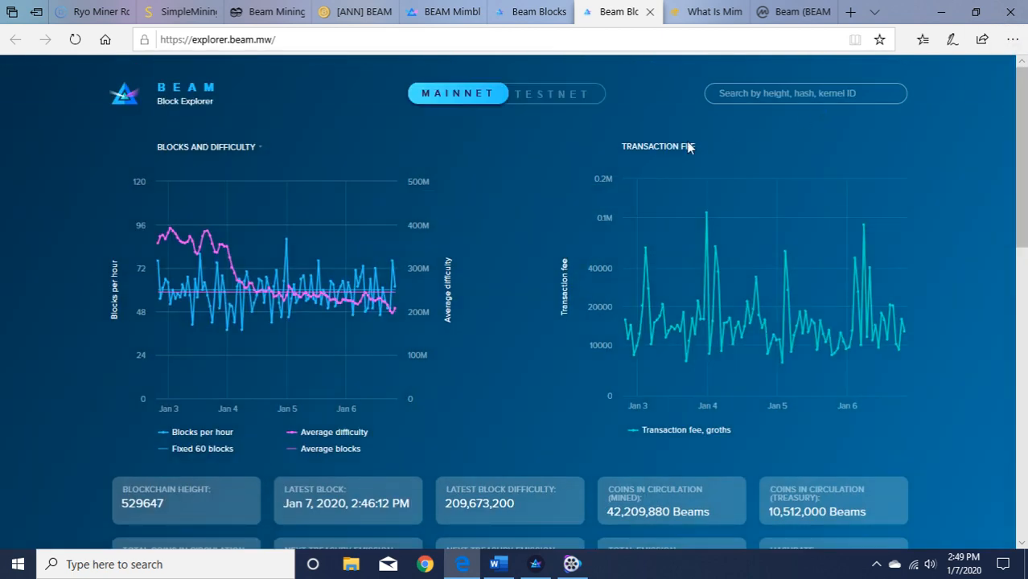
pyautogui.moveTo(444, 151)
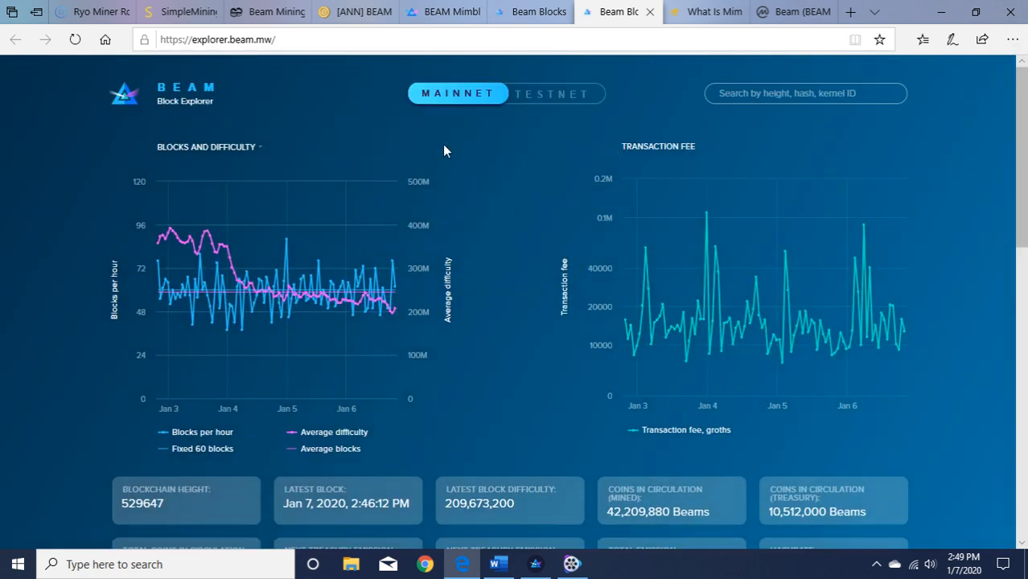
pyautogui.moveTo(592, 138)
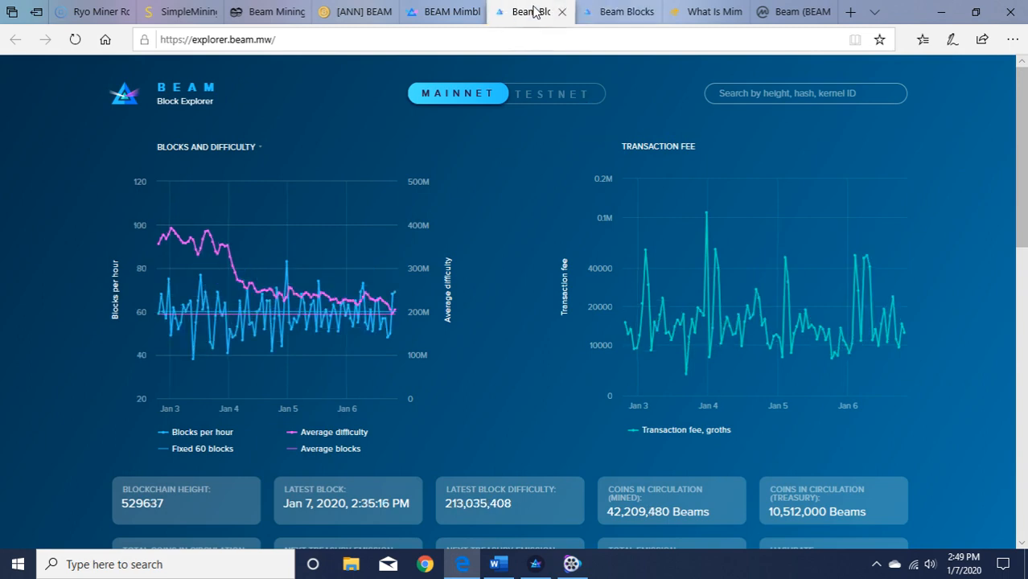
# Switch back to the beam.mw tab and open the About > Team page
pyautogui.click(441, 11)
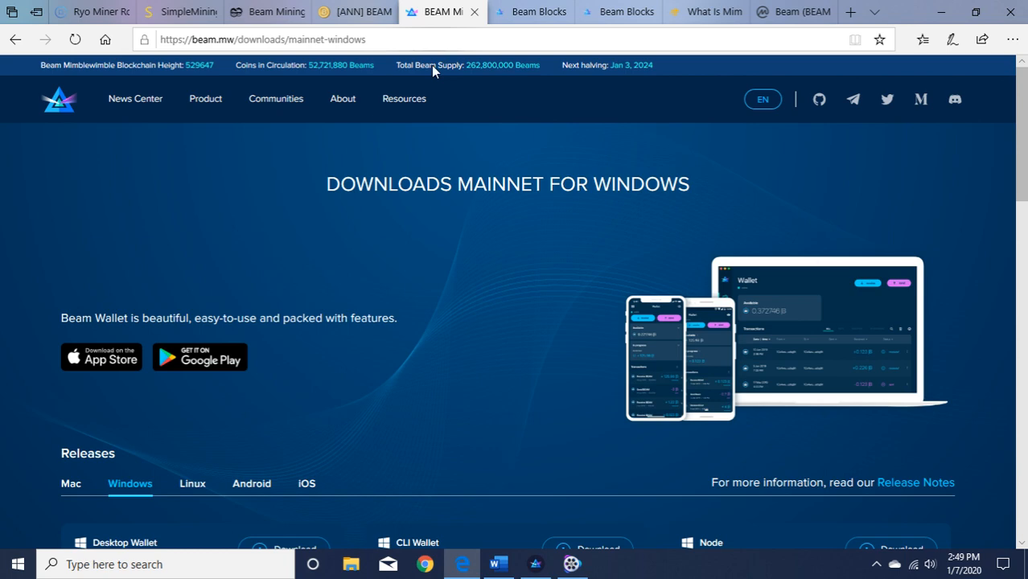
pyautogui.click(275, 98)
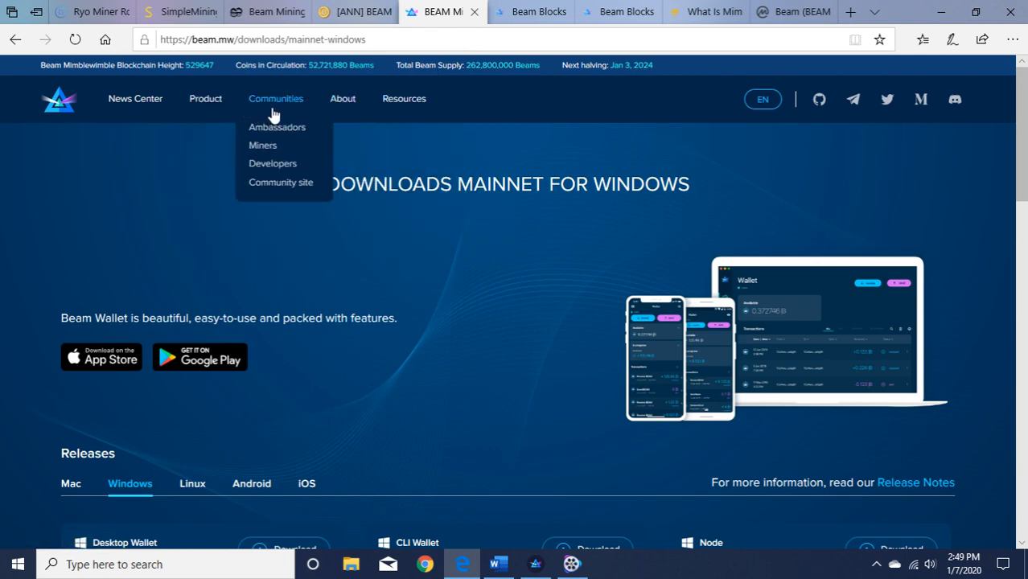
pyautogui.moveTo(277, 137)
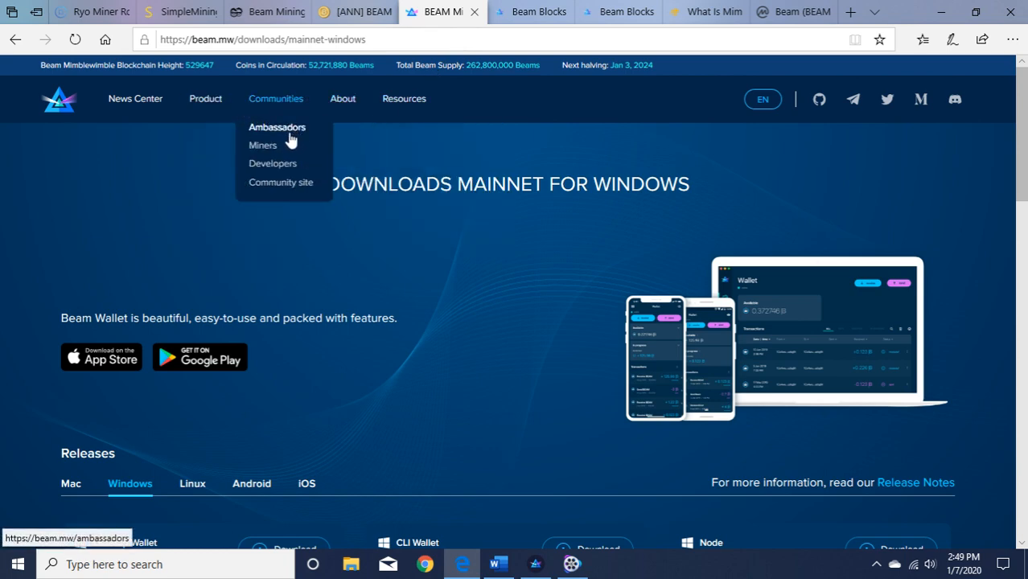
pyautogui.moveTo(279, 182)
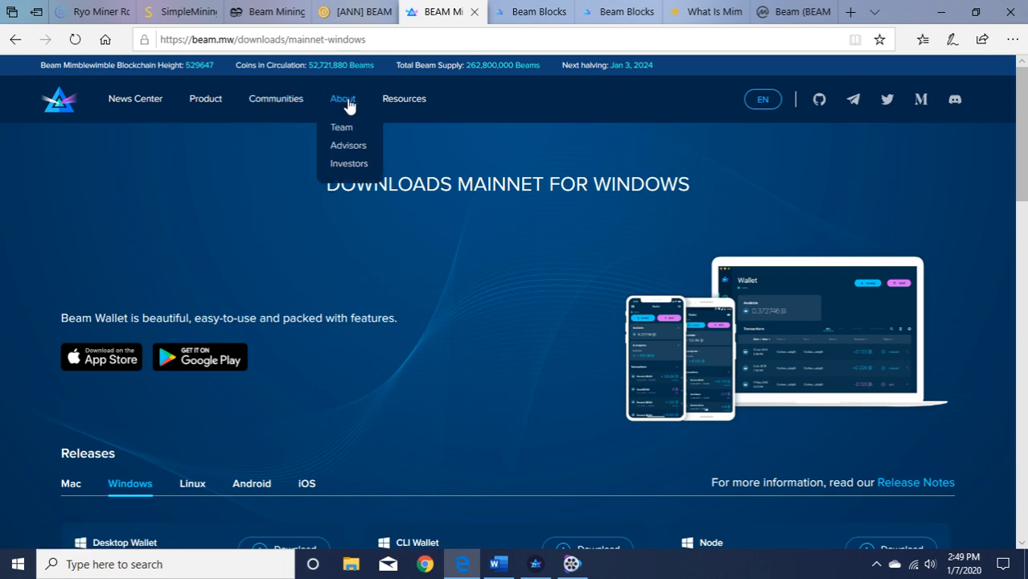
pyautogui.click(341, 127)
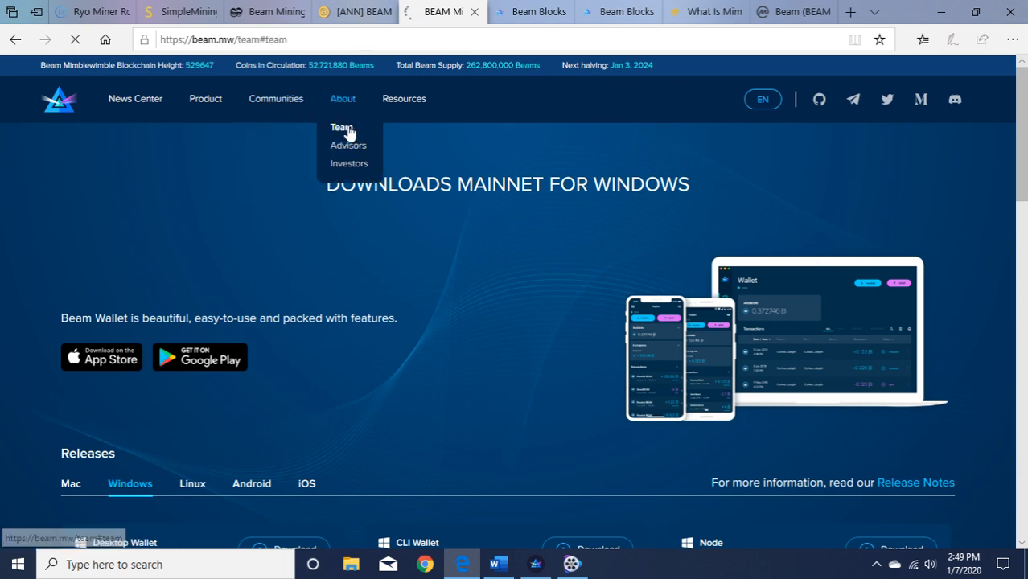
pyautogui.click(341, 127)
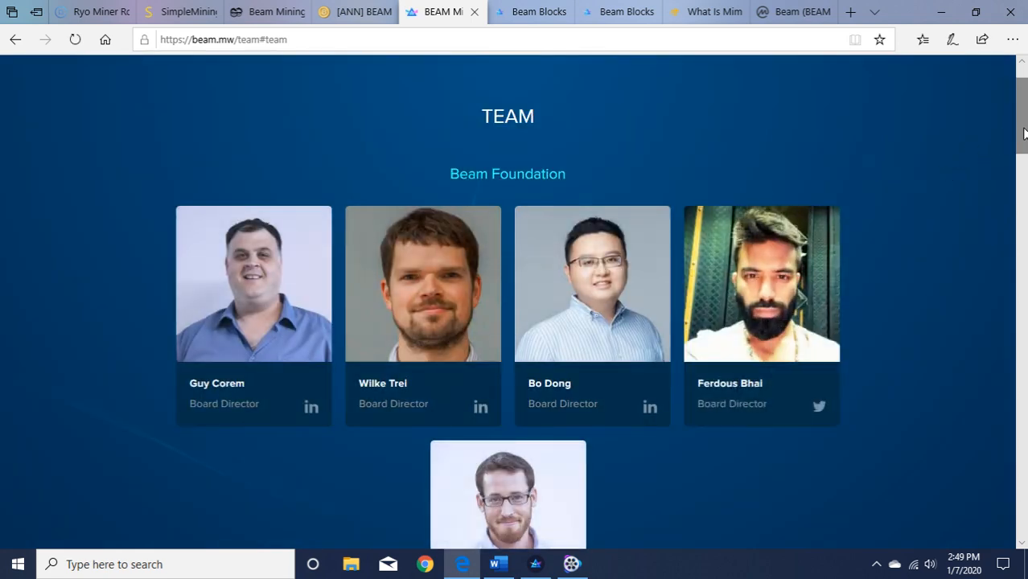
# Browse through the Beam Foundation board directors and engineering team
pyautogui.scroll(-3)
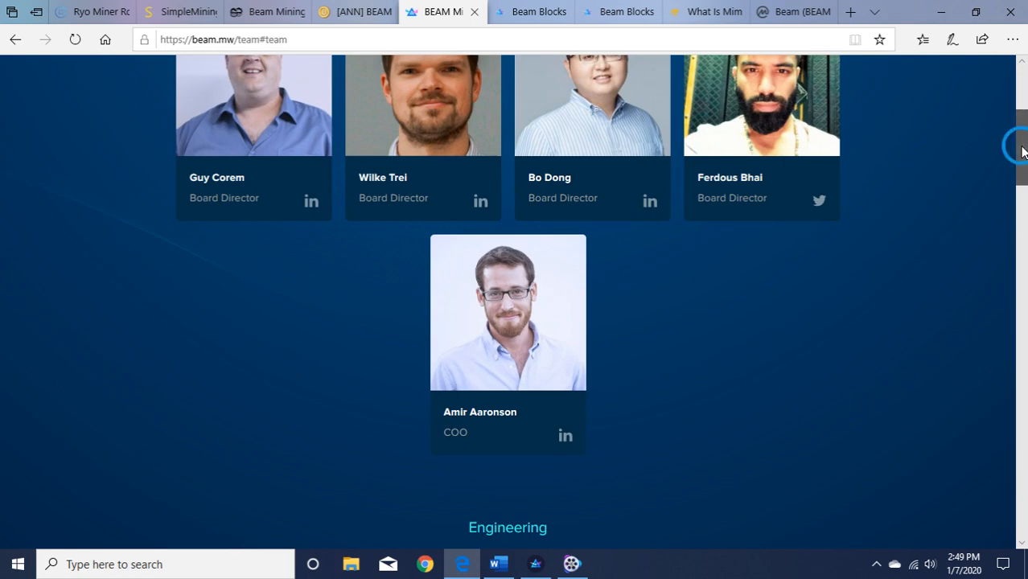
pyautogui.scroll(-3)
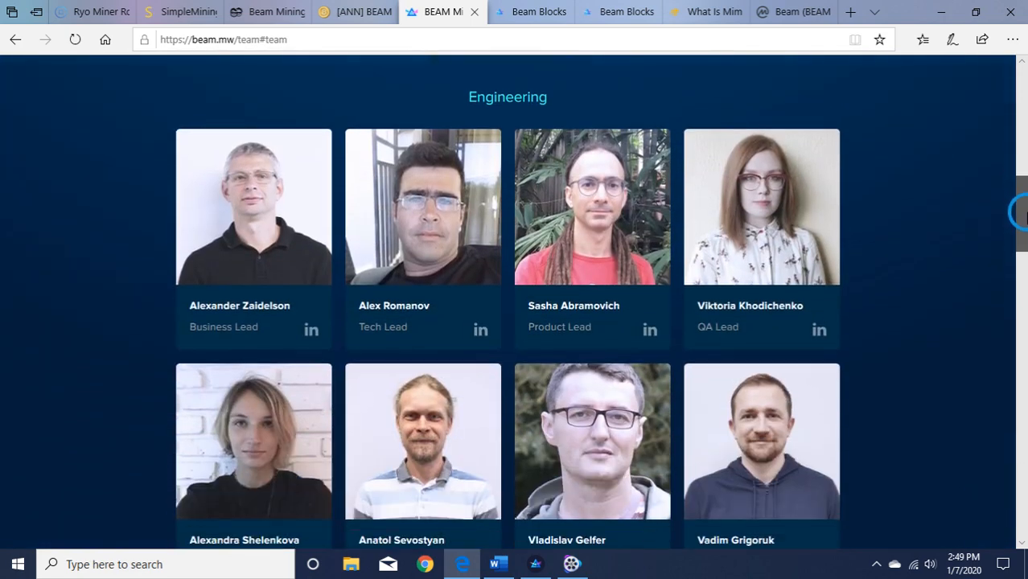
pyautogui.scroll(-3)
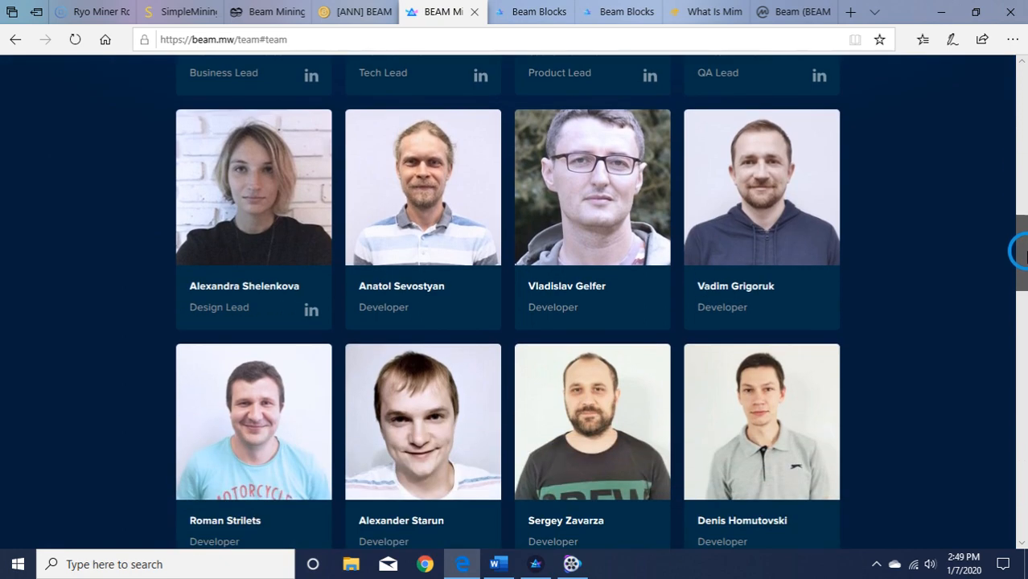
pyautogui.scroll(-3)
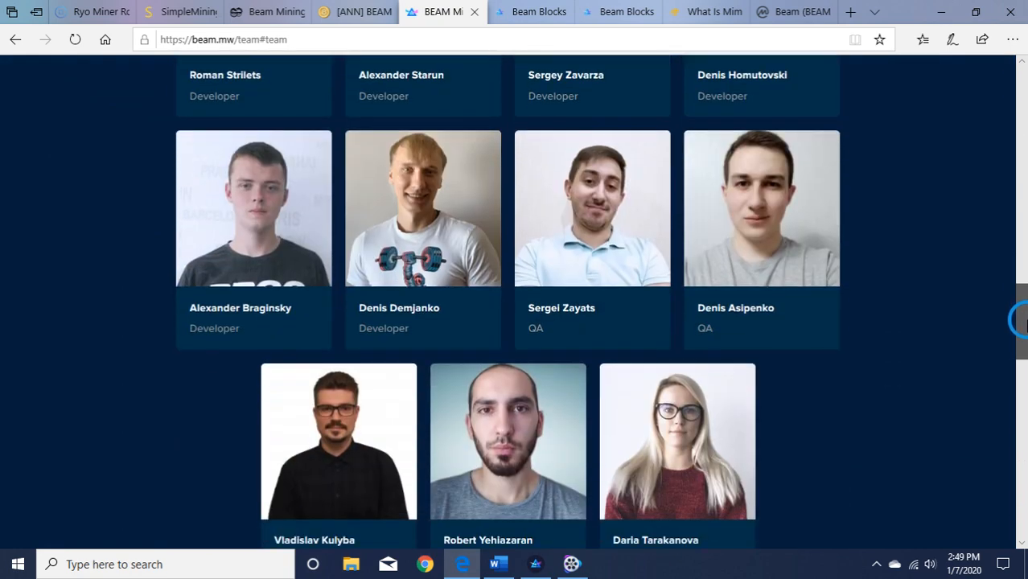
pyautogui.scroll(3)
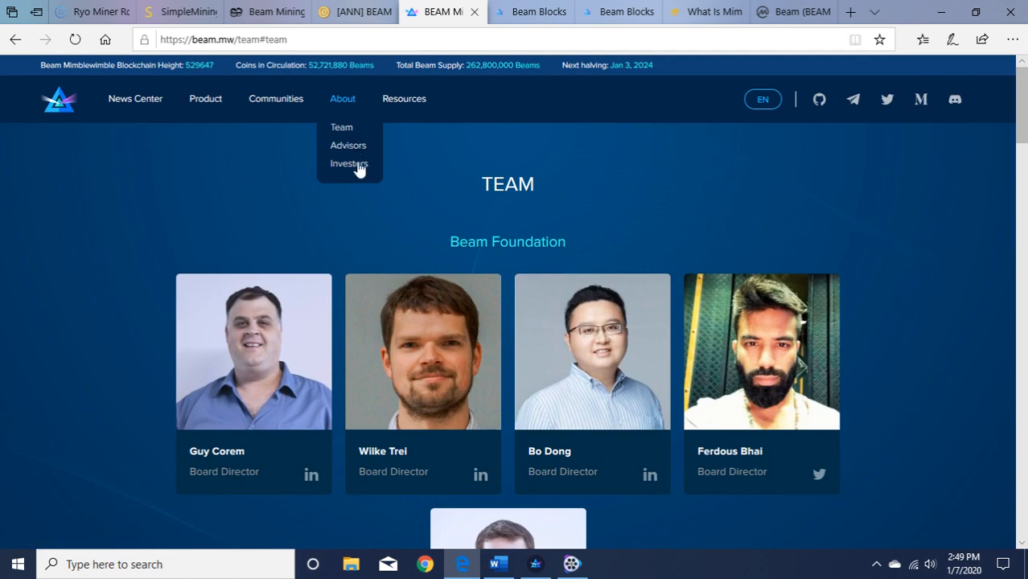
# Open the Investors page, browse it, and bring up the Resources menu of links
pyautogui.click(349, 164)
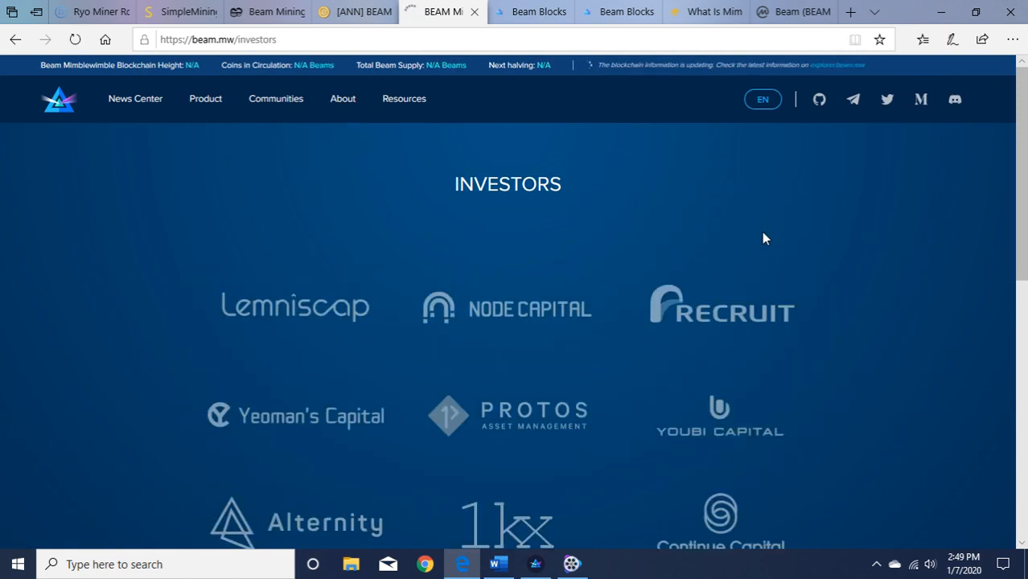
pyautogui.scroll(-3)
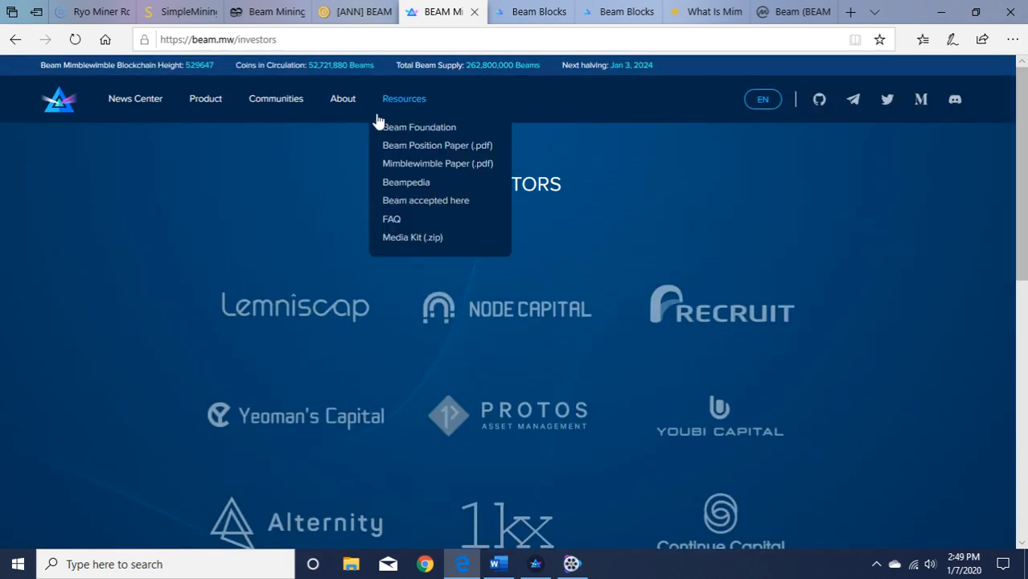
pyautogui.moveTo(448, 145)
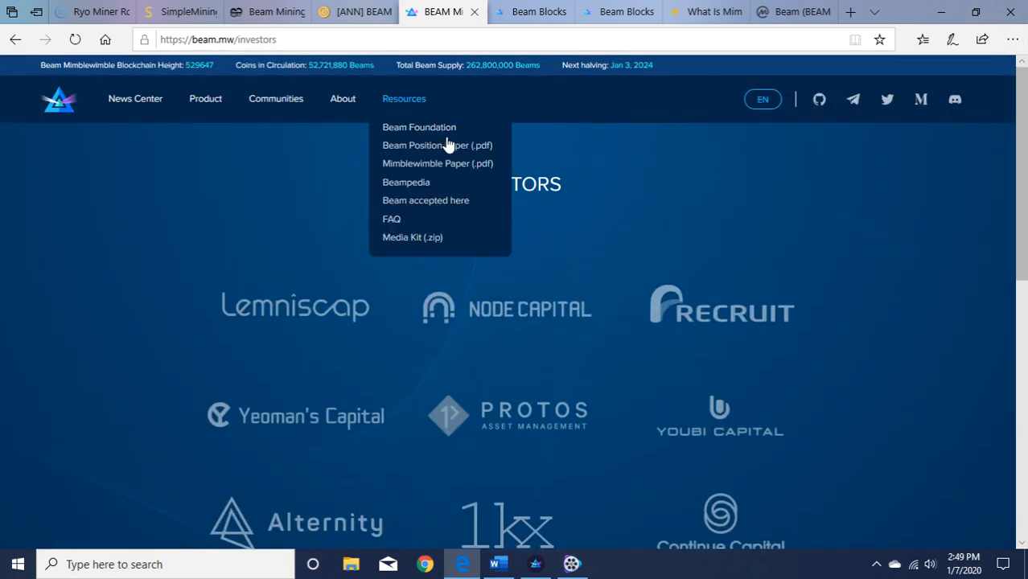
pyautogui.moveTo(418, 127)
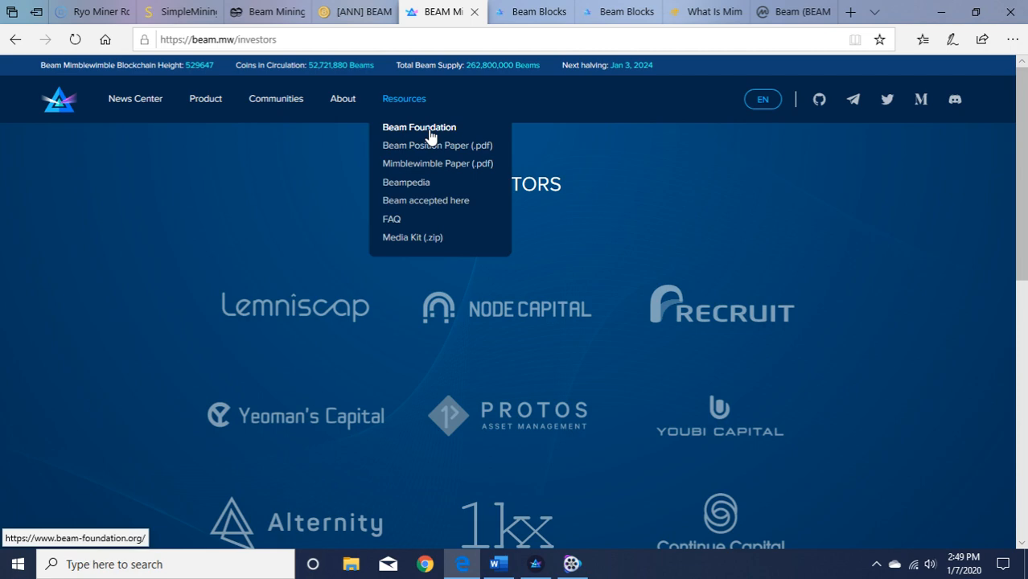
pyautogui.moveTo(431, 148)
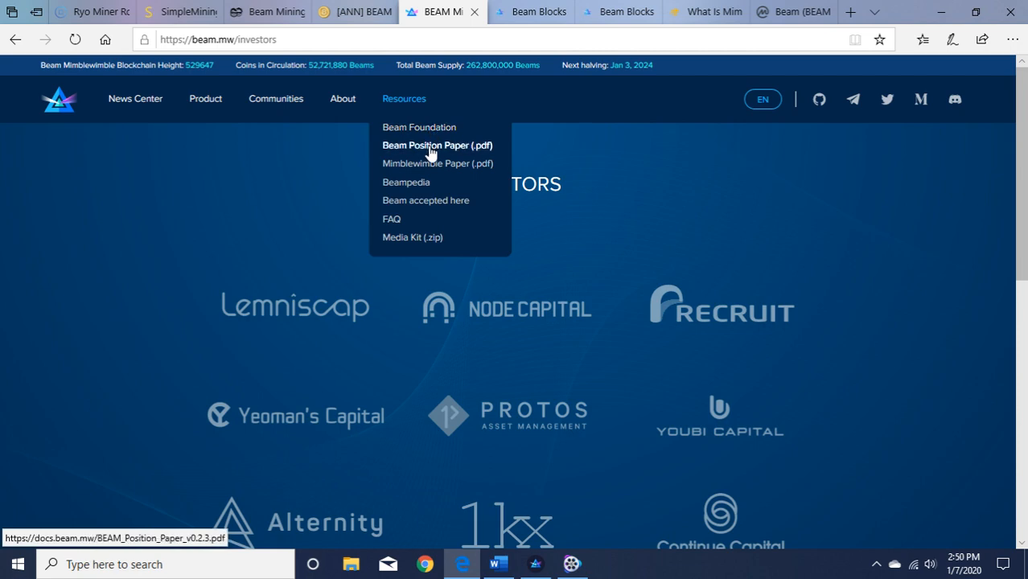
pyautogui.moveTo(425, 169)
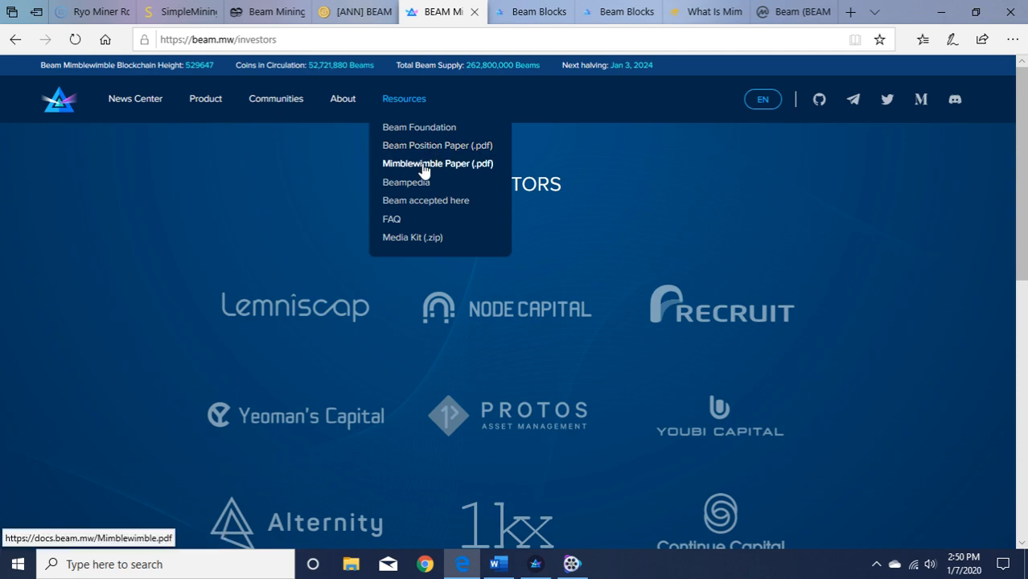
pyautogui.moveTo(431, 182)
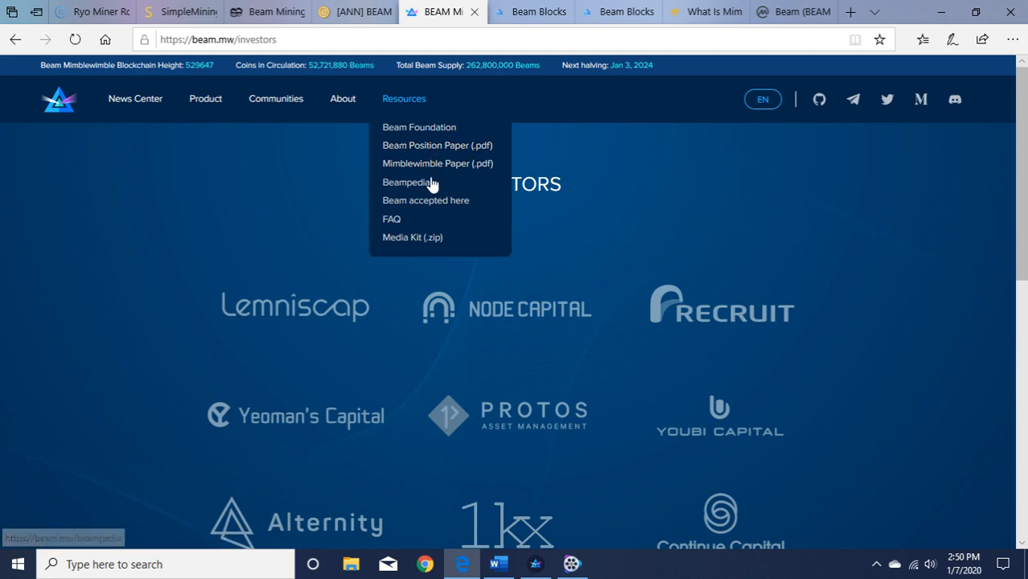
pyautogui.moveTo(405, 181)
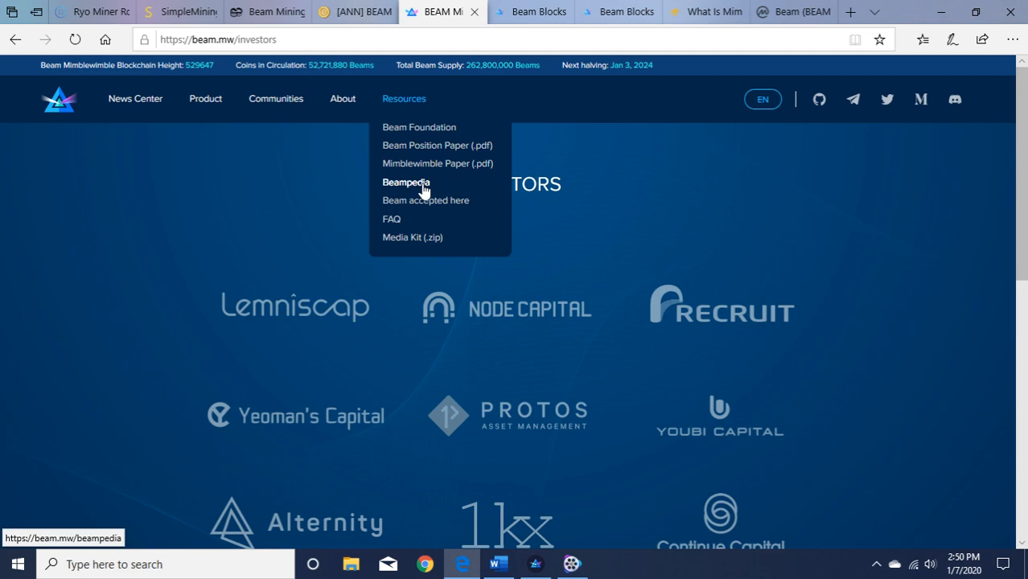
pyautogui.click(425, 199)
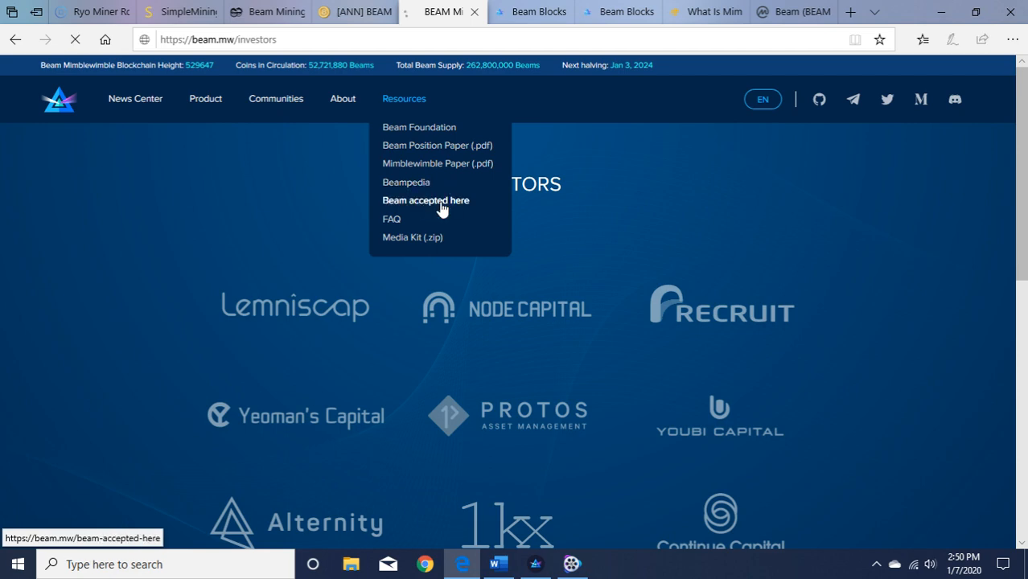
# Open 'Beam accepted here', browse shops, services, gaming and donations, then reopen Resources
pyautogui.click(424, 199)
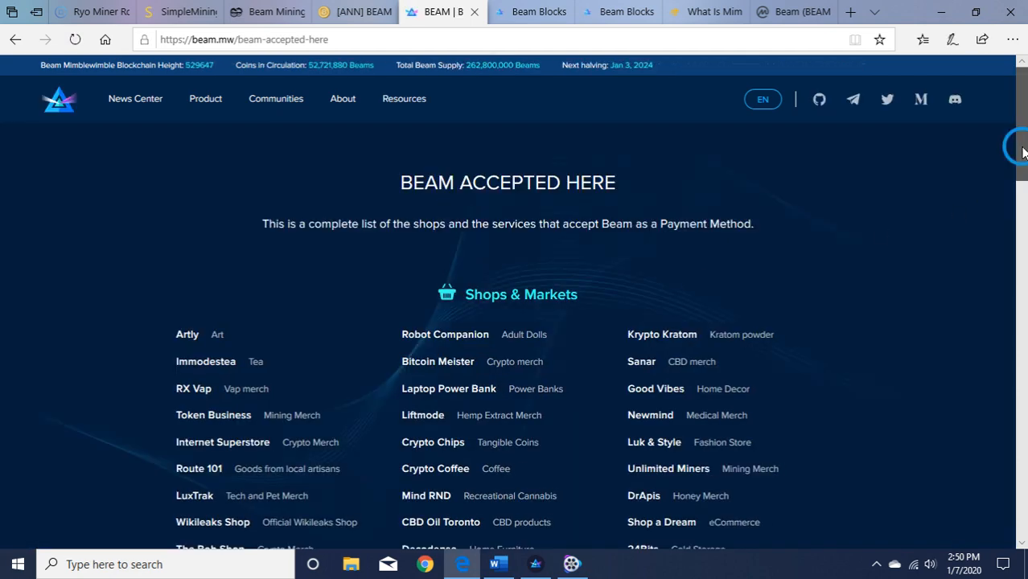
pyautogui.scroll(-3)
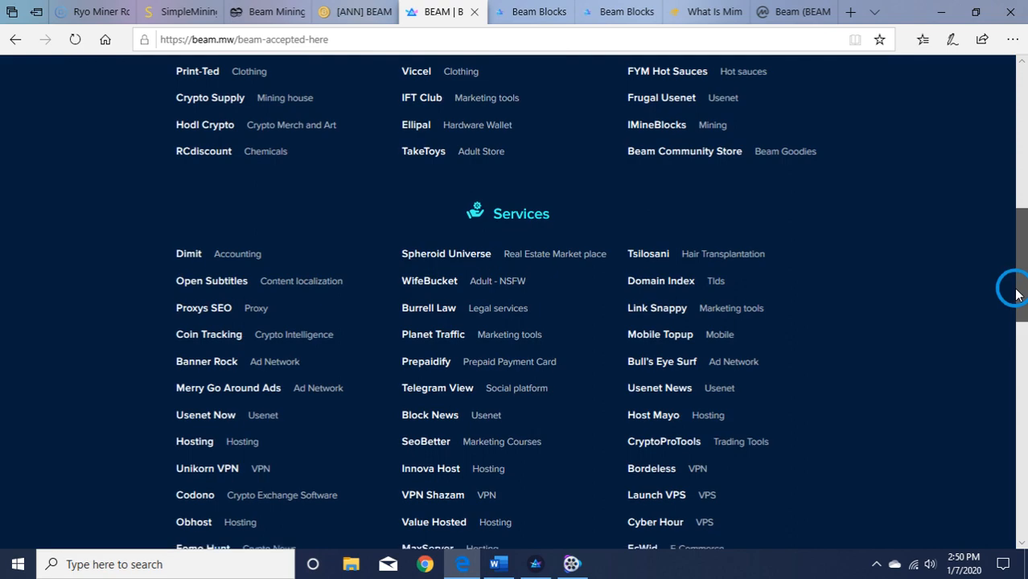
pyautogui.scroll(-3)
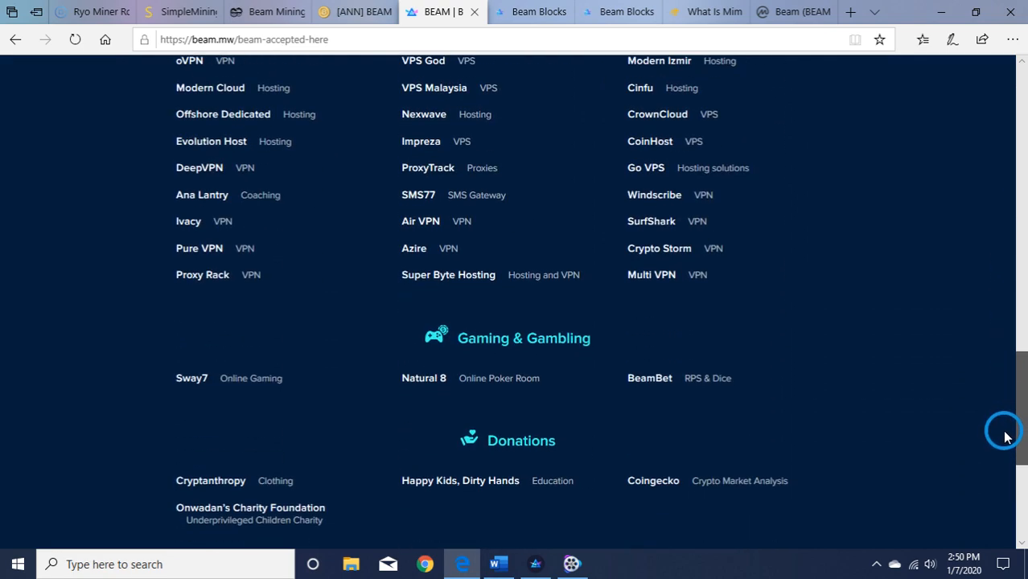
pyautogui.scroll(3)
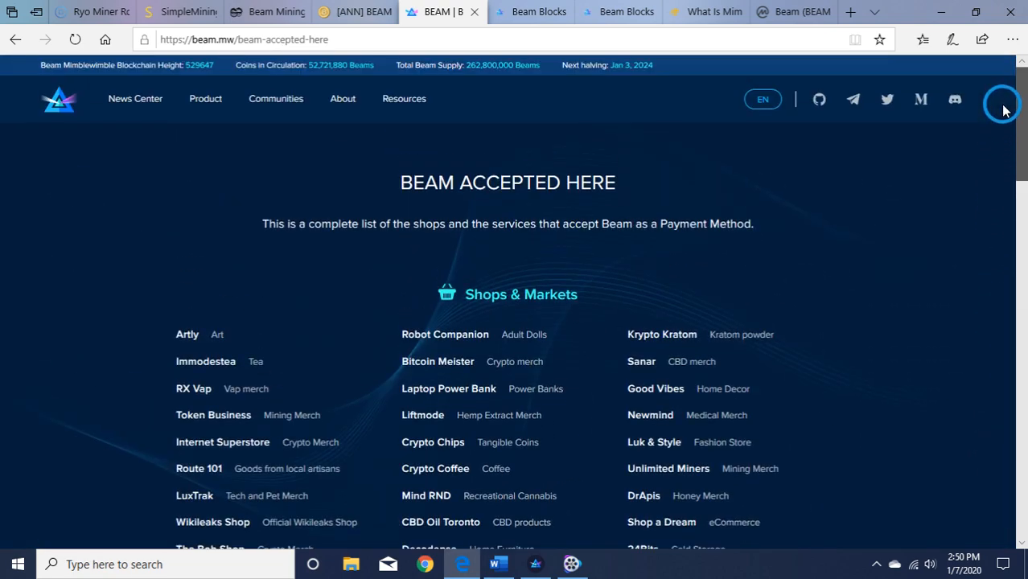
pyautogui.click(404, 98)
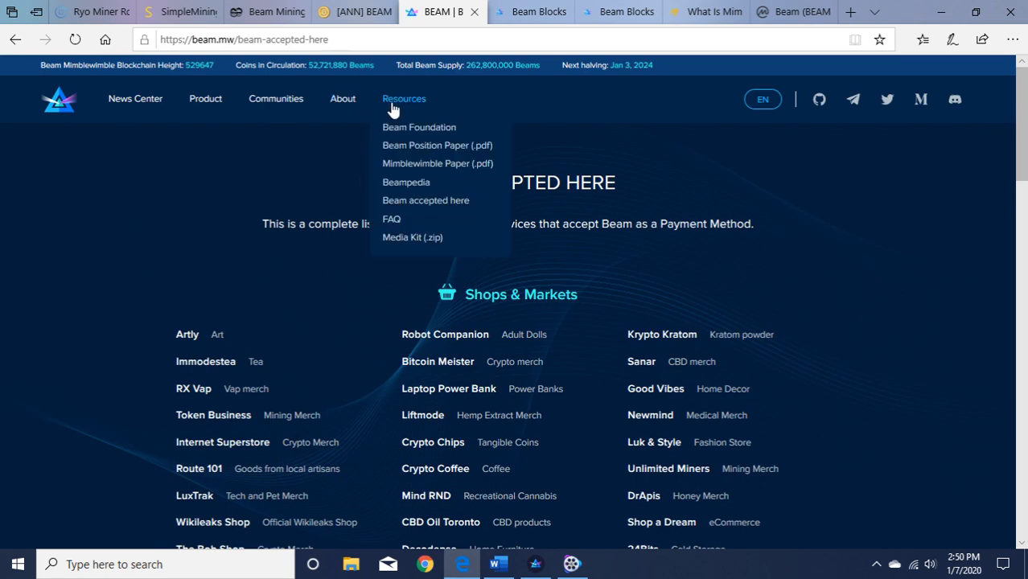
pyautogui.moveTo(392, 218)
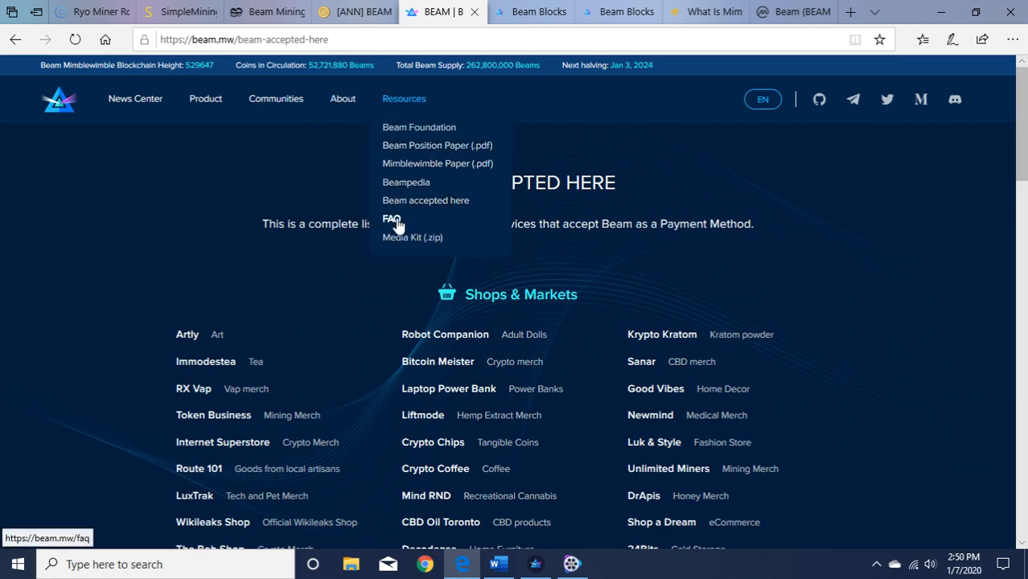
# Open the FAQ page and read down to the emission schedule answer
pyautogui.click(392, 219)
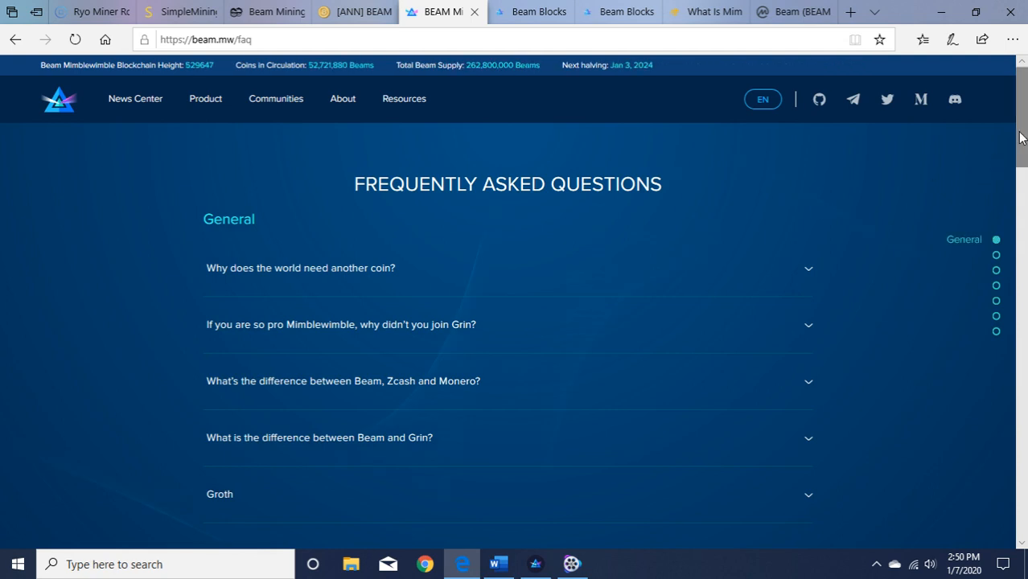
pyautogui.scroll(-3)
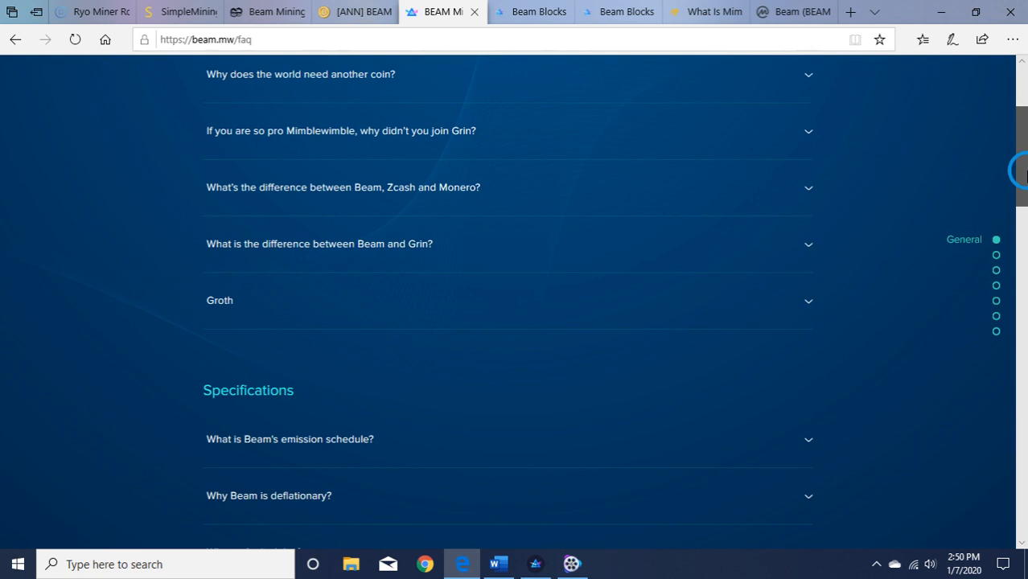
pyautogui.scroll(-3)
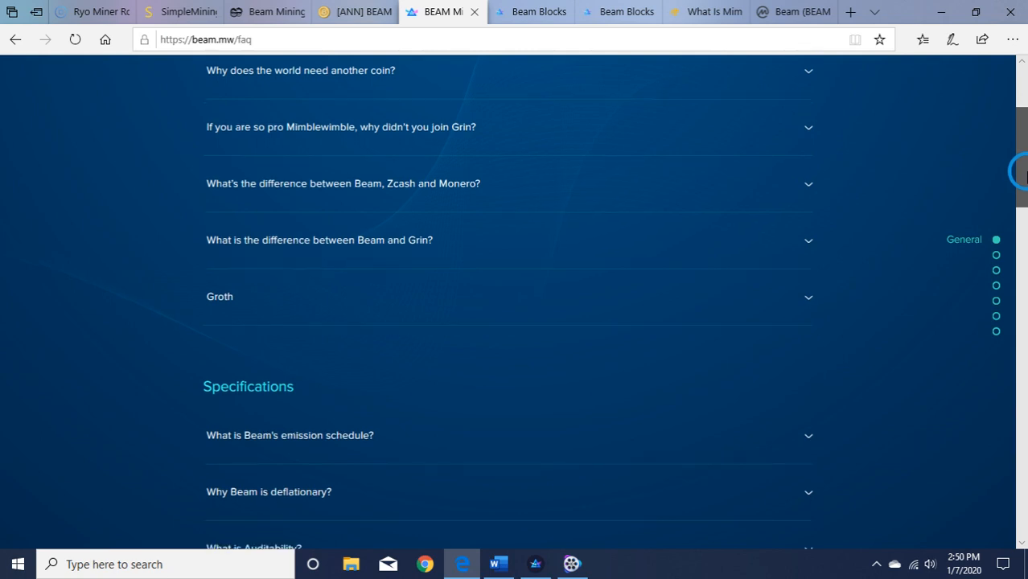
pyautogui.scroll(-3)
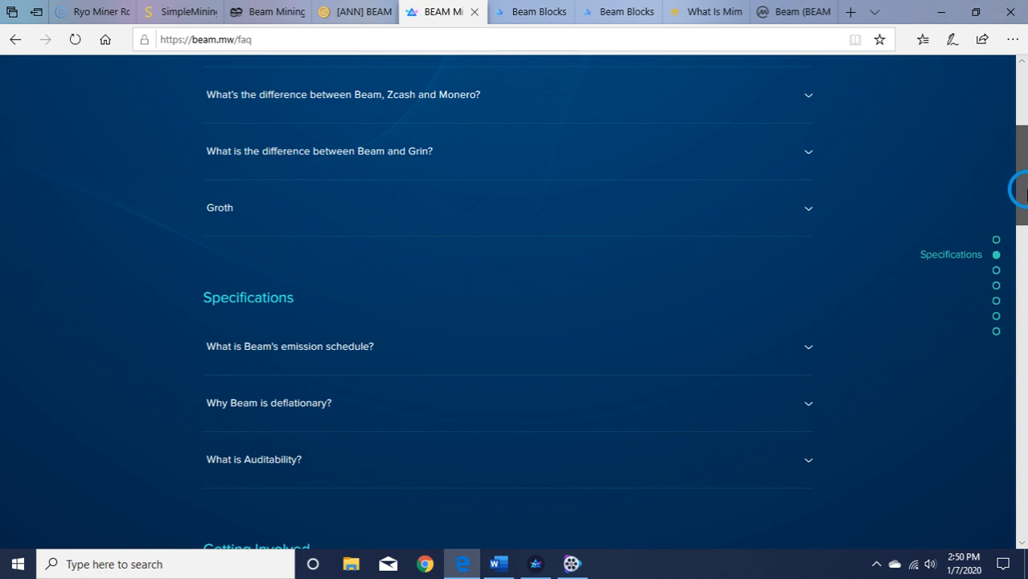
pyautogui.scroll(-3)
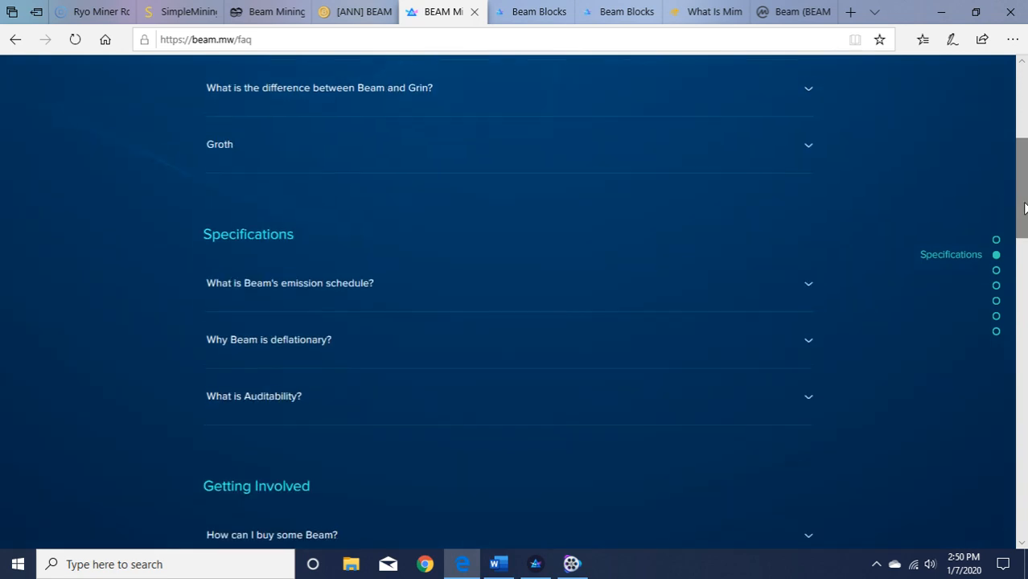
pyautogui.scroll(-3)
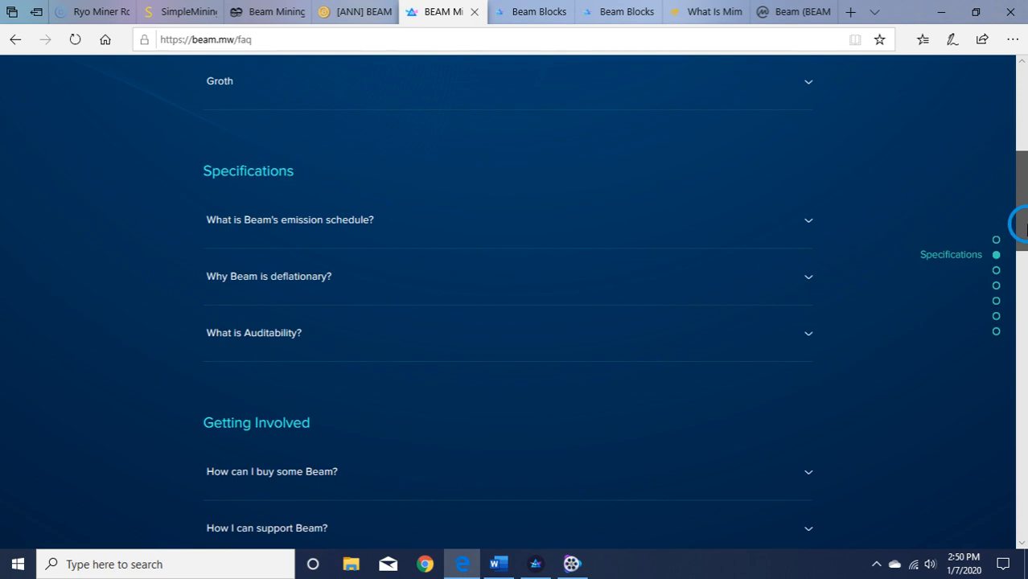
pyautogui.scroll(-3)
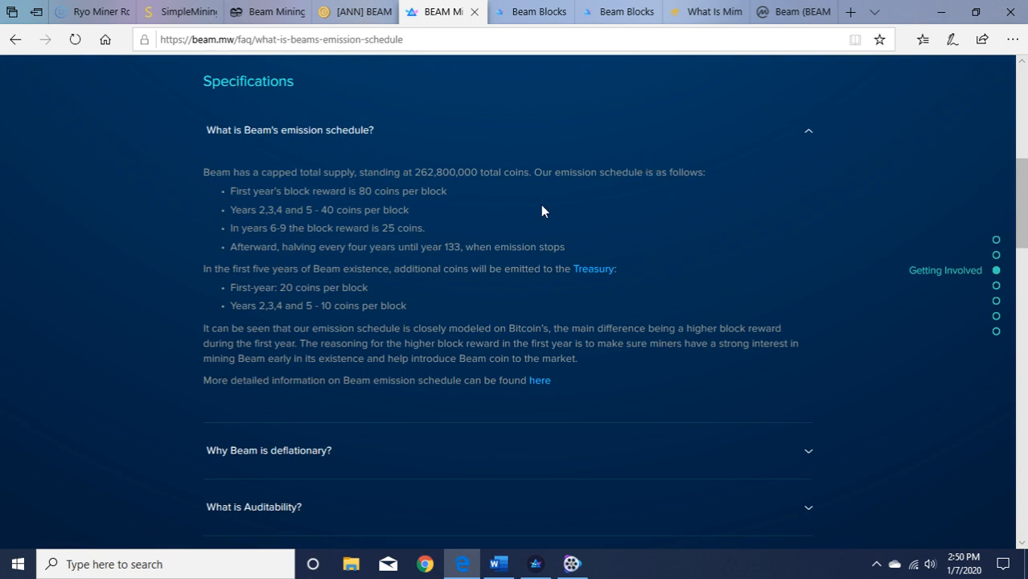
pyautogui.moveTo(225, 226)
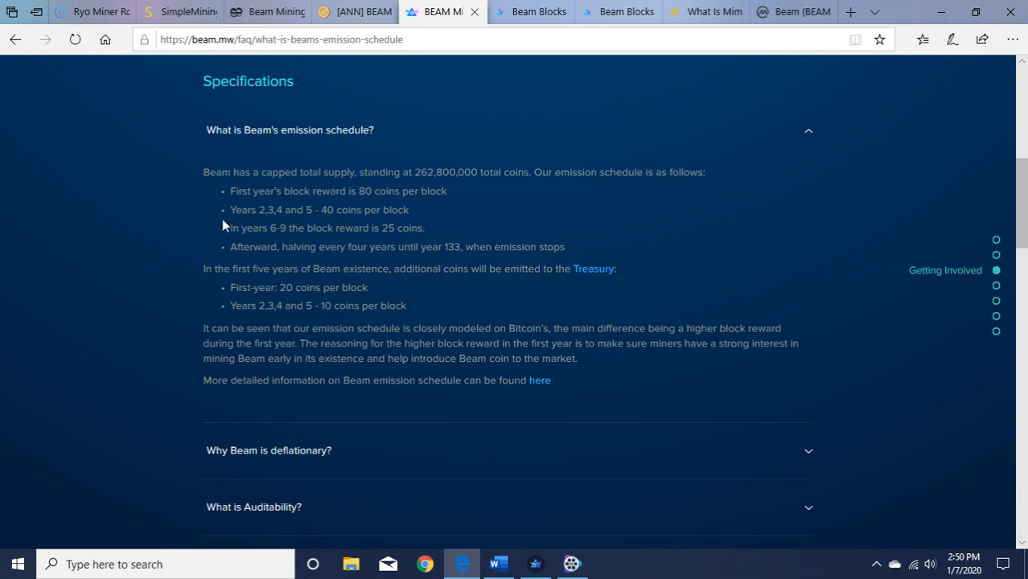
pyautogui.moveTo(314, 225)
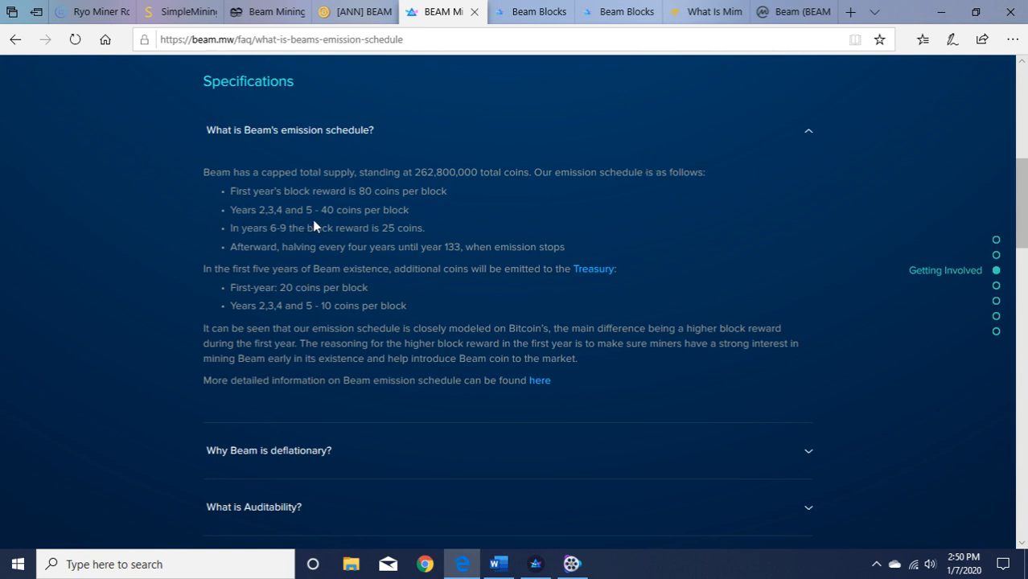
pyautogui.moveTo(399, 225)
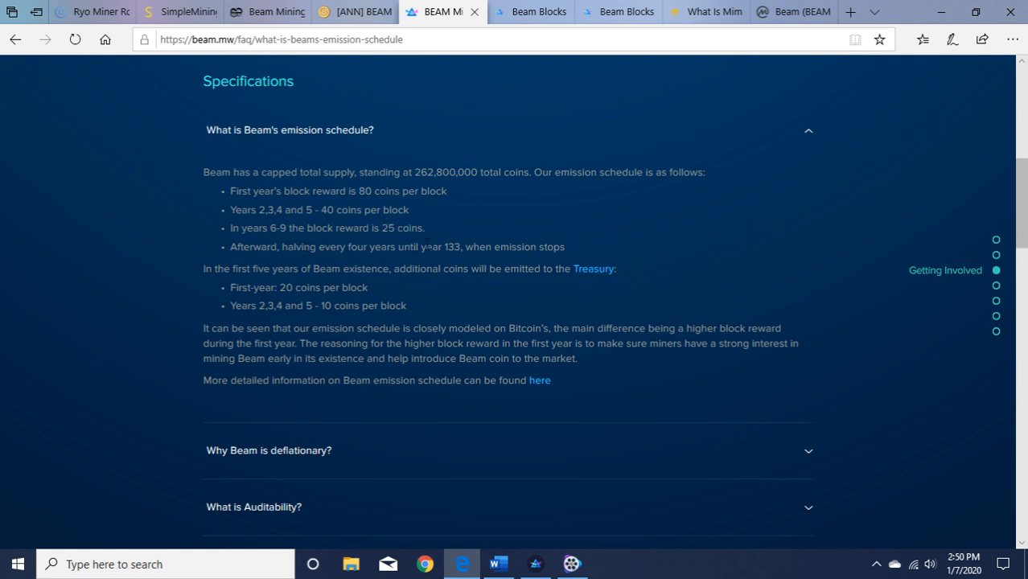
pyautogui.moveTo(871, 199)
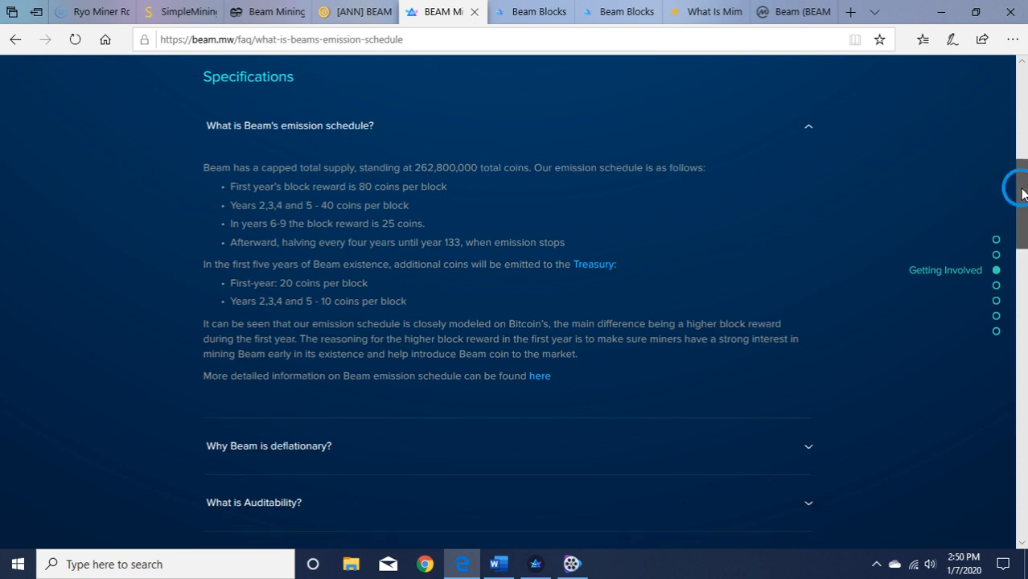
# Continue down to the Mining section and expand the Equihash mining answer
pyautogui.scroll(-3)
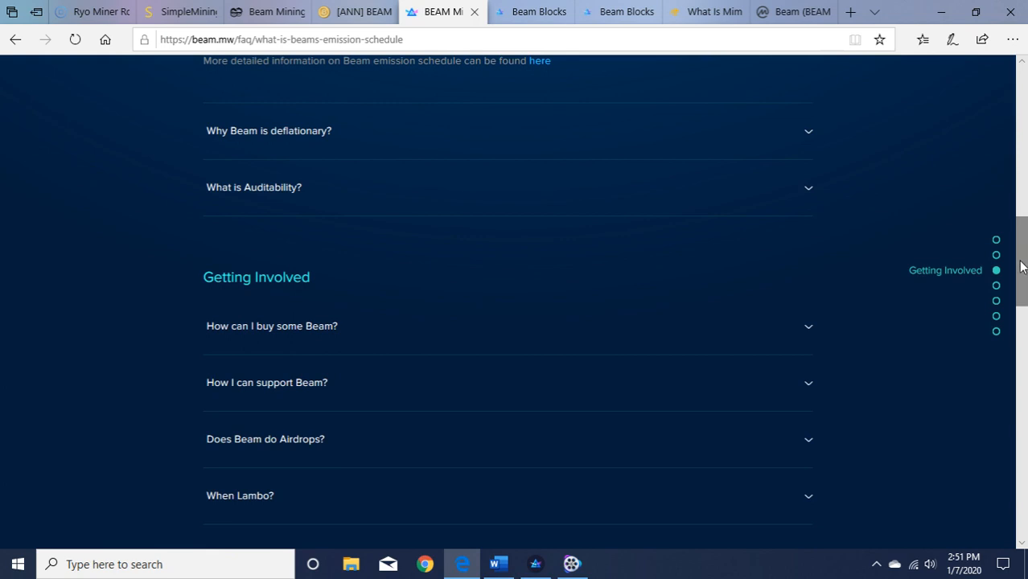
pyautogui.scroll(-3)
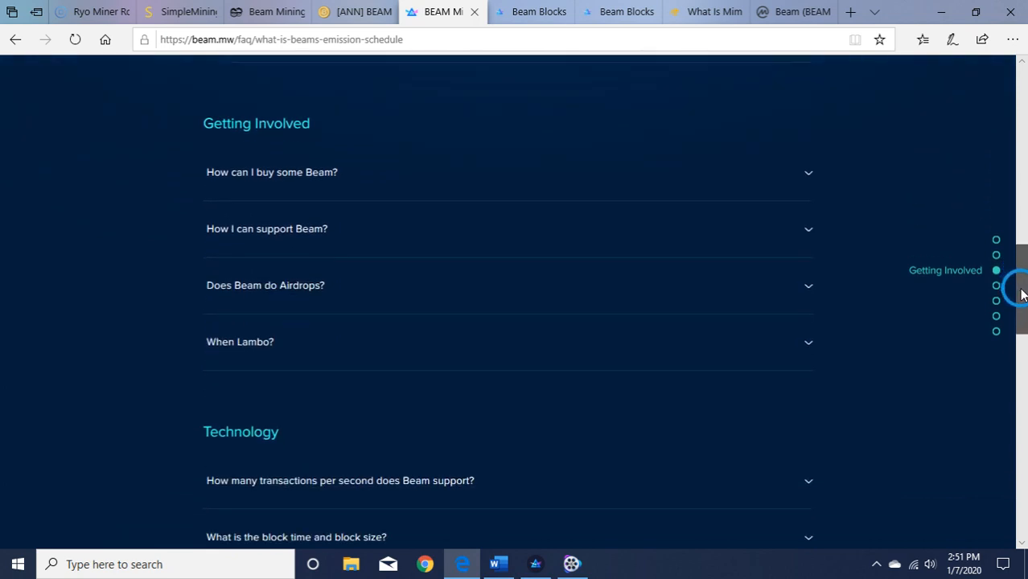
pyautogui.scroll(-3)
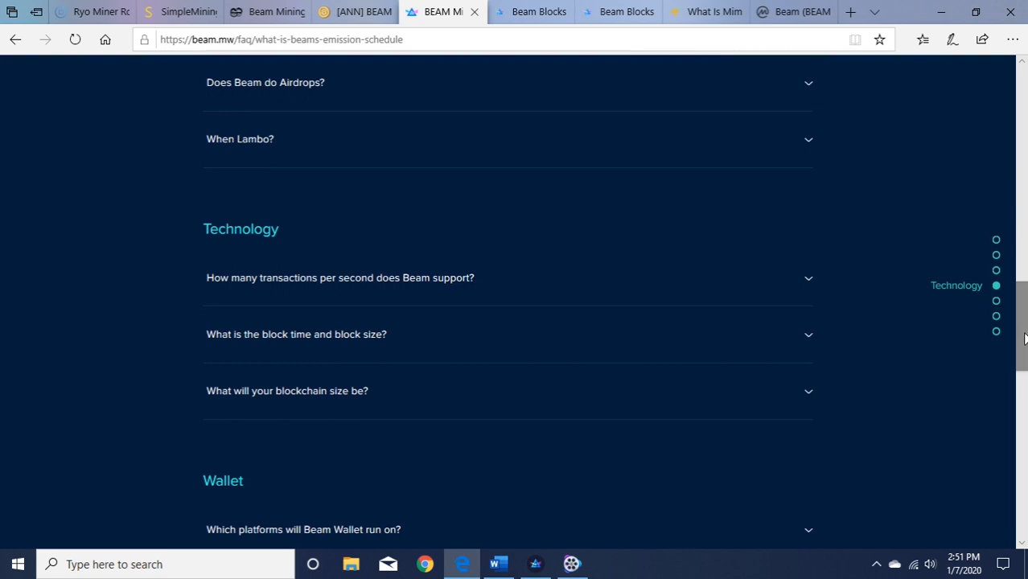
pyautogui.scroll(-3)
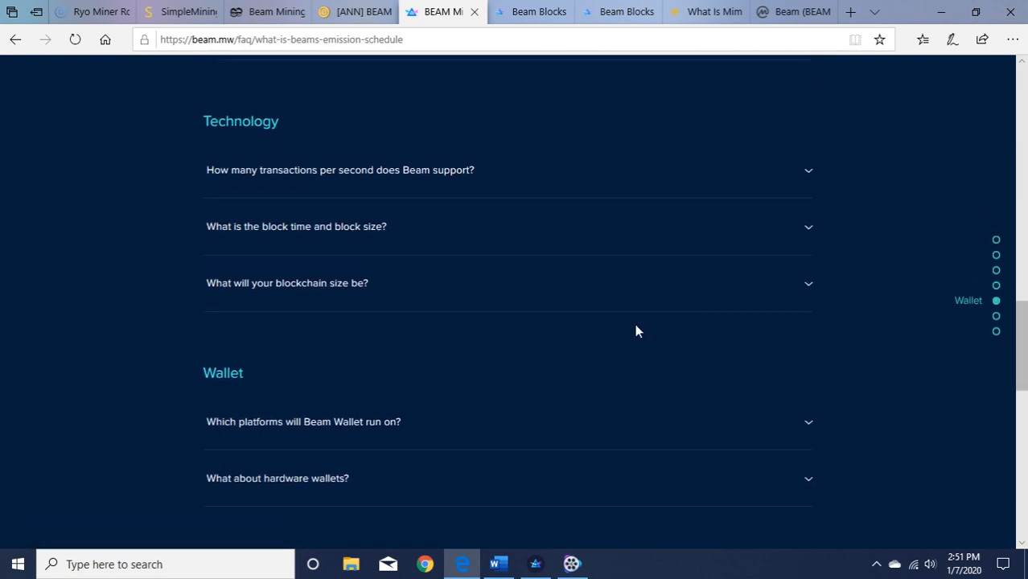
pyautogui.moveTo(1020, 278)
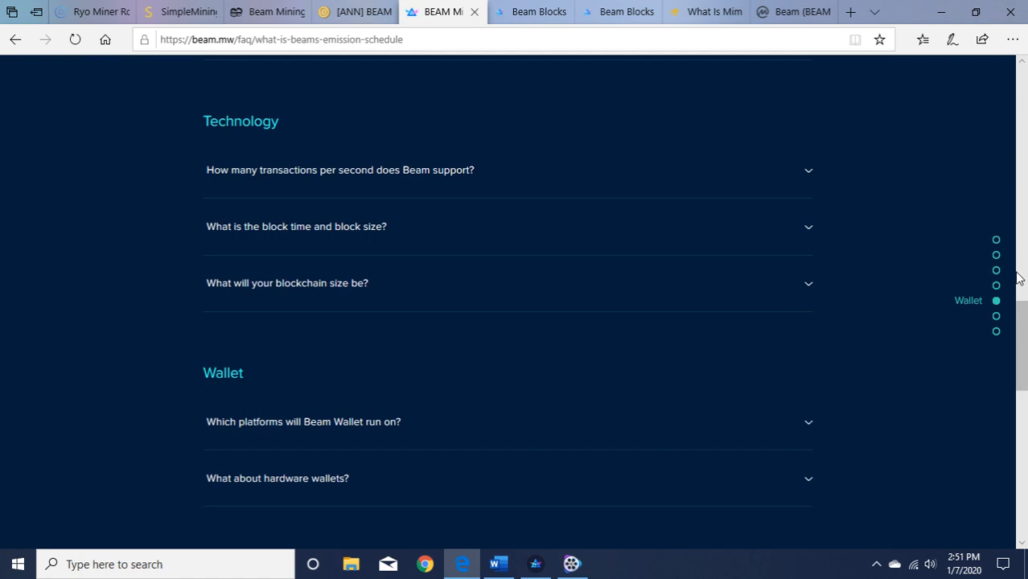
pyautogui.scroll(-3)
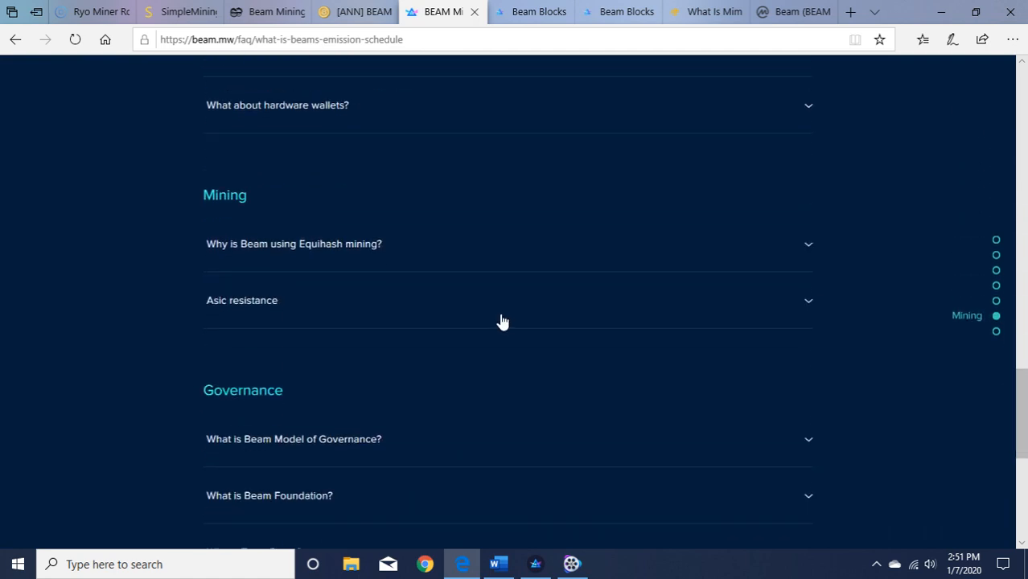
pyautogui.click(293, 244)
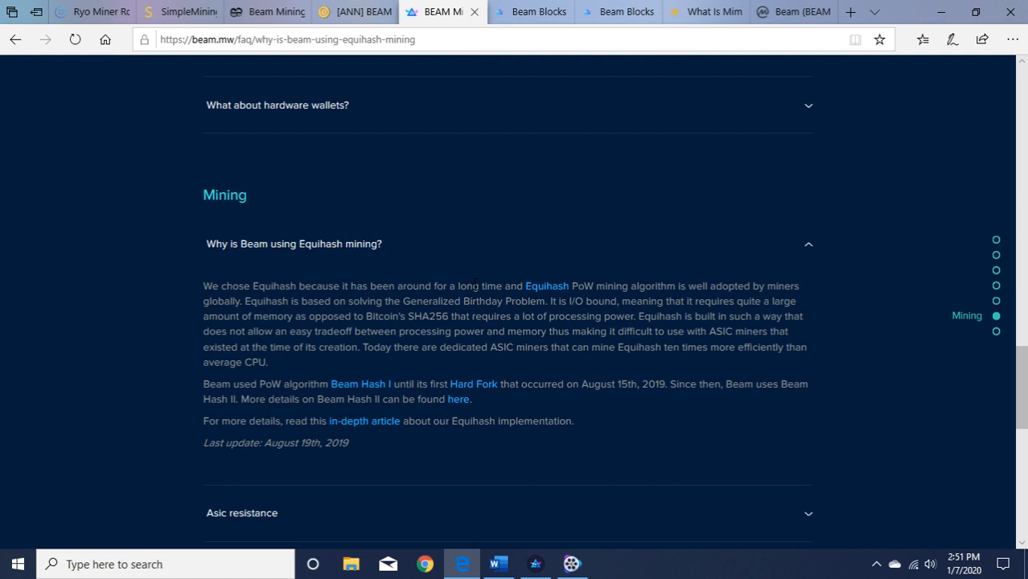
pyautogui.moveTo(678, 270)
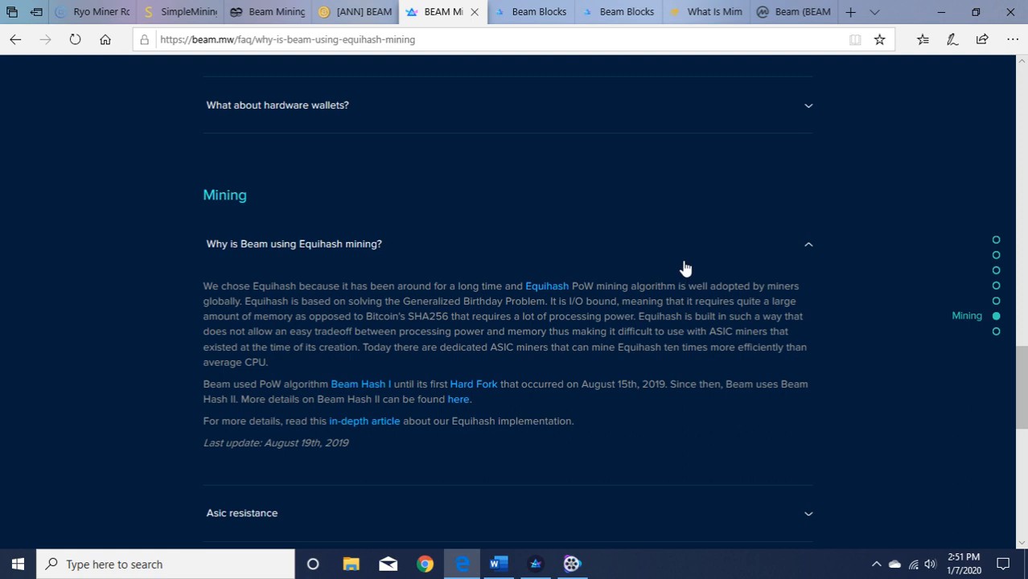
pyautogui.moveTo(683, 267)
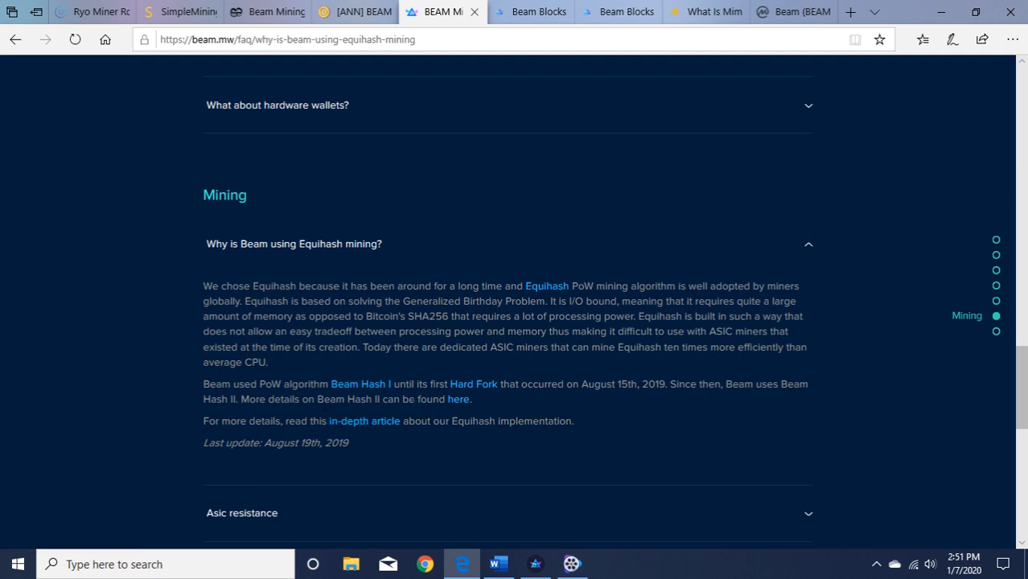
pyautogui.moveTo(661, 402)
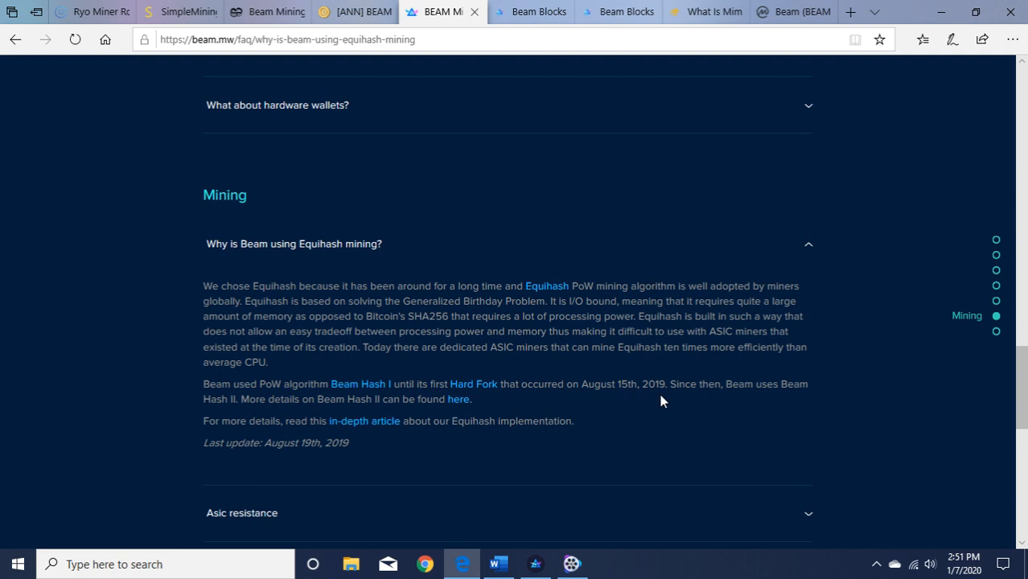
pyautogui.moveTo(732, 402)
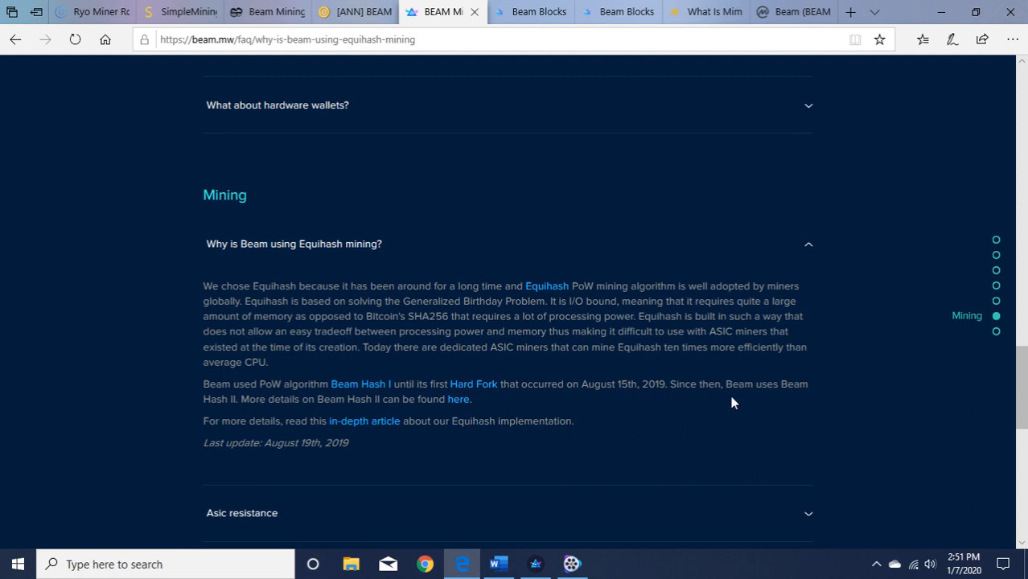
pyautogui.moveTo(761, 404)
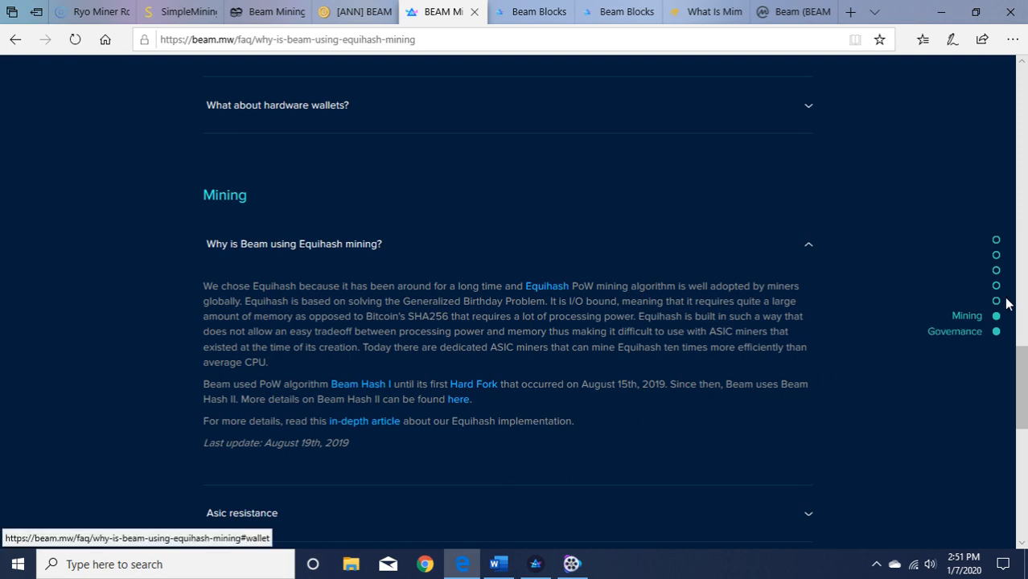
# Read the Asic resistance answer and Governance questions, then switch to the Bitcointalk Beam thread
pyautogui.scroll(-3)
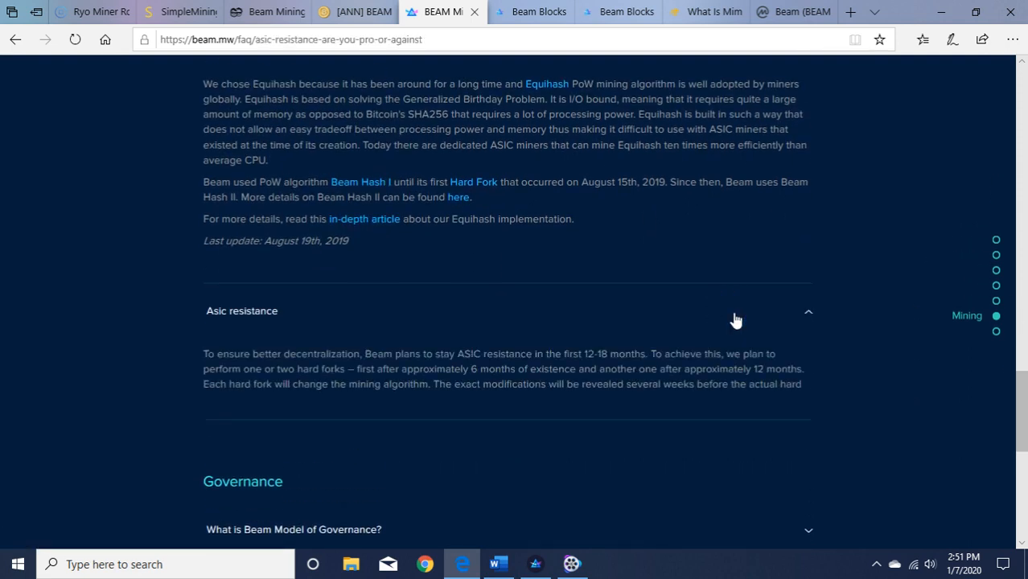
pyautogui.scroll(-3)
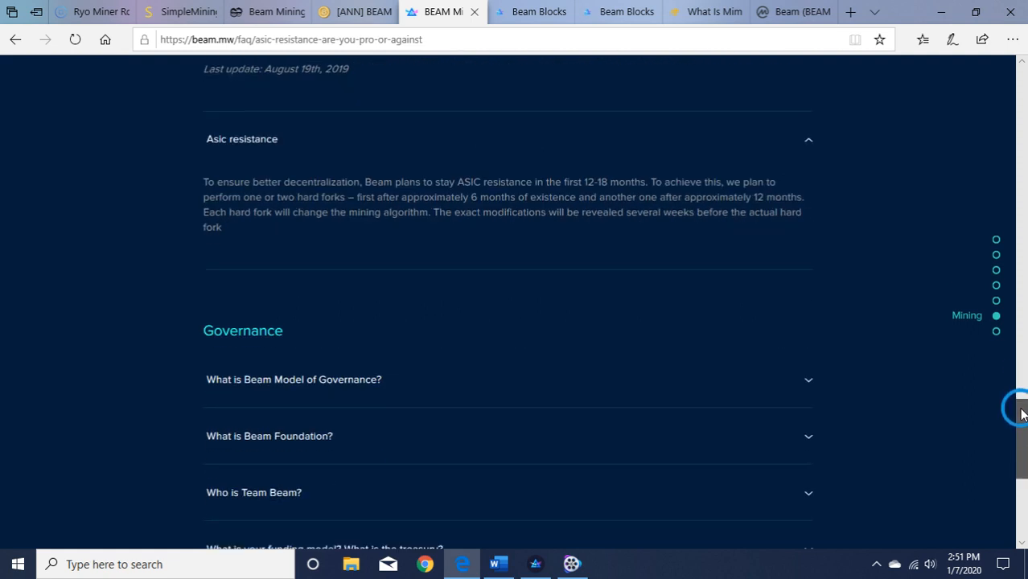
pyautogui.scroll(-3)
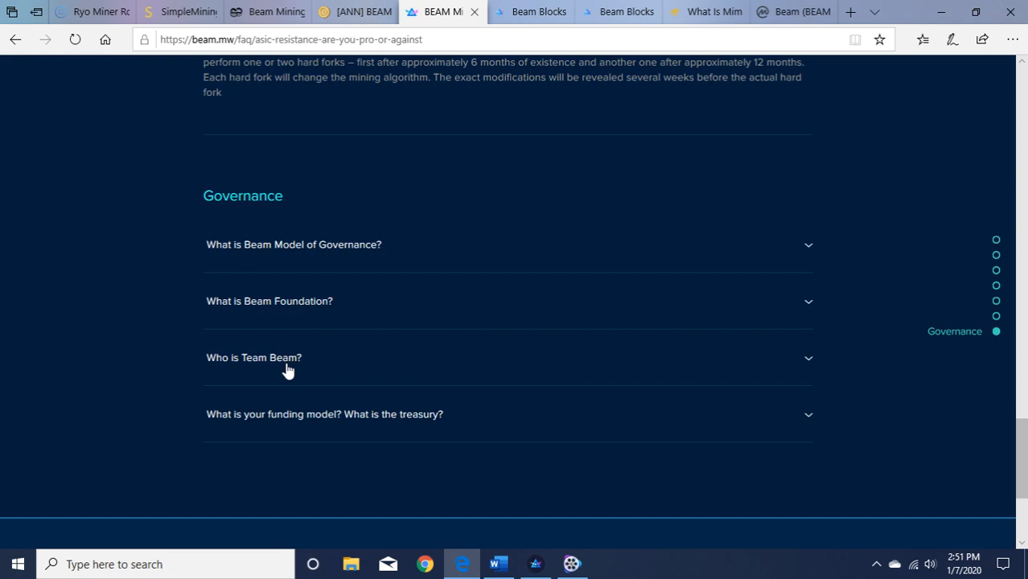
pyautogui.moveTo(878, 420)
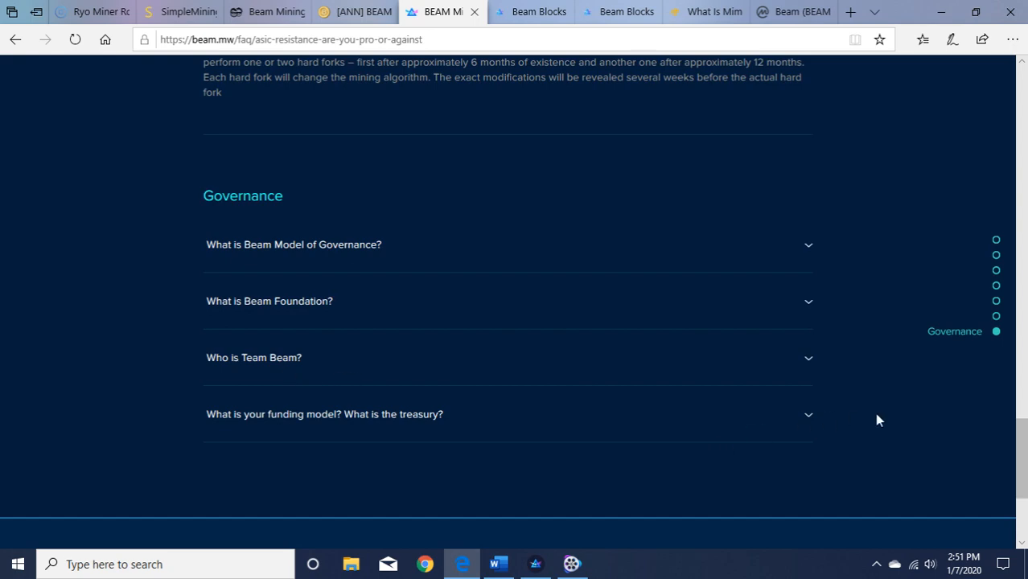
pyautogui.scroll(3)
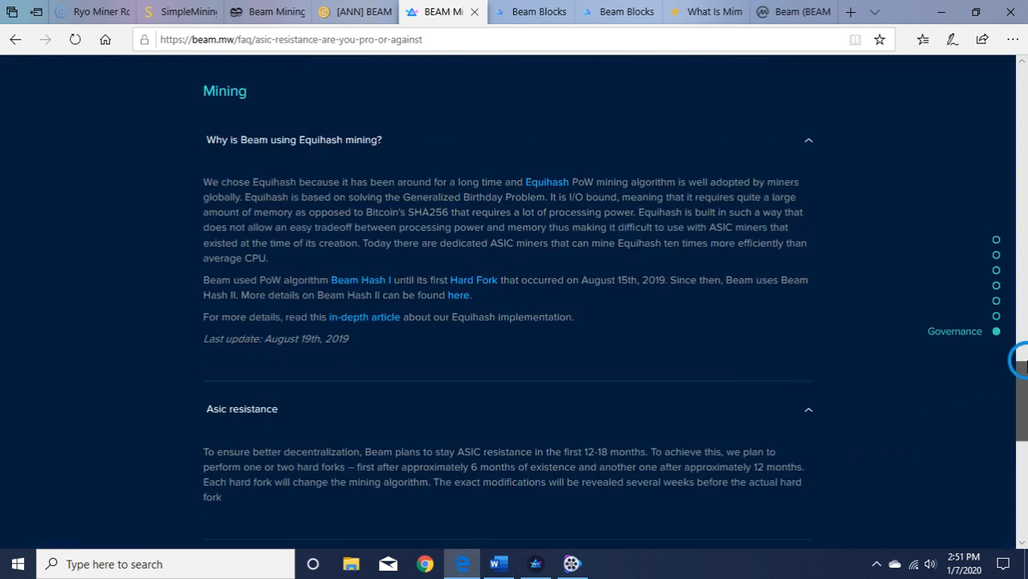
pyautogui.scroll(3)
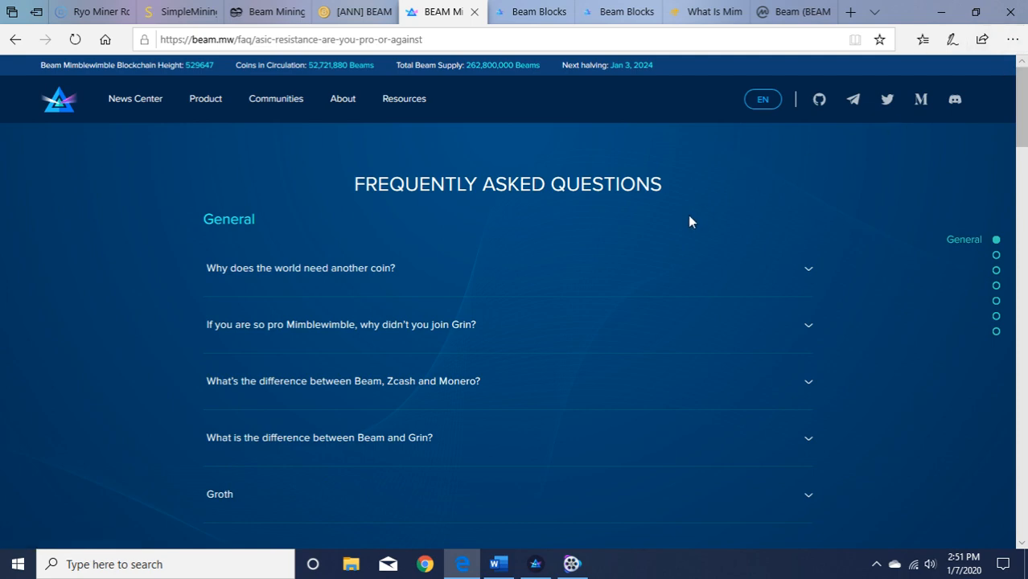
pyautogui.moveTo(511, 151)
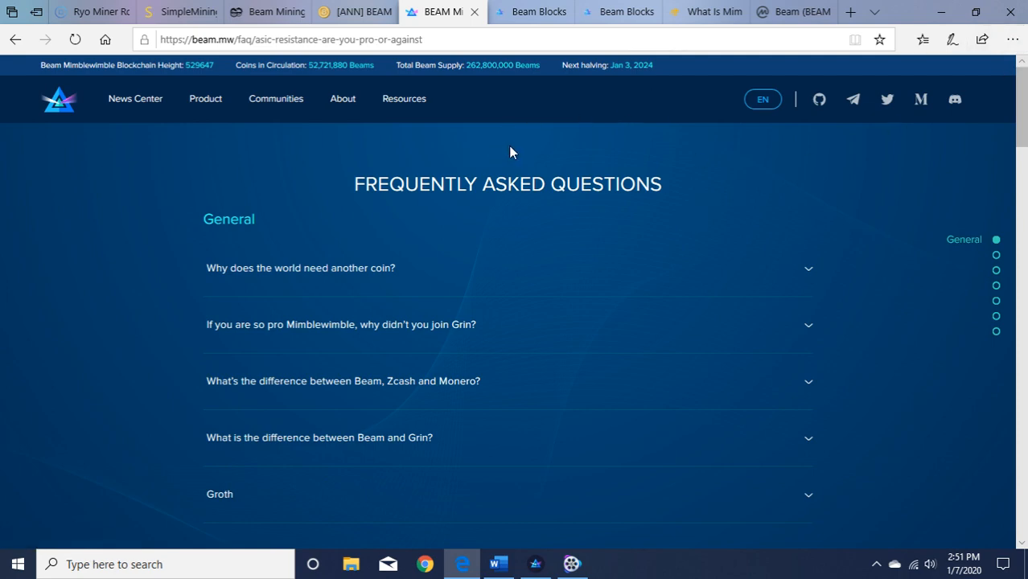
pyautogui.moveTo(670, 130)
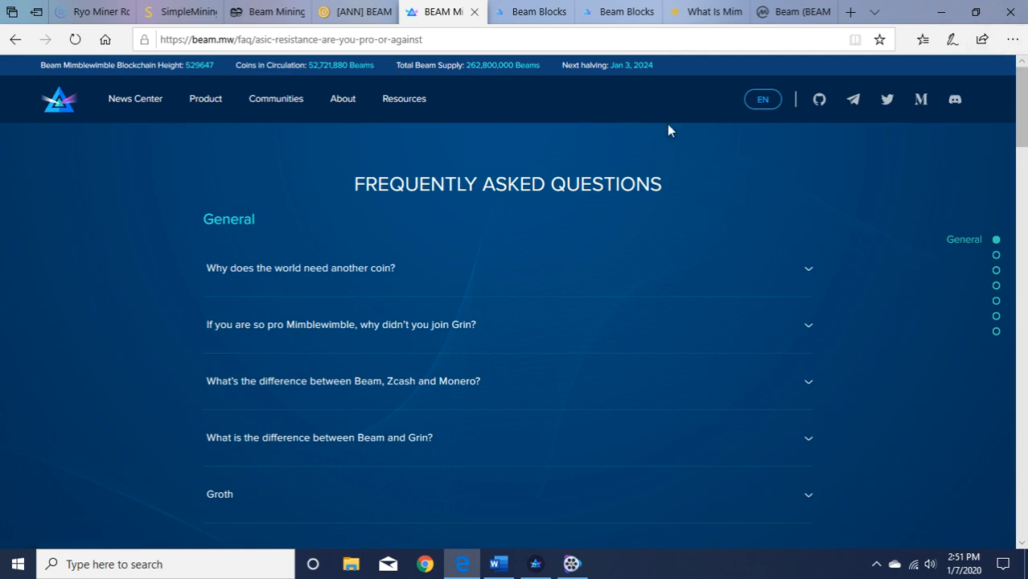
pyautogui.click(354, 11)
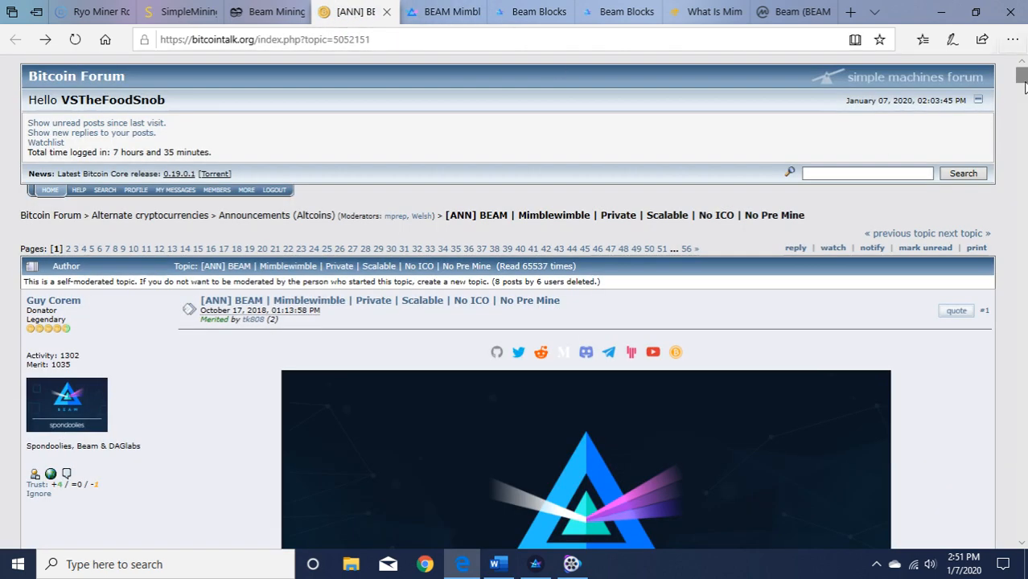
# Read down the announcement thread through features, roadmap and wallet instructions, then bring the Beam Wallet app forward
pyautogui.scroll(-3)
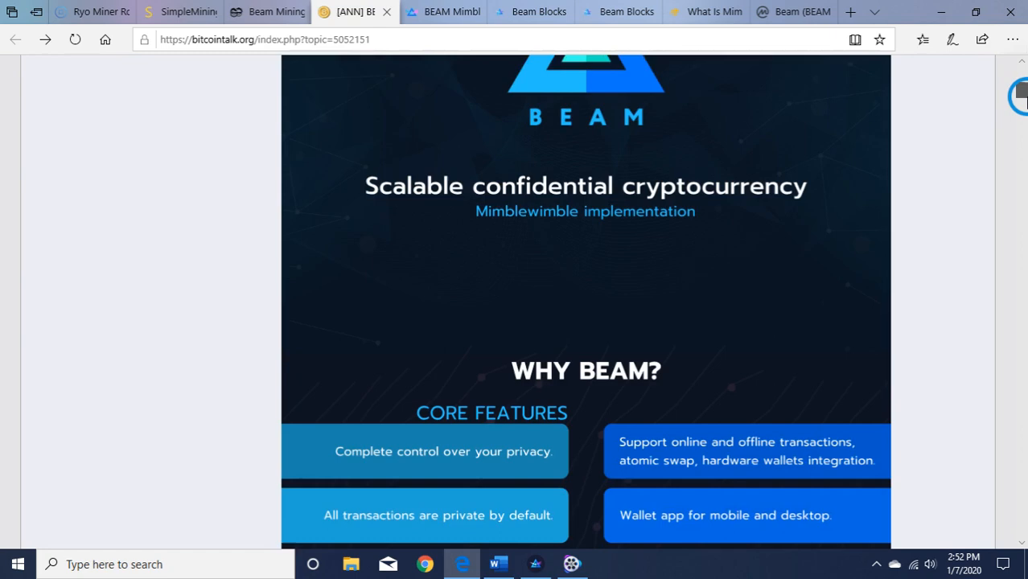
pyautogui.scroll(-3)
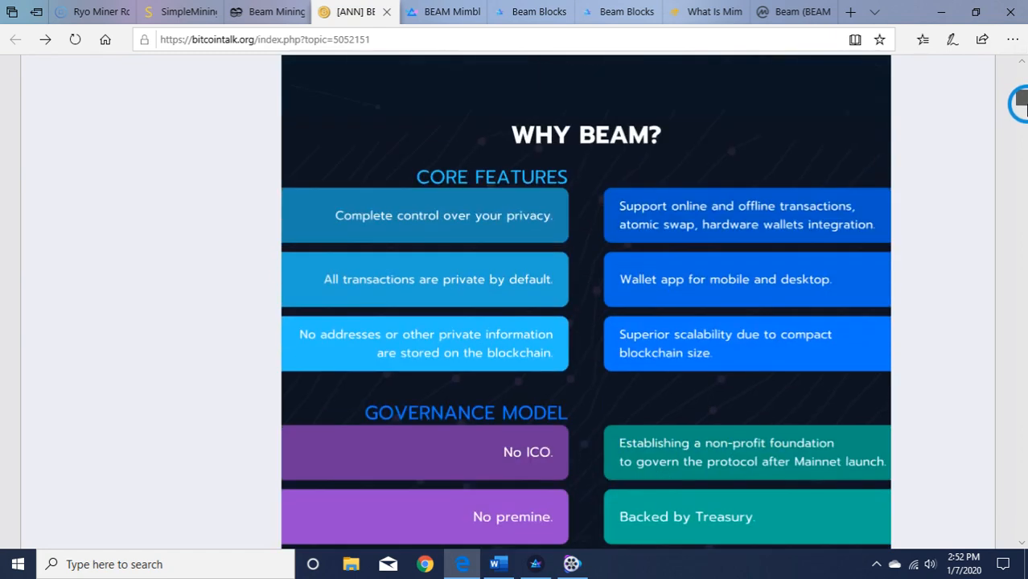
pyautogui.scroll(-3)
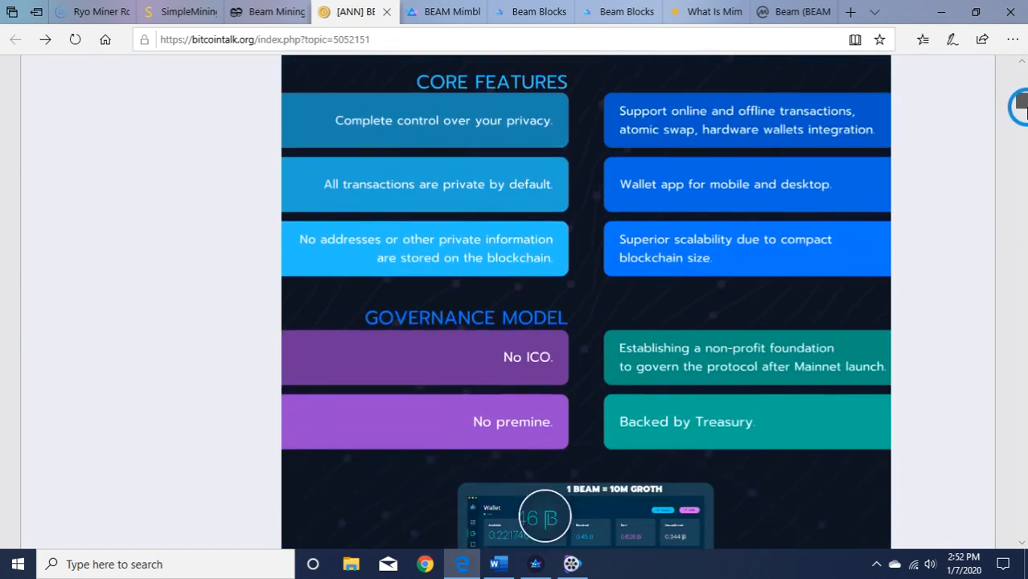
pyautogui.scroll(-3)
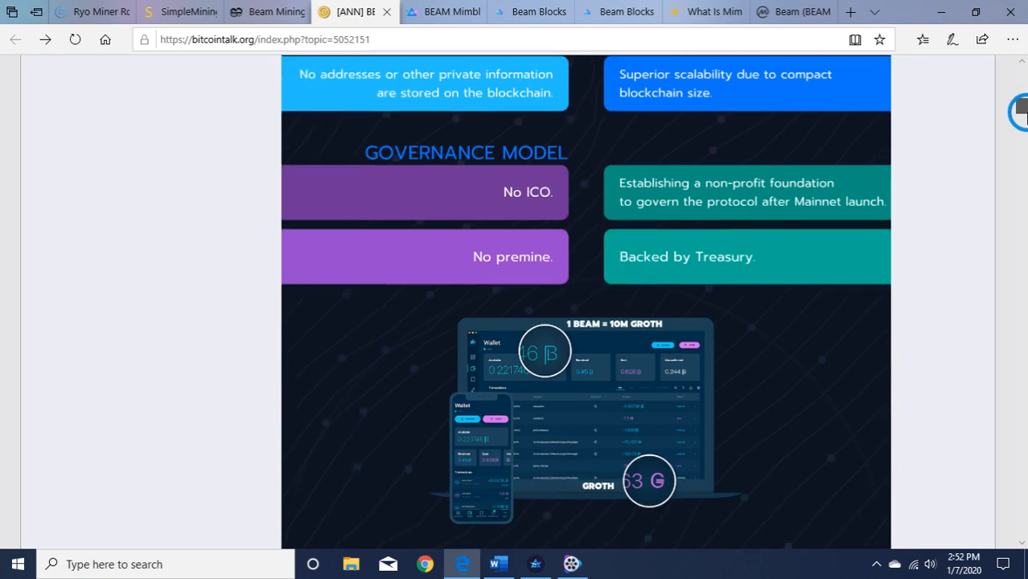
pyautogui.scroll(-3)
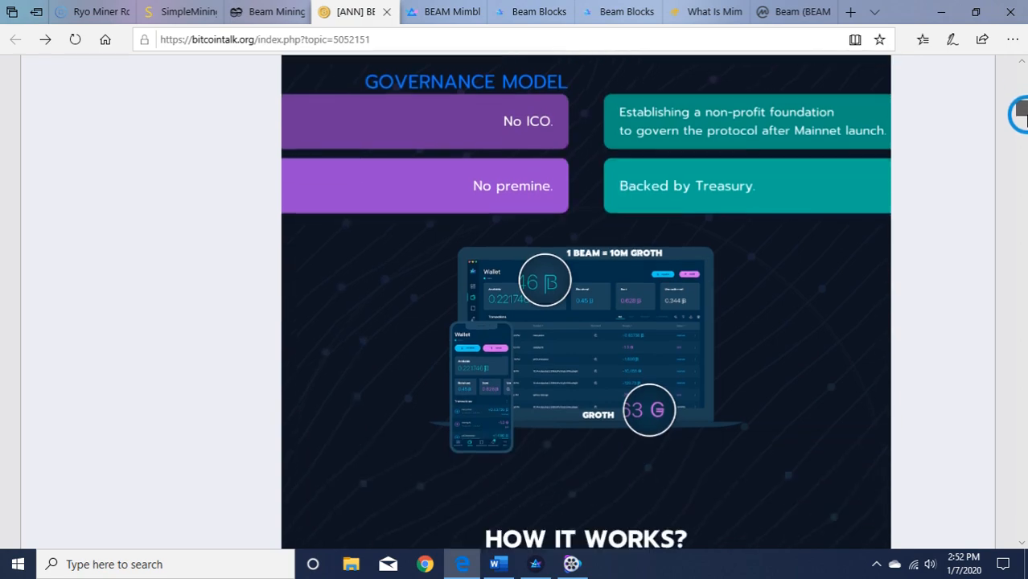
pyautogui.scroll(-3)
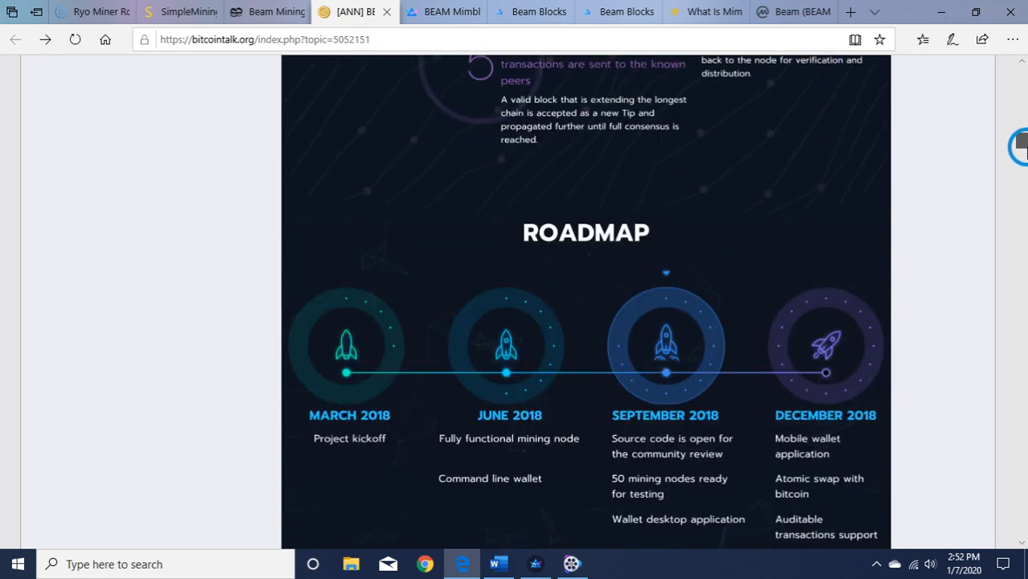
pyautogui.scroll(-3)
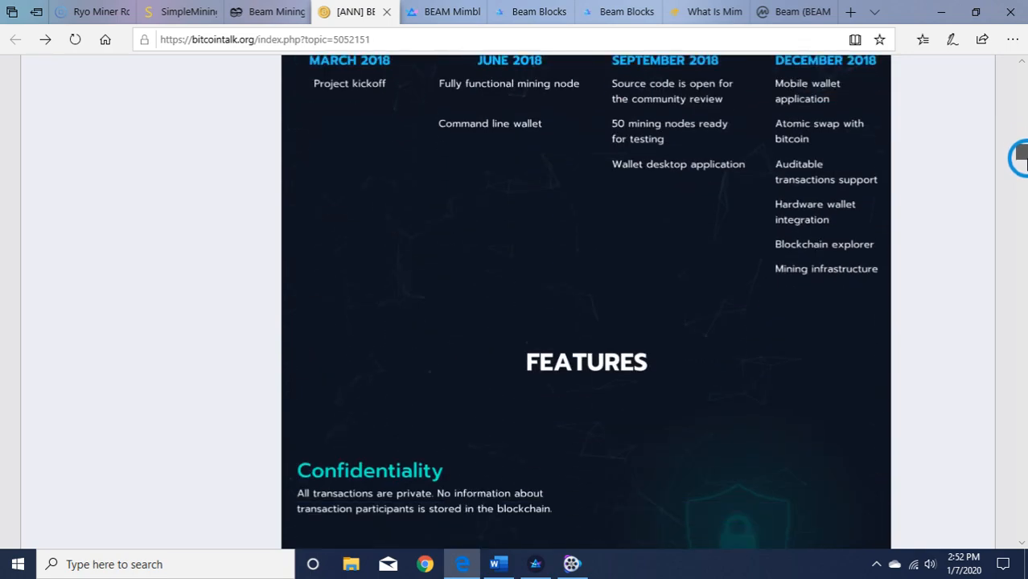
pyautogui.scroll(-3)
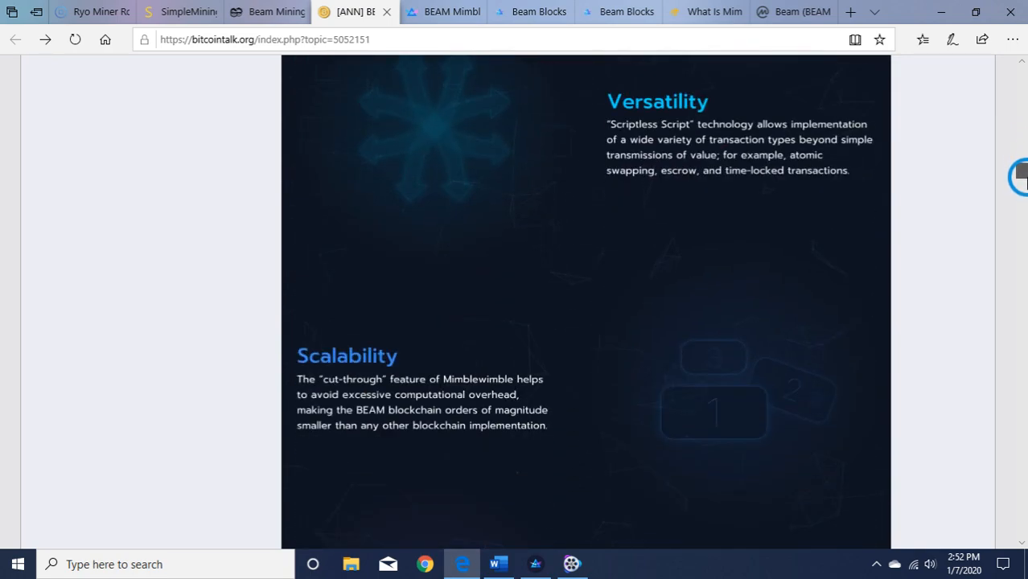
pyautogui.scroll(-3)
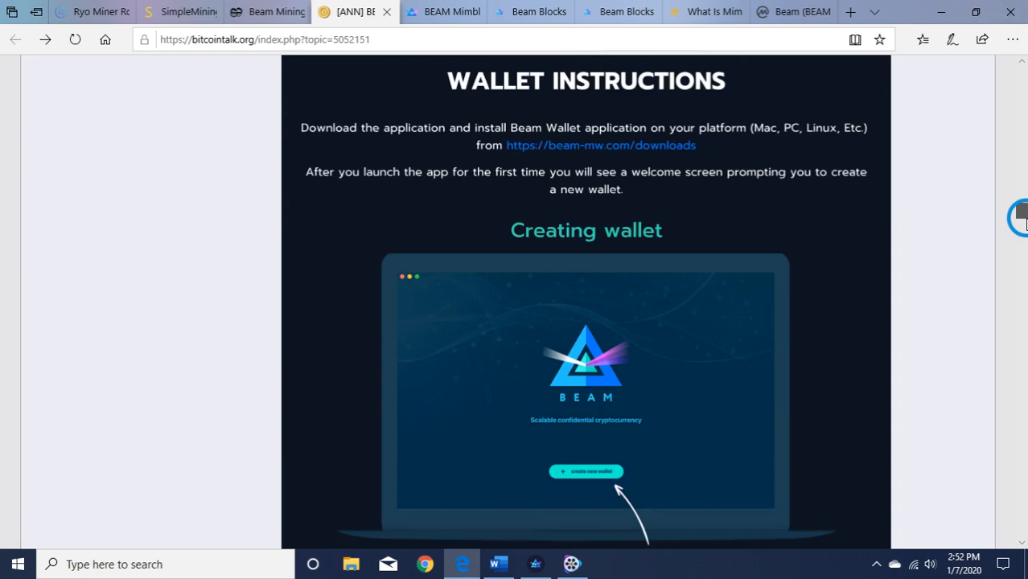
pyautogui.scroll(-3)
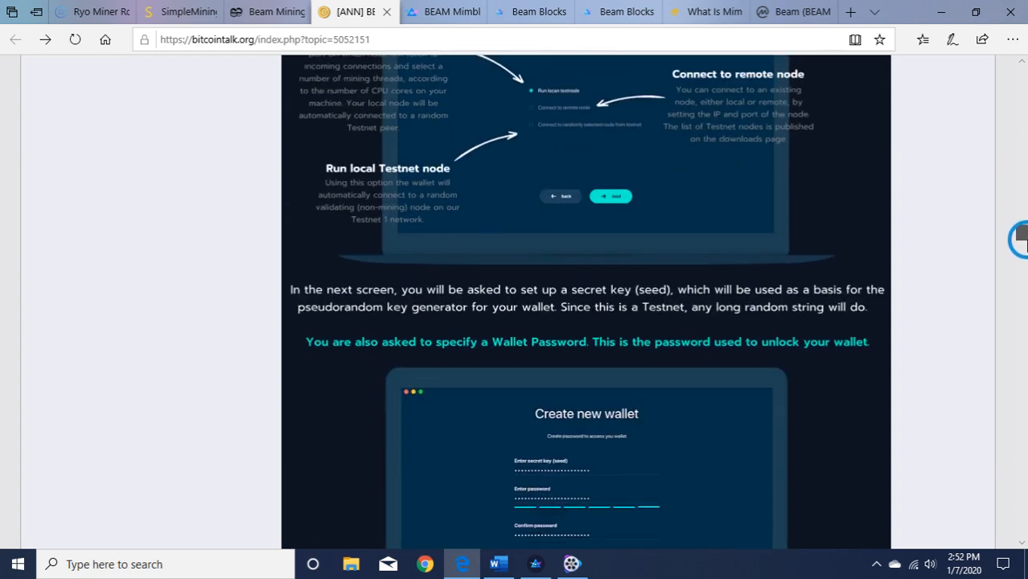
pyautogui.scroll(-3)
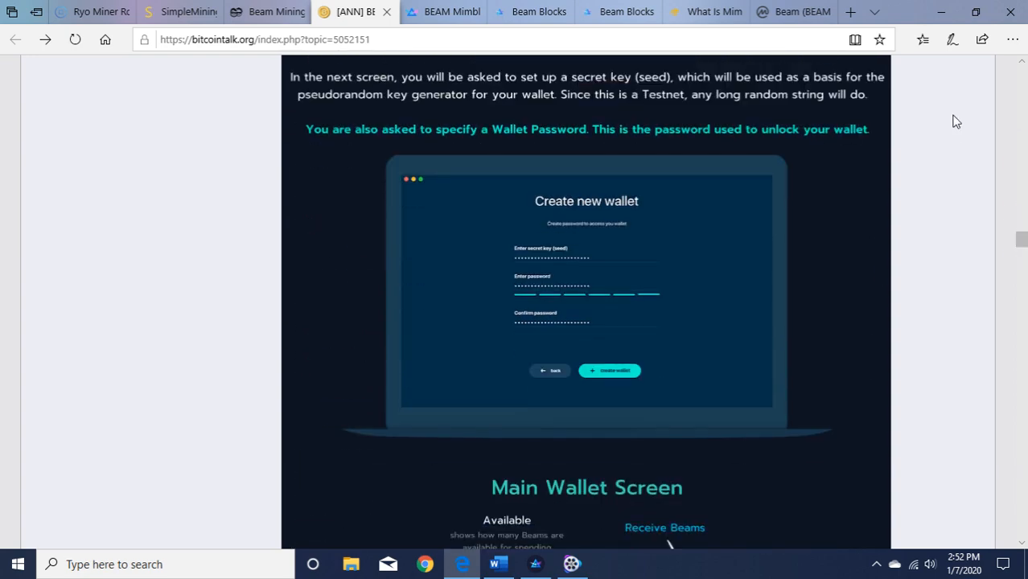
pyautogui.moveTo(499, 563)
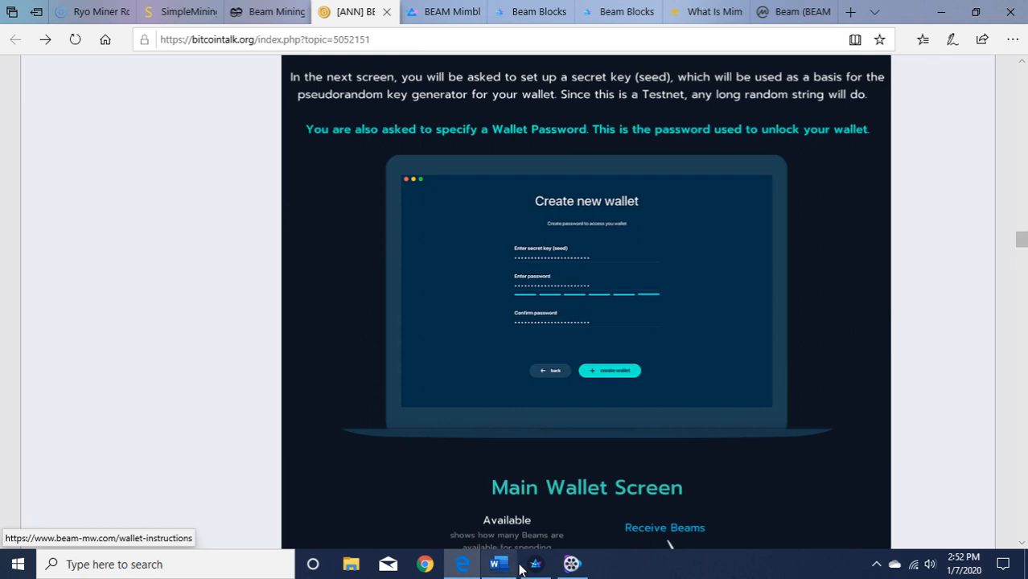
pyautogui.click(534, 563)
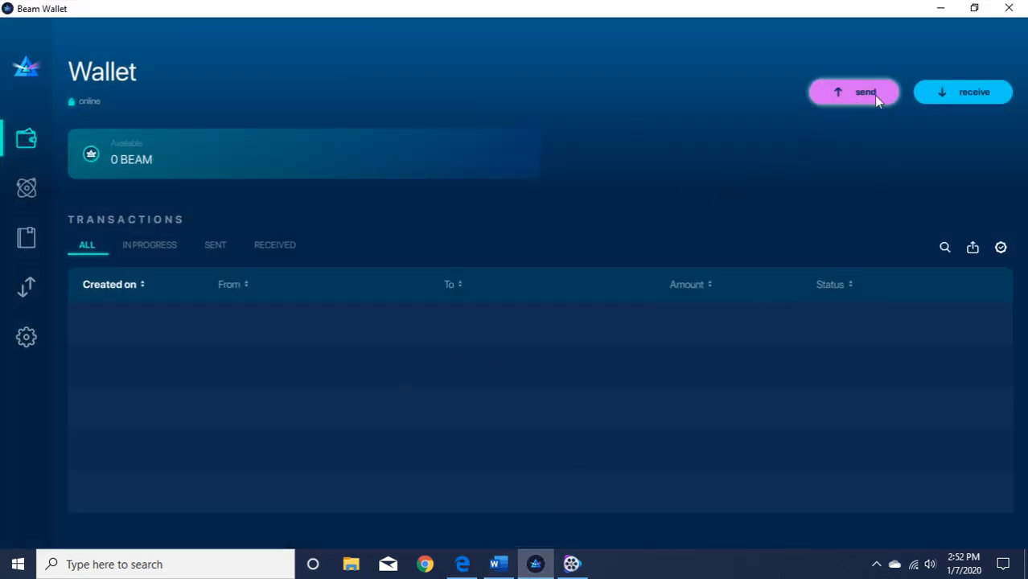
# Show the Receive Beam address with its QR code, then the Atomic Swaps offers list
pyautogui.click(962, 91)
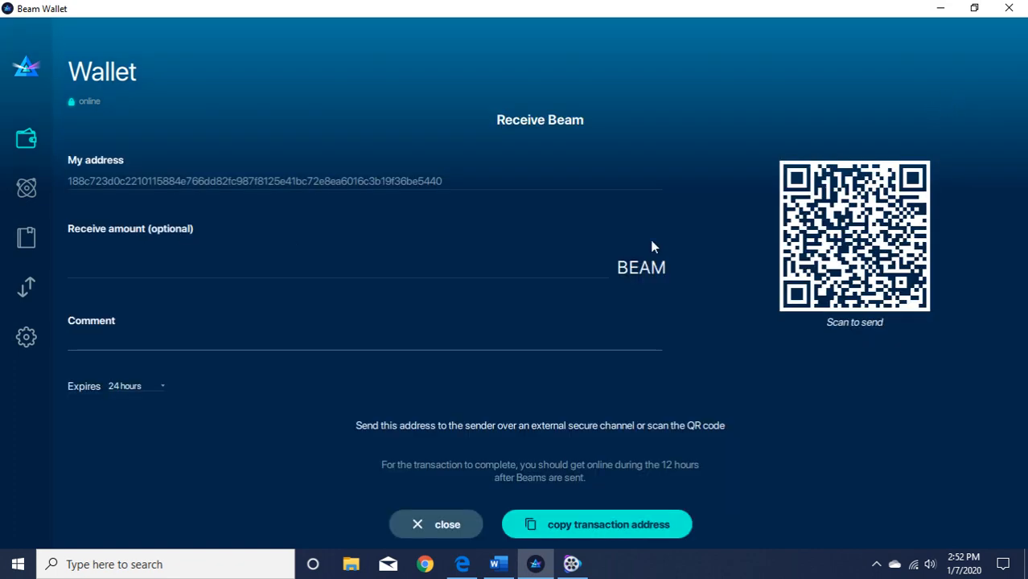
pyautogui.moveTo(530, 224)
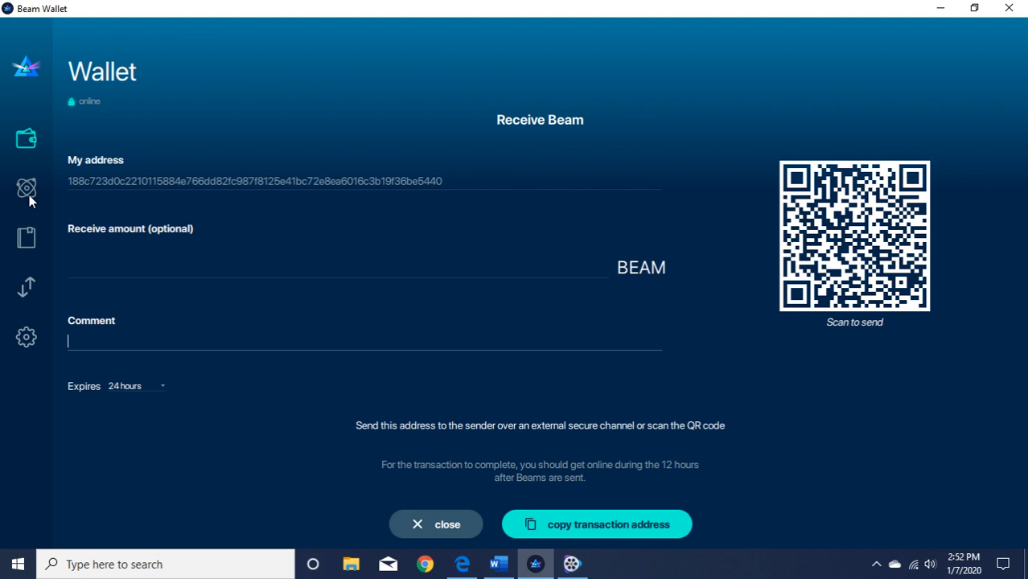
pyautogui.click(26, 188)
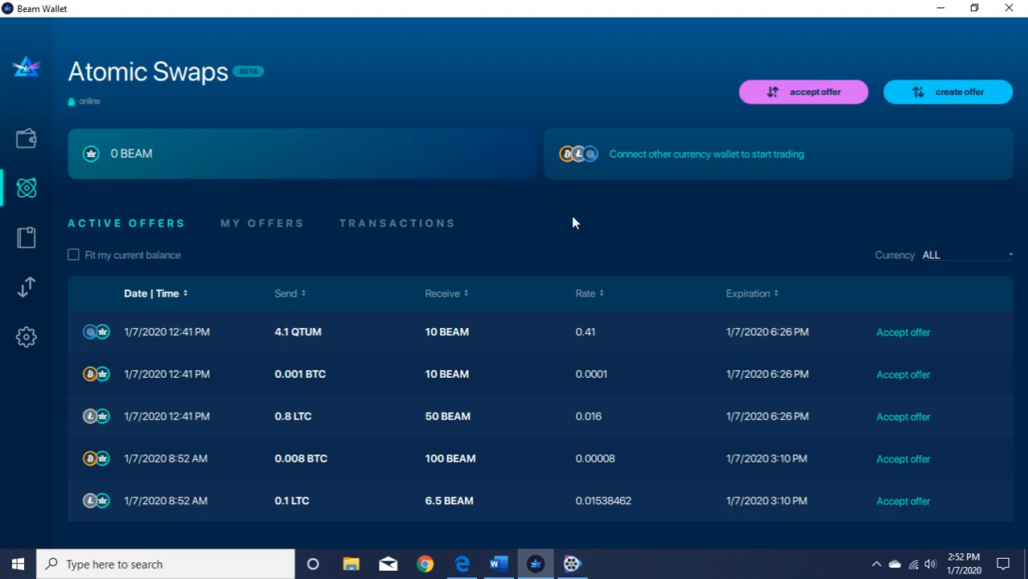
pyautogui.moveTo(457, 353)
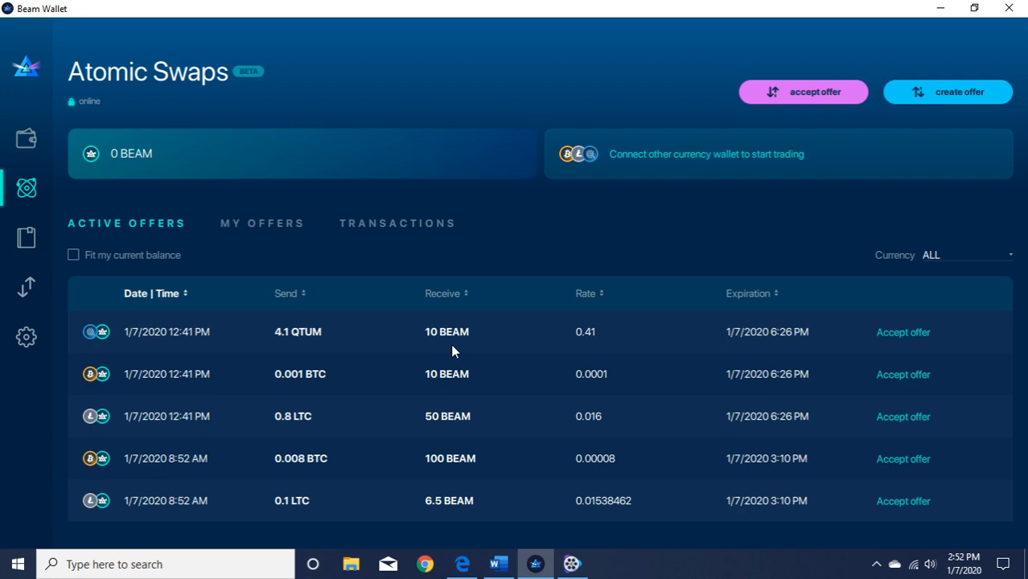
pyautogui.moveTo(383, 348)
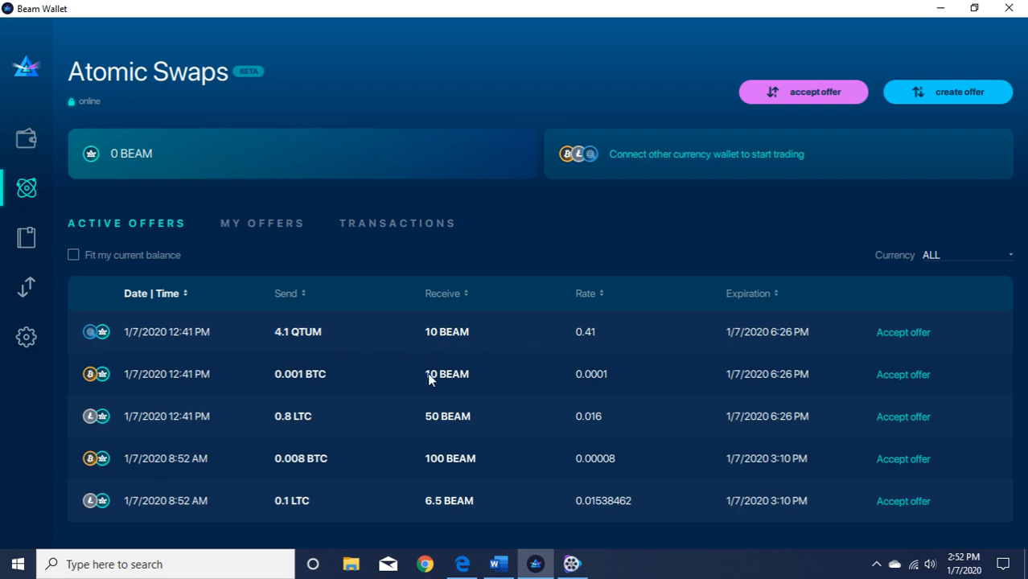
pyautogui.moveTo(402, 212)
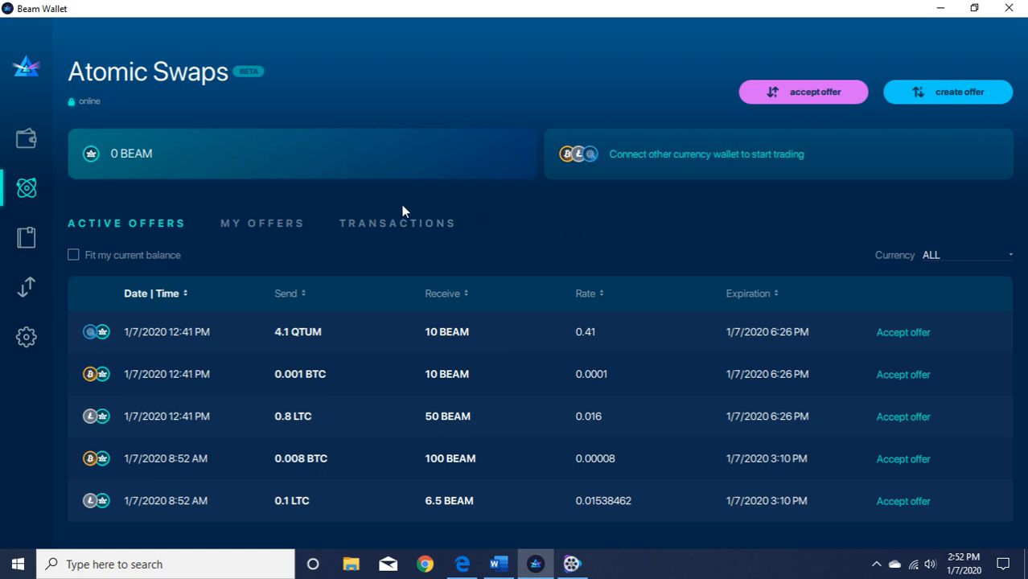
pyautogui.moveTo(845, 61)
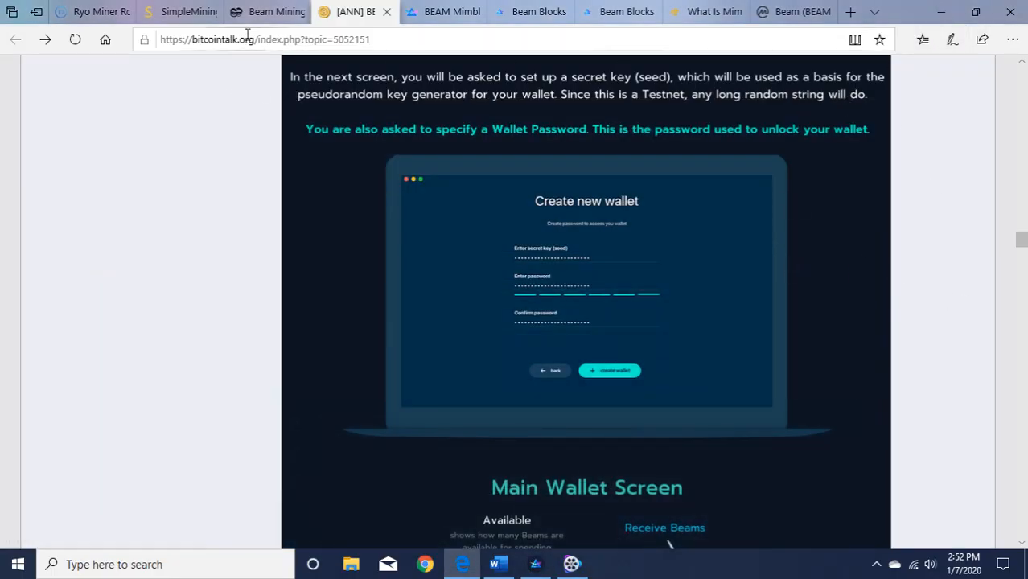
# Read the 2Miners Beam pool stats down to the Europe, USA and Asia SSL servers and back
pyautogui.click(265, 11)
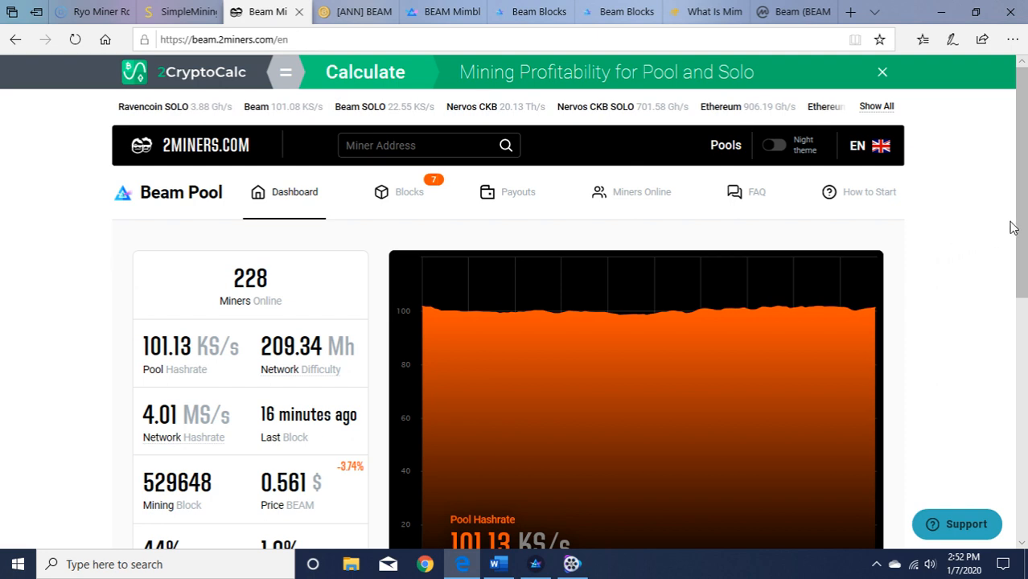
pyautogui.scroll(-3)
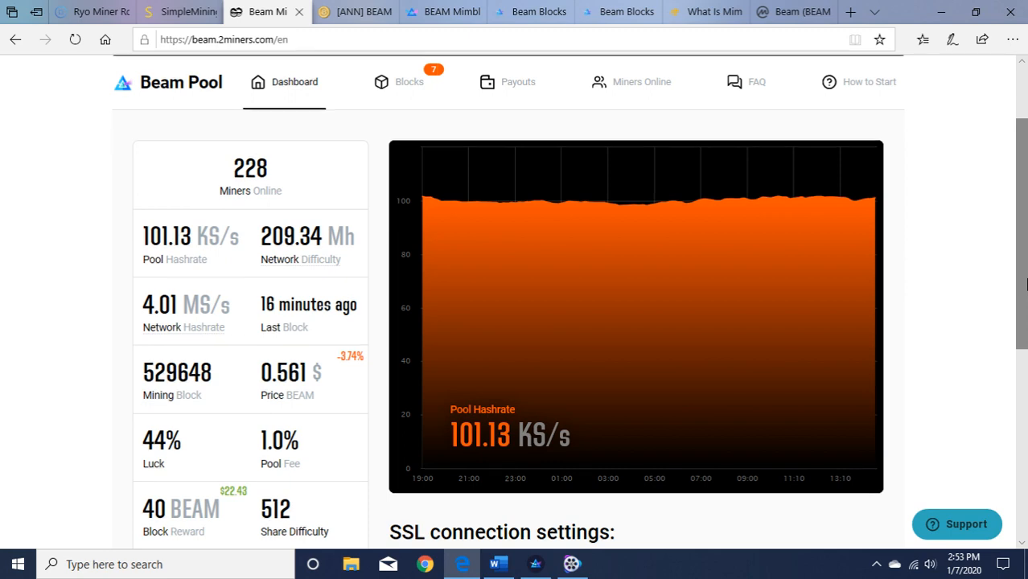
pyautogui.scroll(-3)
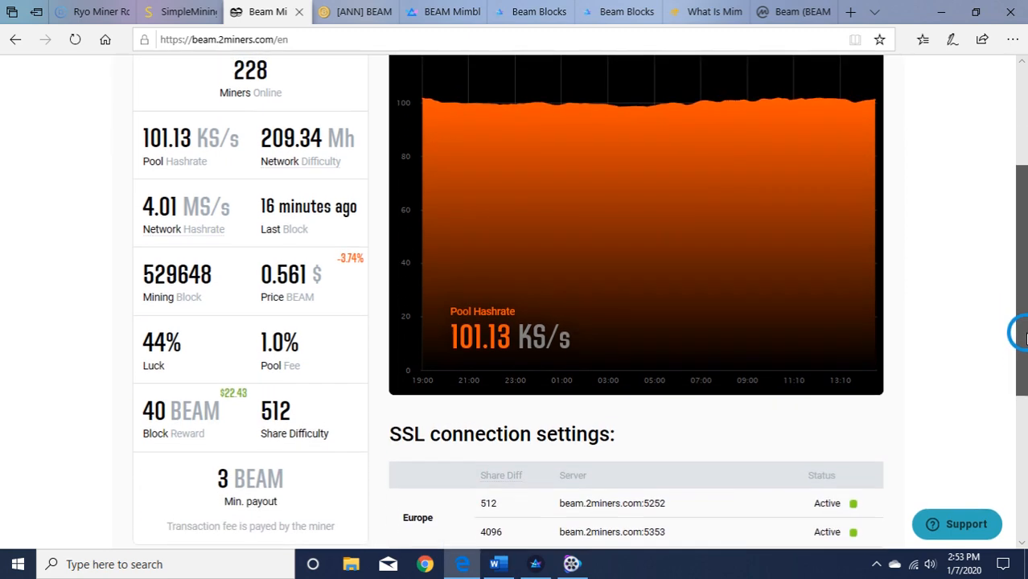
pyautogui.scroll(-3)
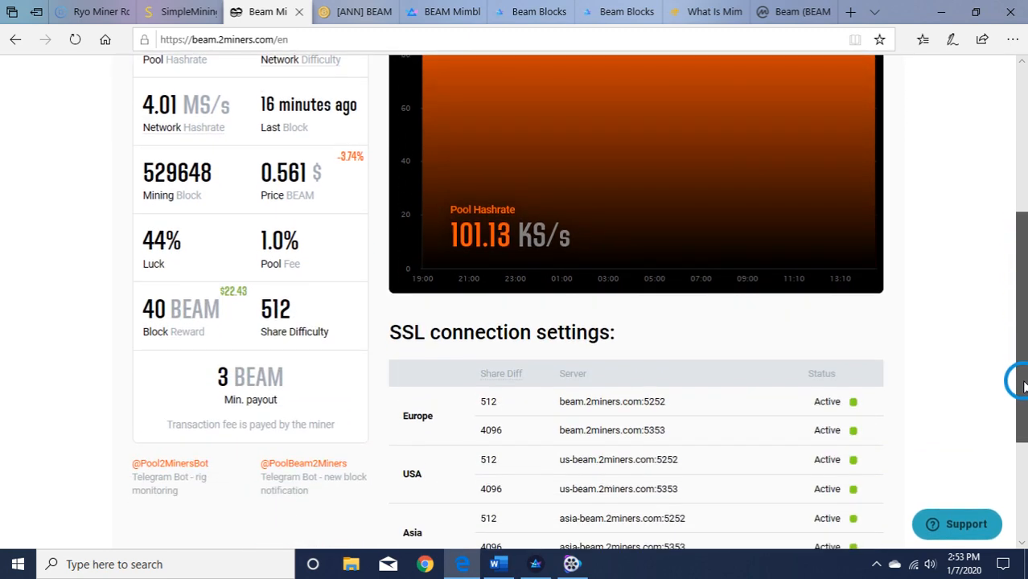
pyautogui.scroll(3)
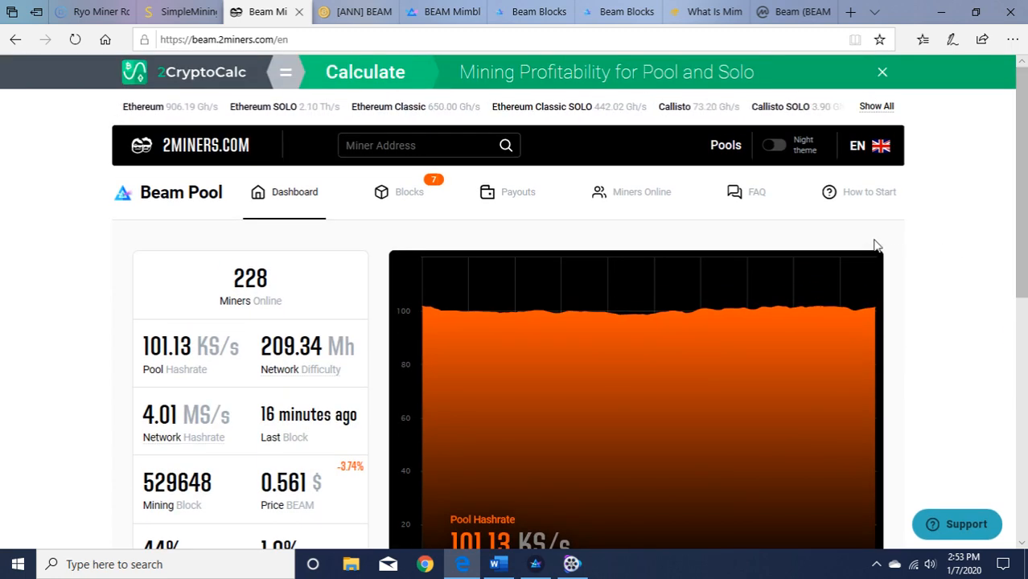
# Read the How to Start guide past Steps 1–3 to the GMiner settings and mining rig rentals
pyautogui.click(868, 192)
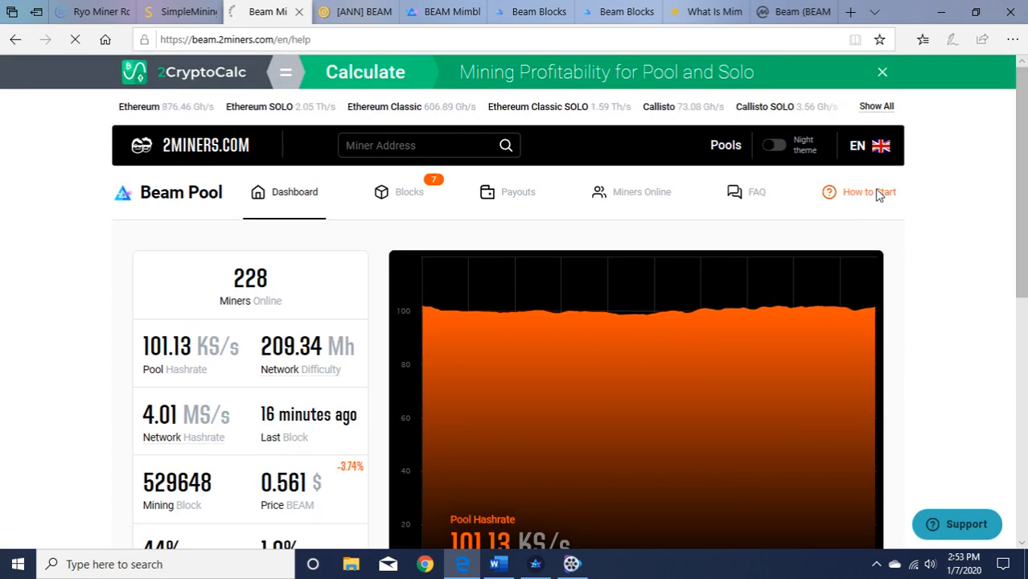
pyautogui.click(868, 192)
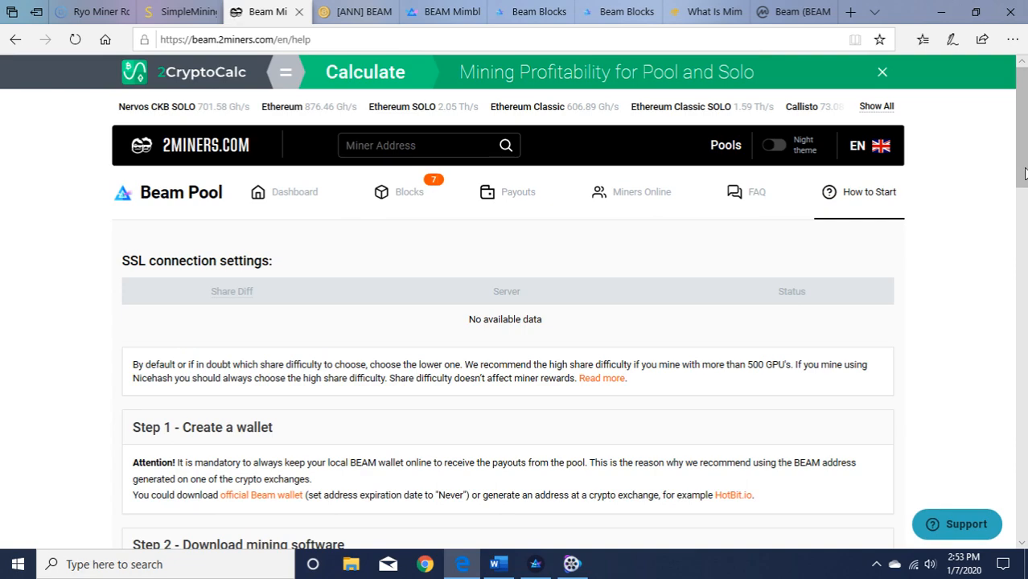
pyautogui.scroll(-3)
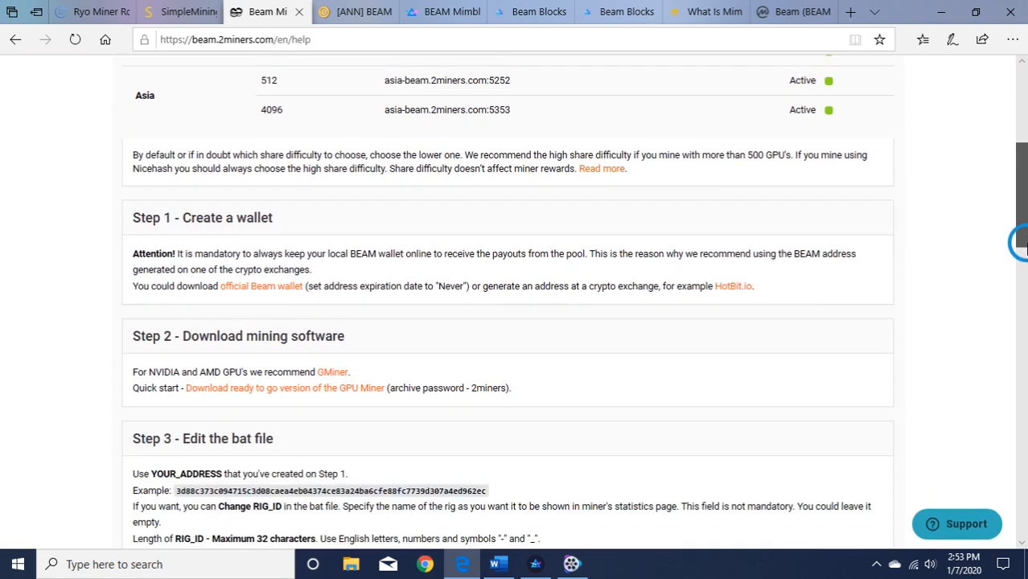
pyautogui.scroll(-3)
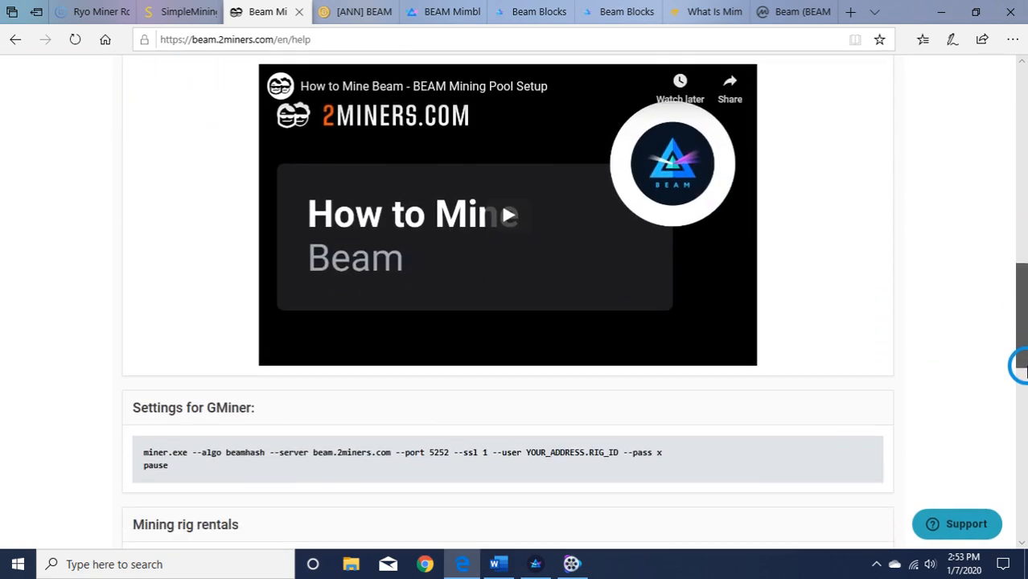
pyautogui.scroll(-3)
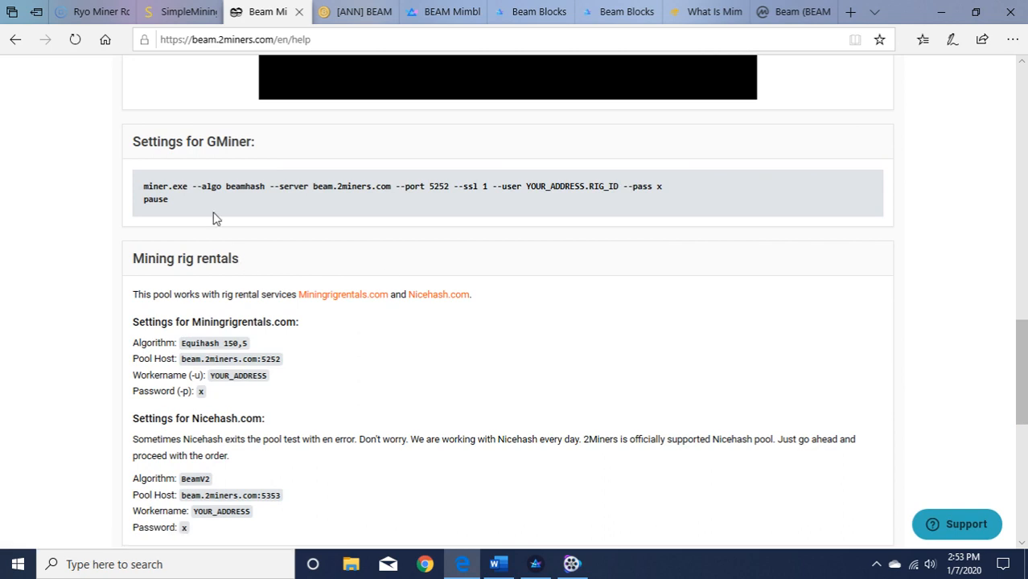
pyautogui.moveTo(174, 201)
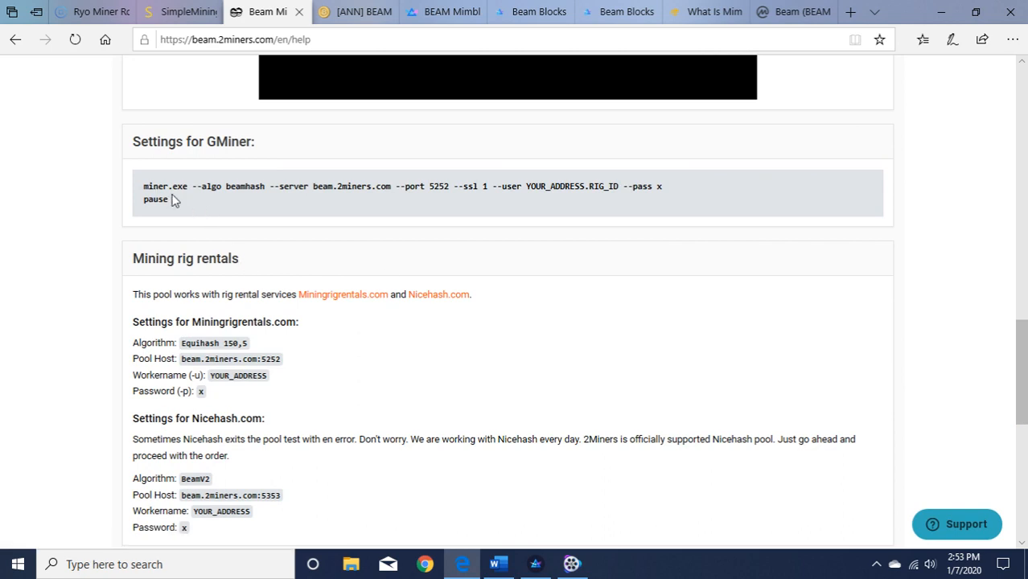
pyautogui.moveTo(196, 201)
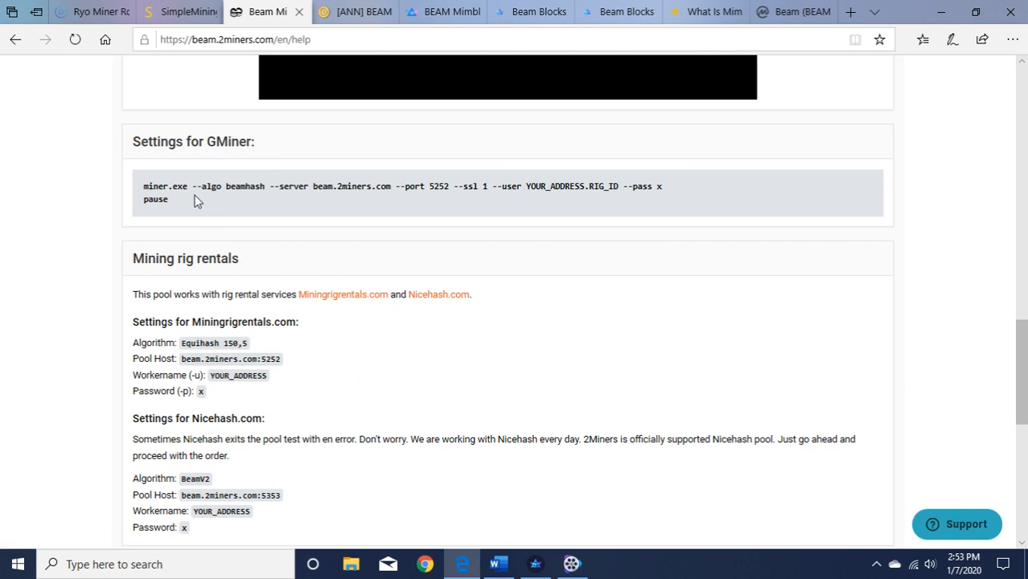
pyautogui.moveTo(231, 202)
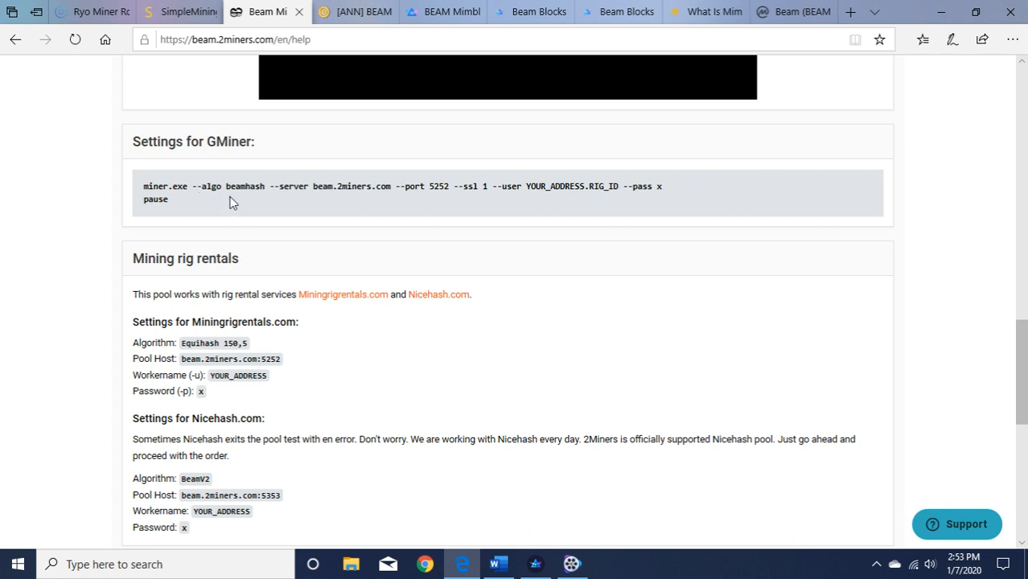
pyautogui.moveTo(428, 242)
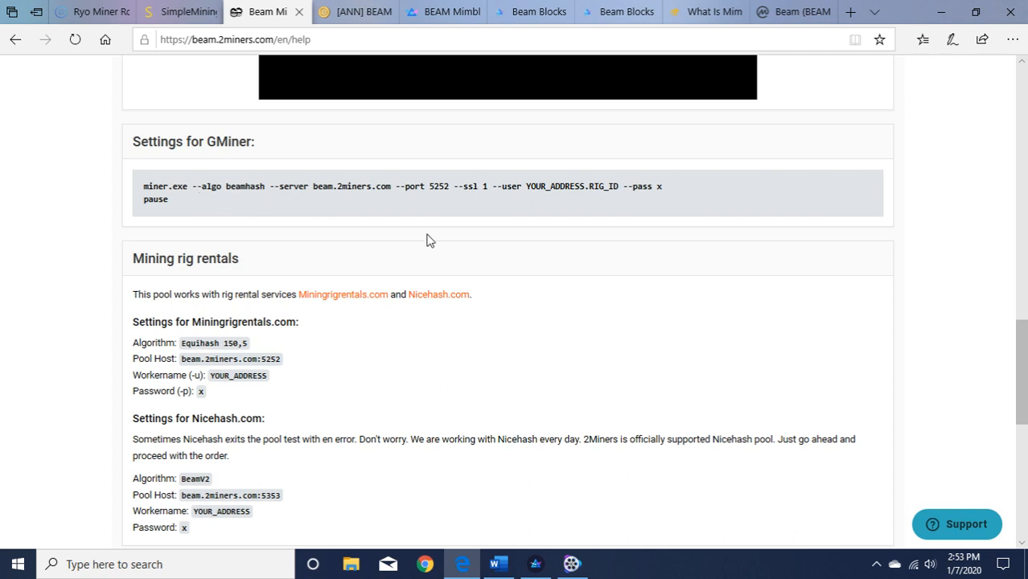
pyautogui.moveTo(631, 236)
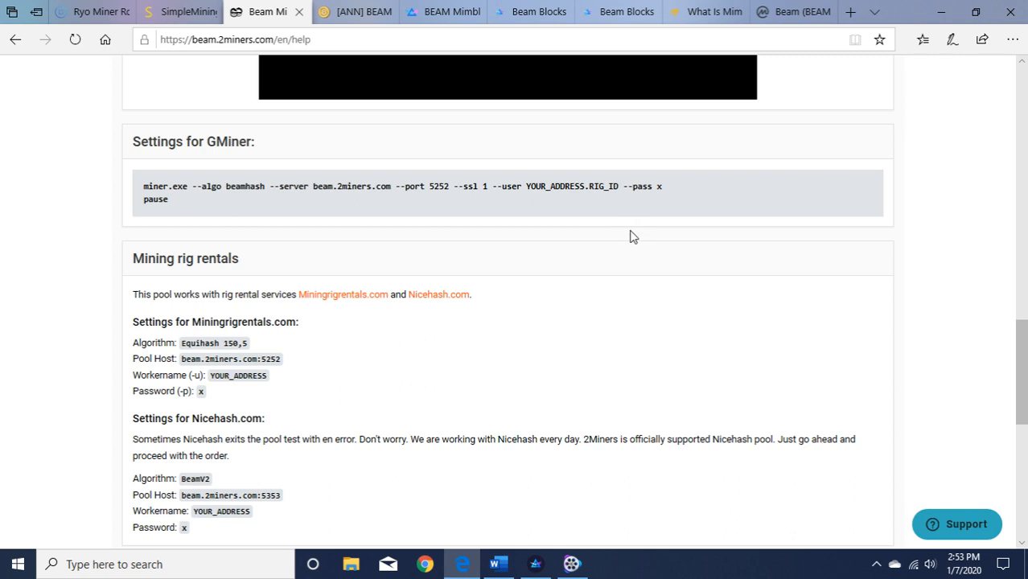
pyautogui.moveTo(566, 215)
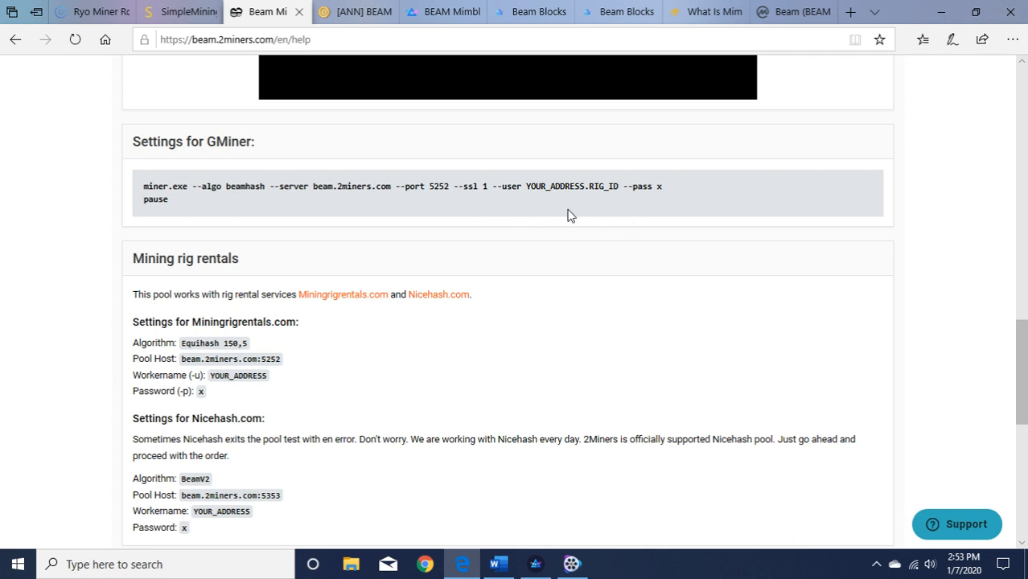
pyautogui.moveTo(586, 211)
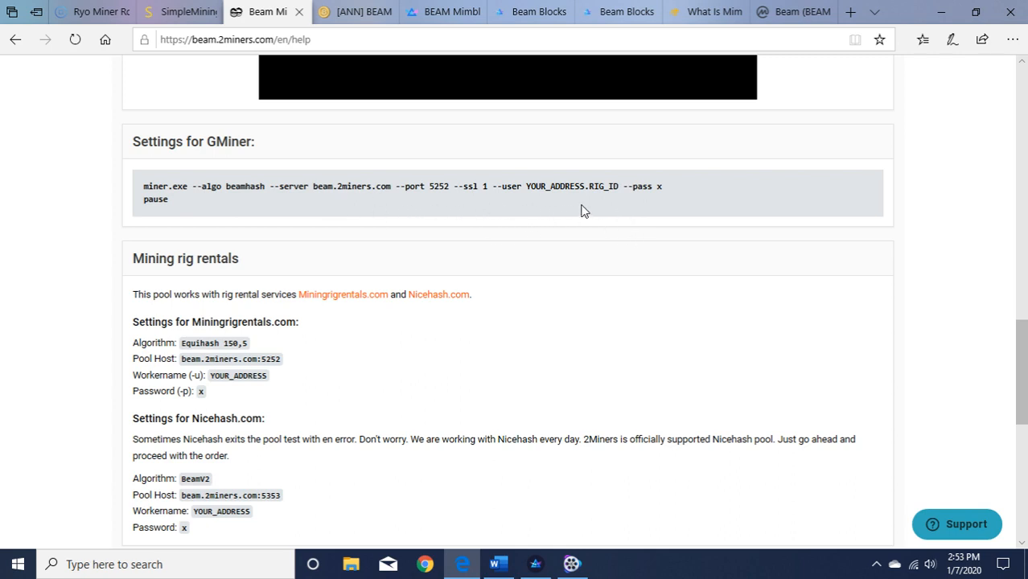
pyautogui.moveTo(543, 151)
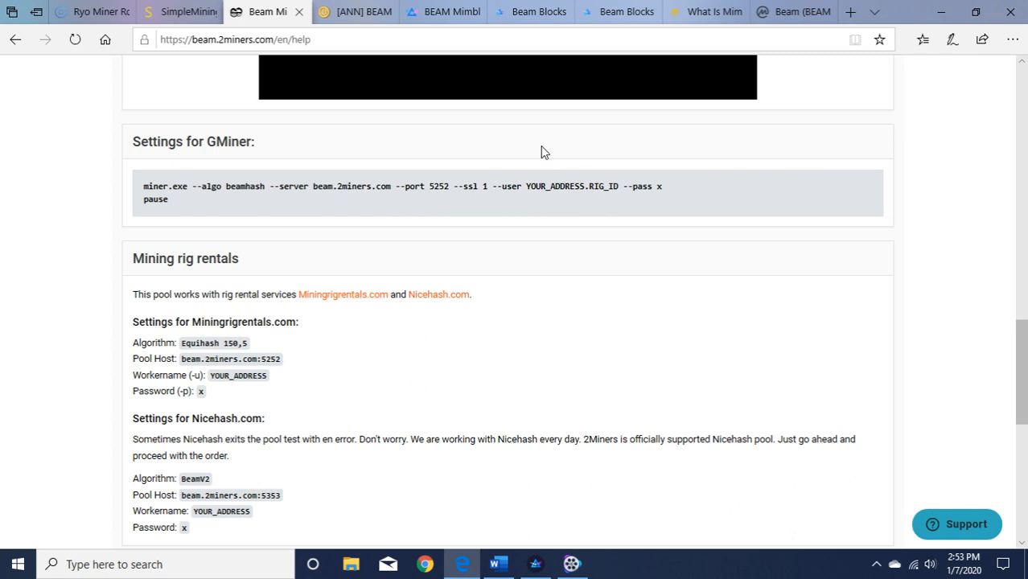
# Show the SimpleMining Rig List with the rig running BEAM config at 58°C and 481 W
pyautogui.click(179, 11)
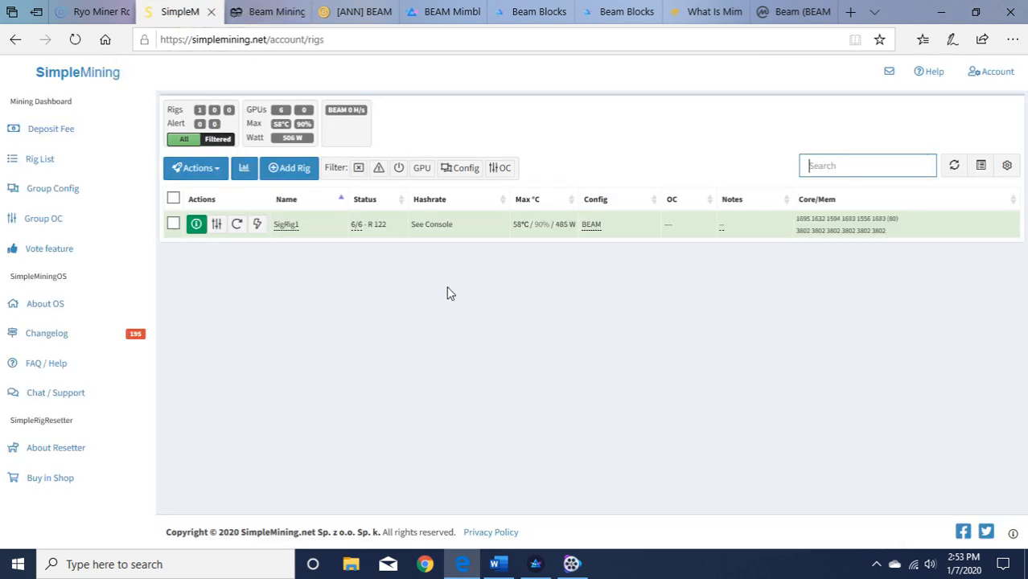
pyautogui.moveTo(299, 302)
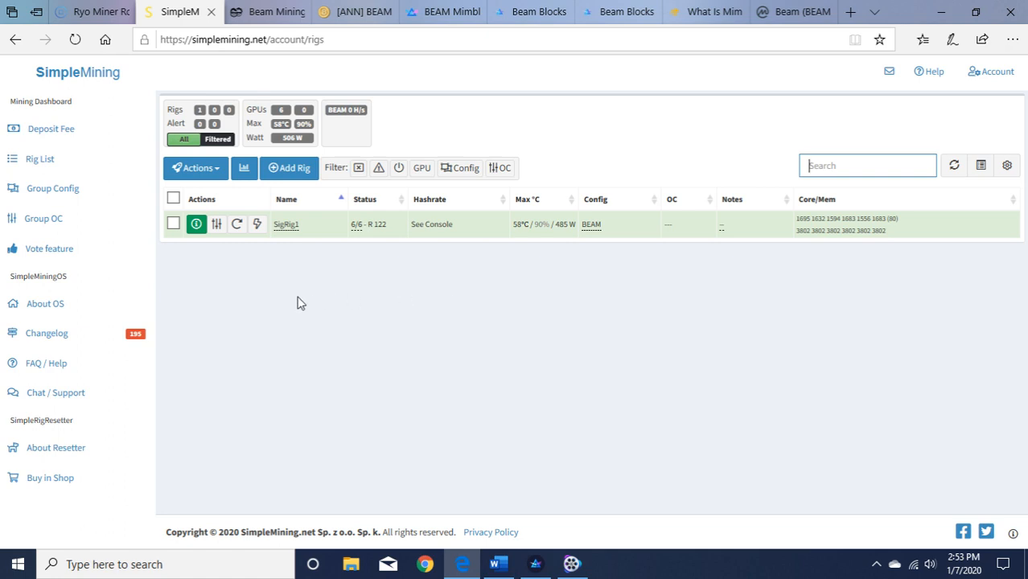
pyautogui.moveTo(235, 293)
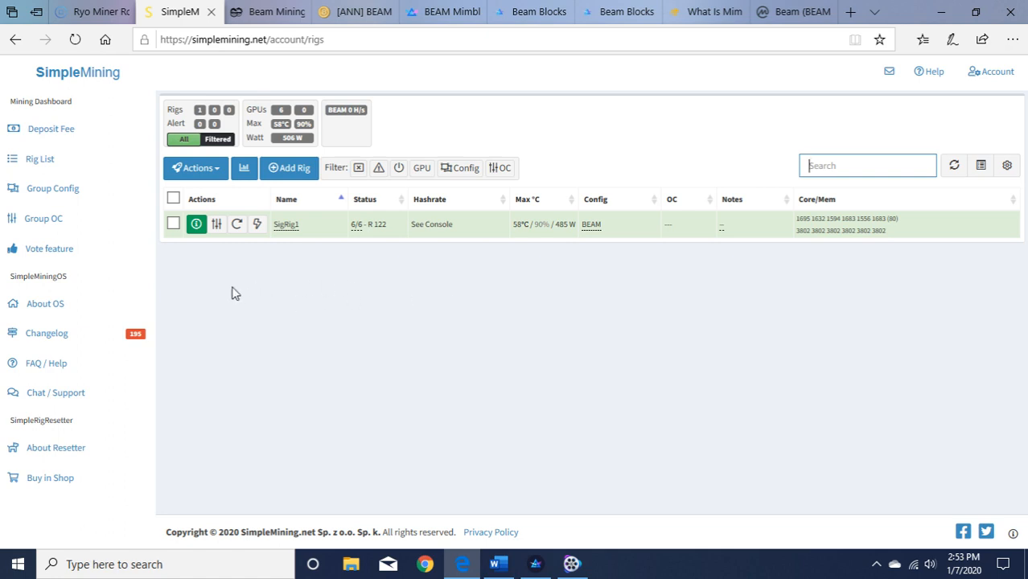
pyautogui.moveTo(52, 189)
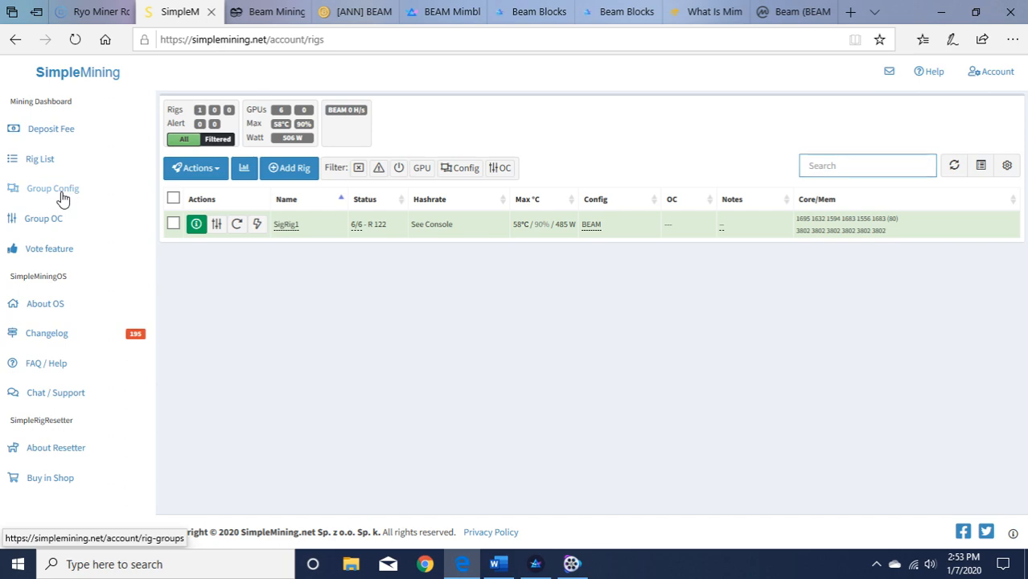
pyautogui.click(51, 187)
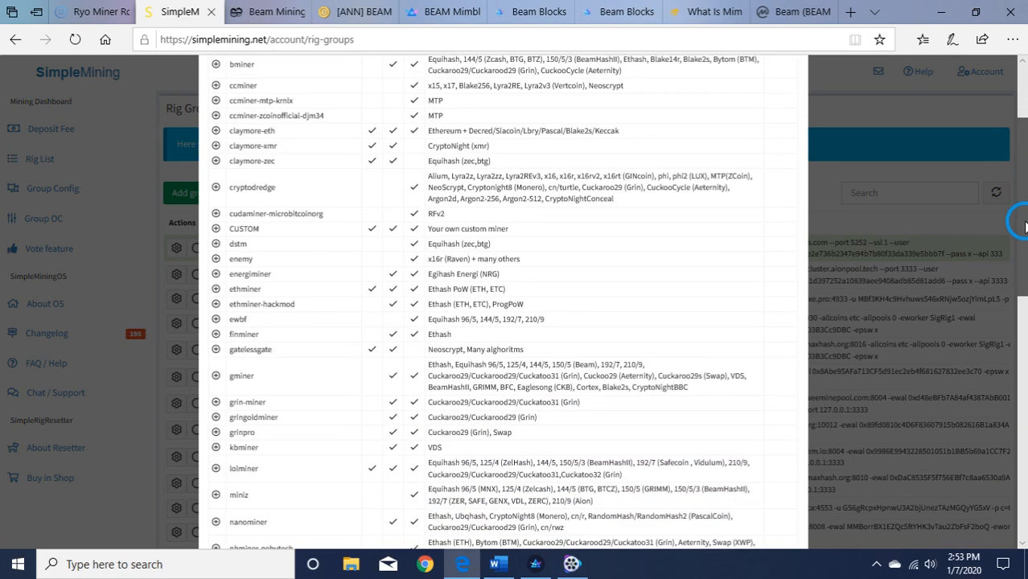
pyautogui.scroll(-3)
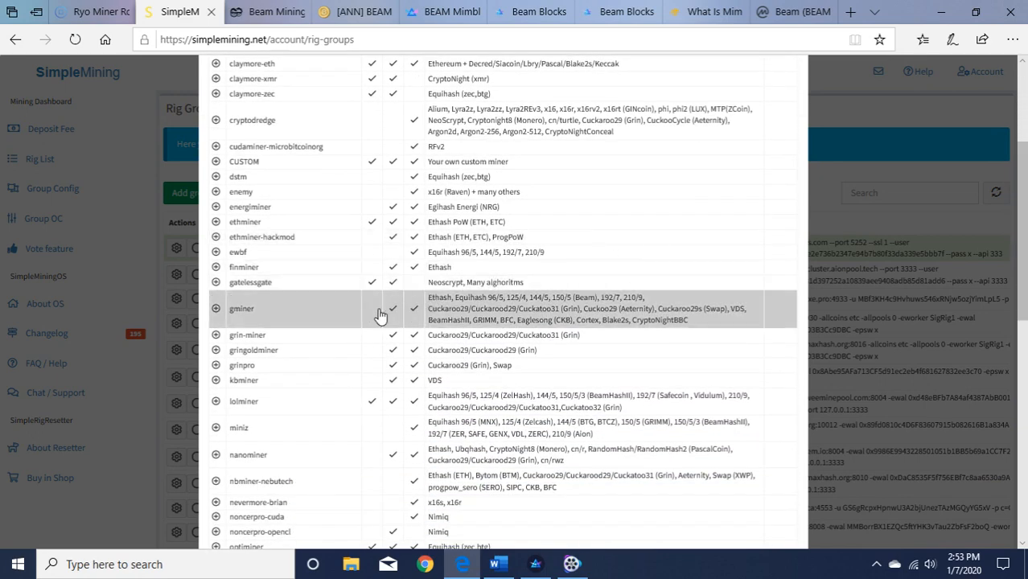
pyautogui.moveTo(563, 312)
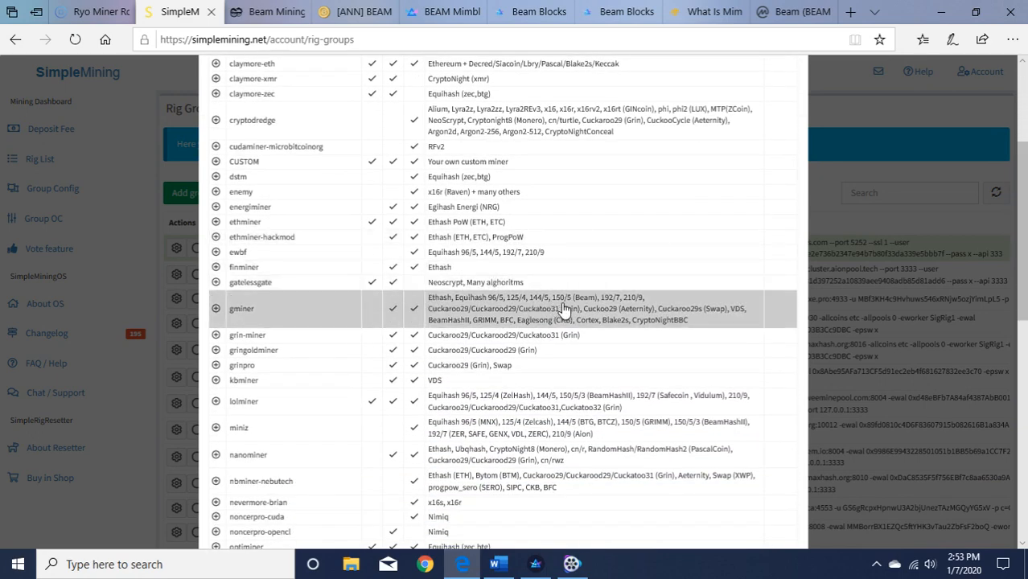
pyautogui.moveTo(582, 309)
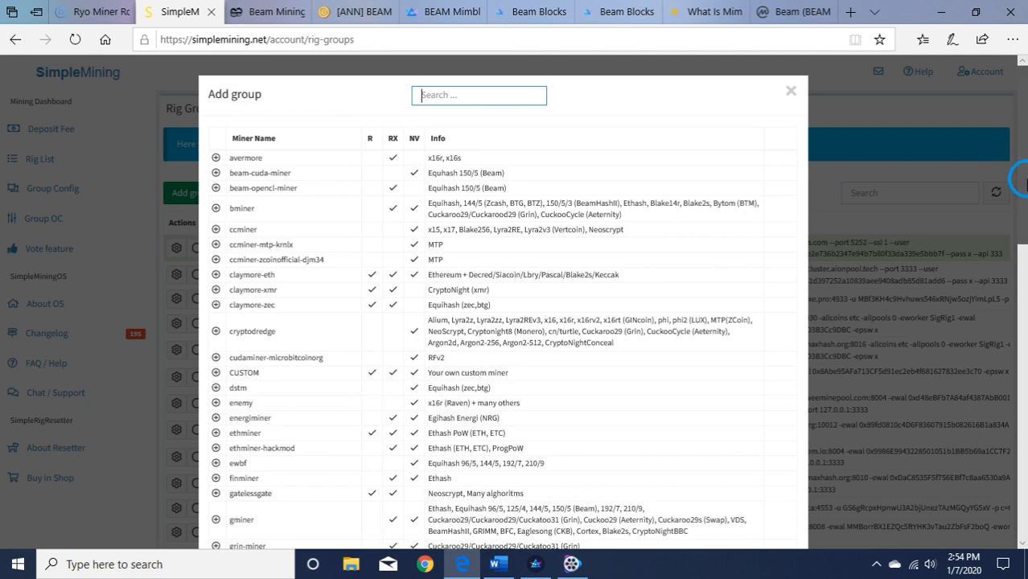
pyautogui.scroll(-3)
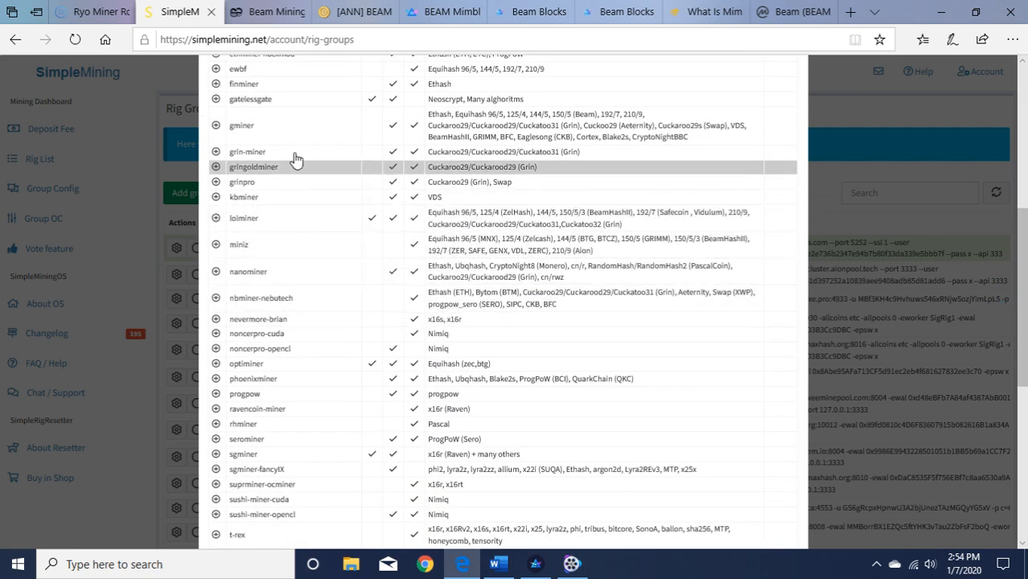
pyautogui.click(216, 126)
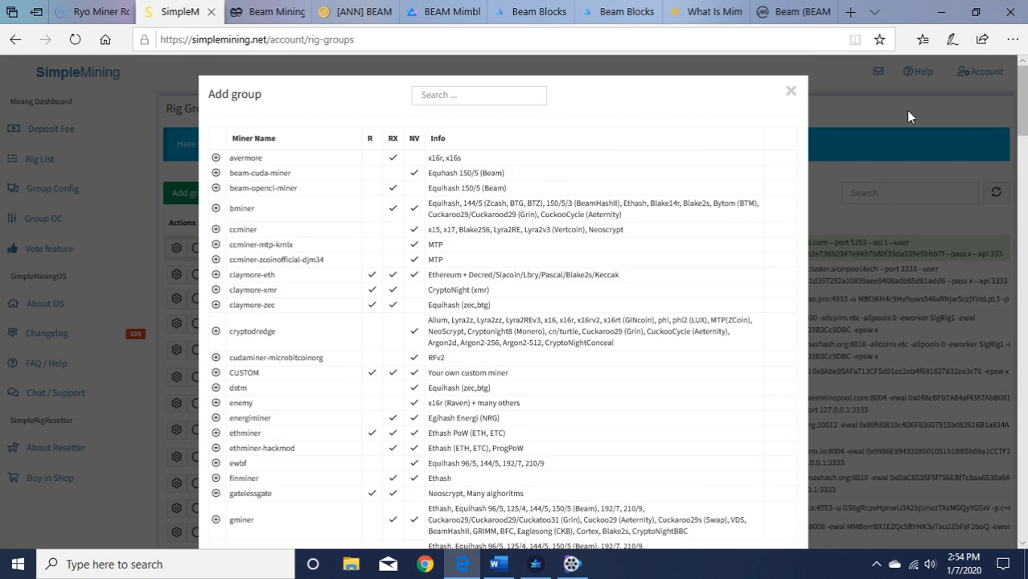
# Dismiss the miner selection window and return to the BEAM rig group's gminer-v1.92 options
pyautogui.click(790, 90)
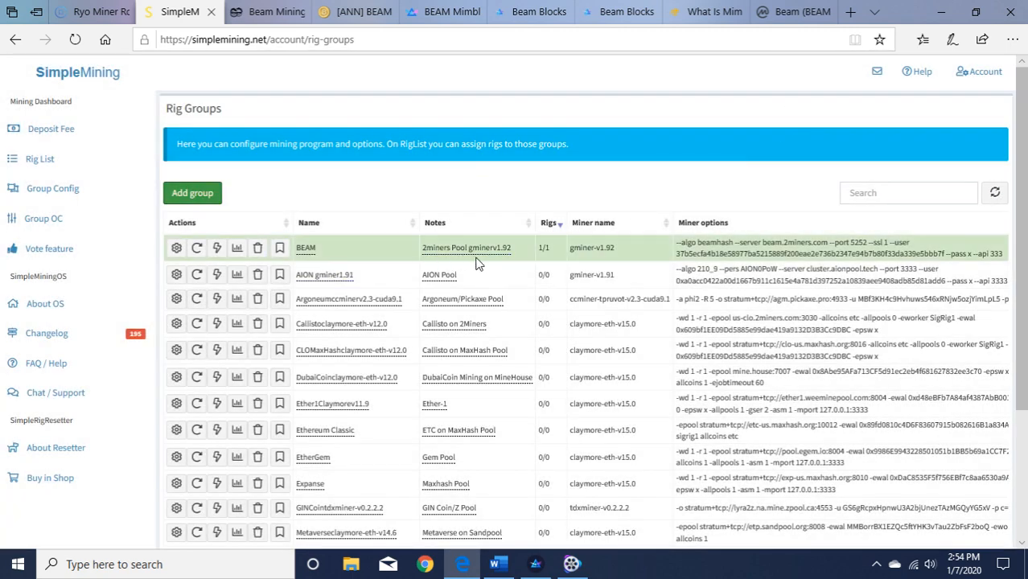
pyautogui.moveTo(651, 254)
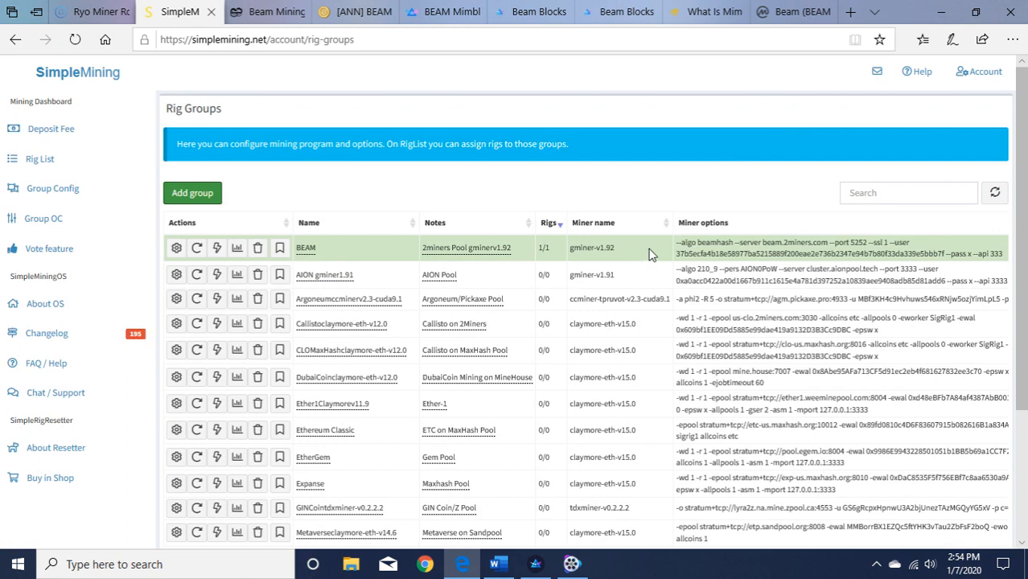
pyautogui.moveTo(952, 253)
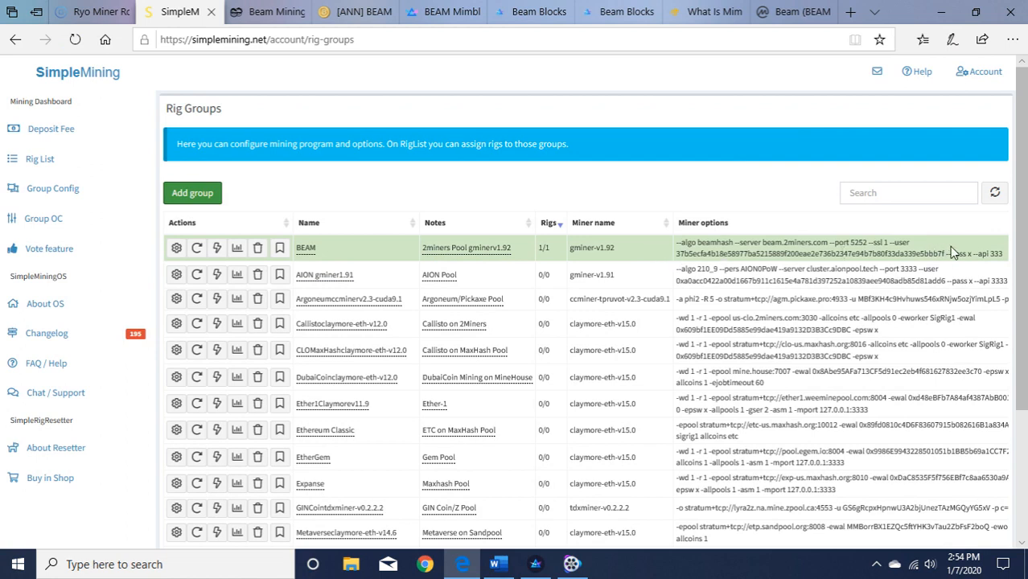
pyautogui.moveTo(1010, 259)
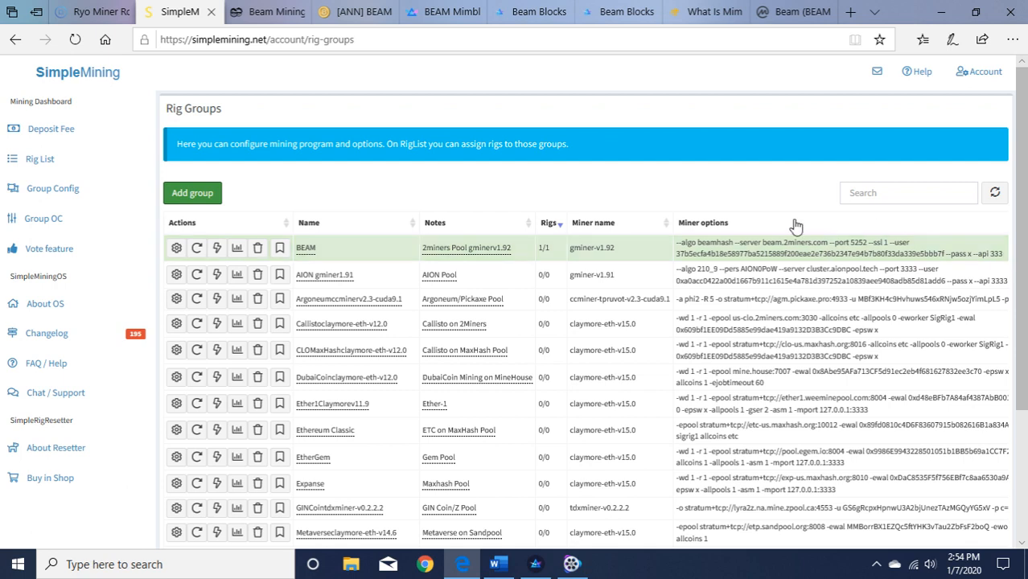
pyautogui.moveTo(816, 254)
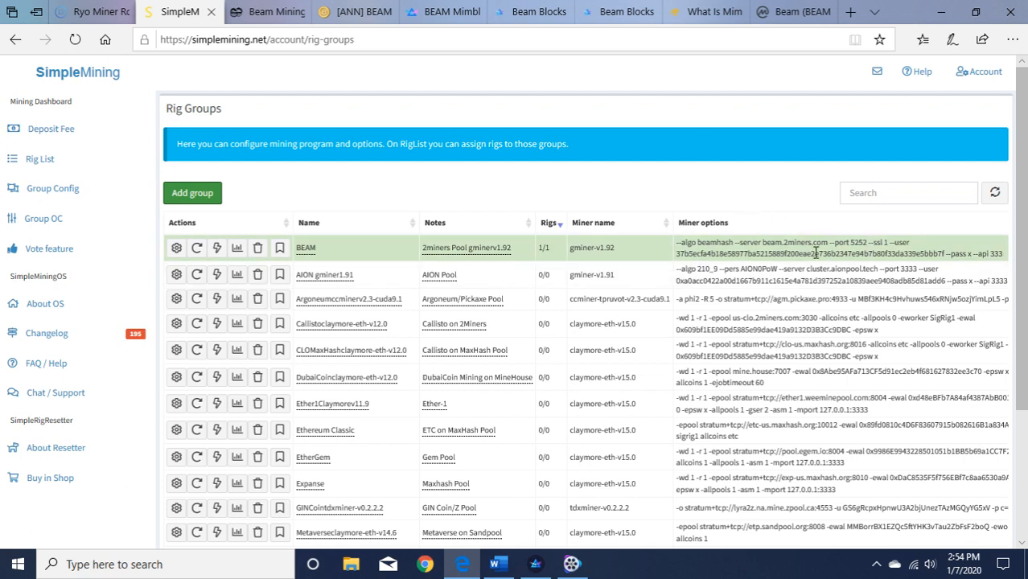
pyautogui.moveTo(748, 174)
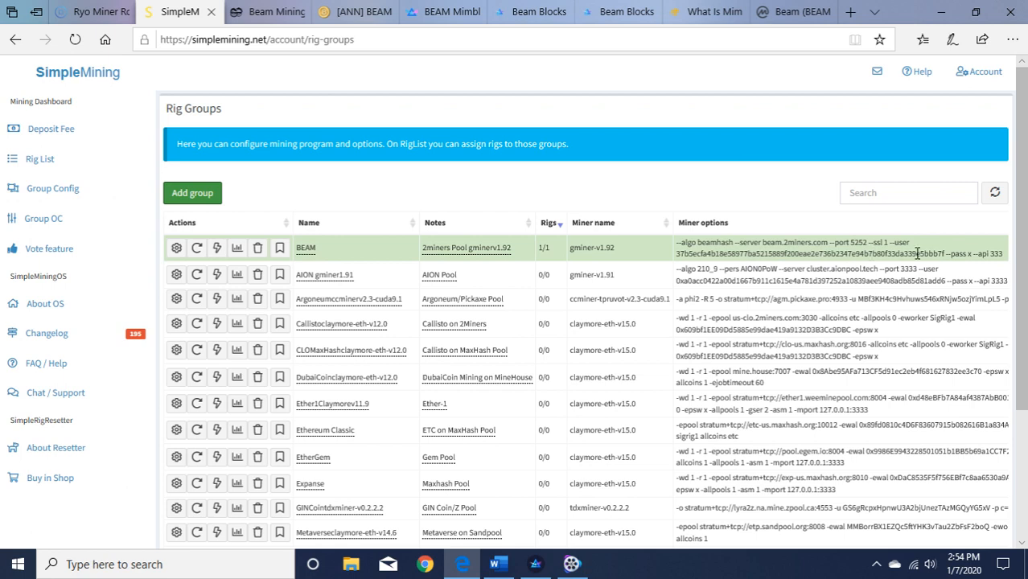
pyautogui.moveTo(704, 196)
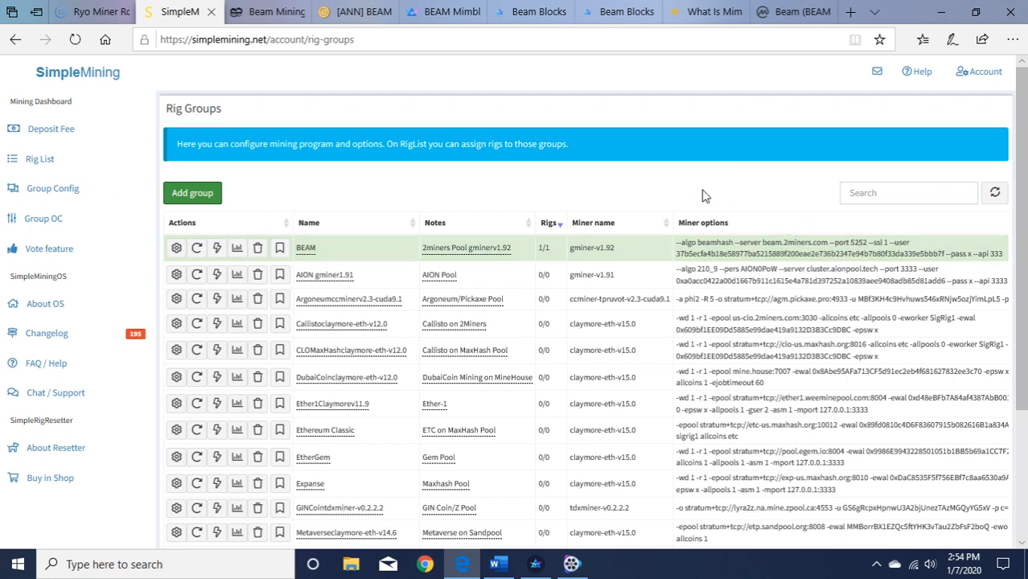
pyautogui.click(39, 159)
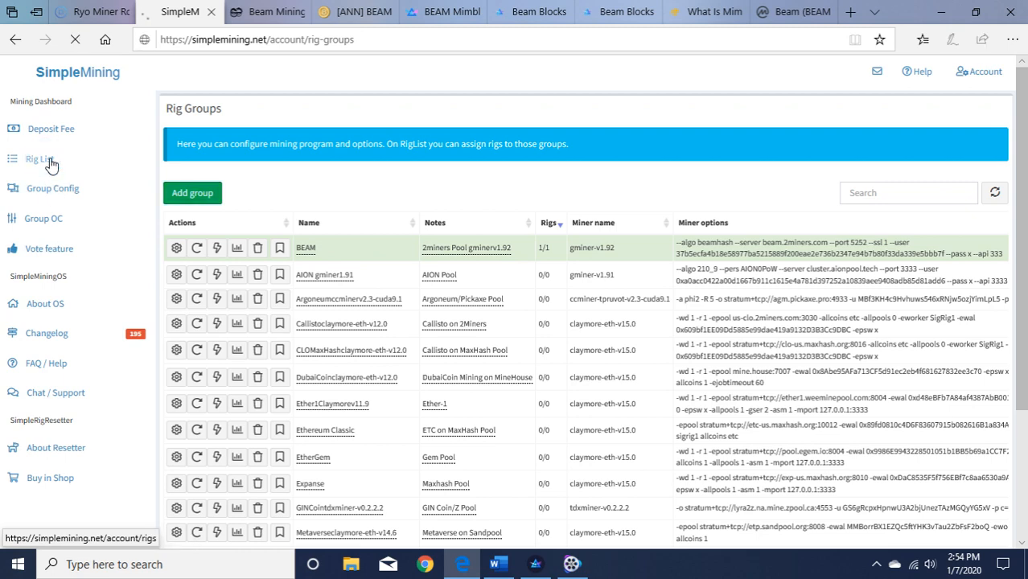
# View SigRig1's details: 24-hour hashrate chart, six GPUs at about 502 W and console output
pyautogui.click(41, 159)
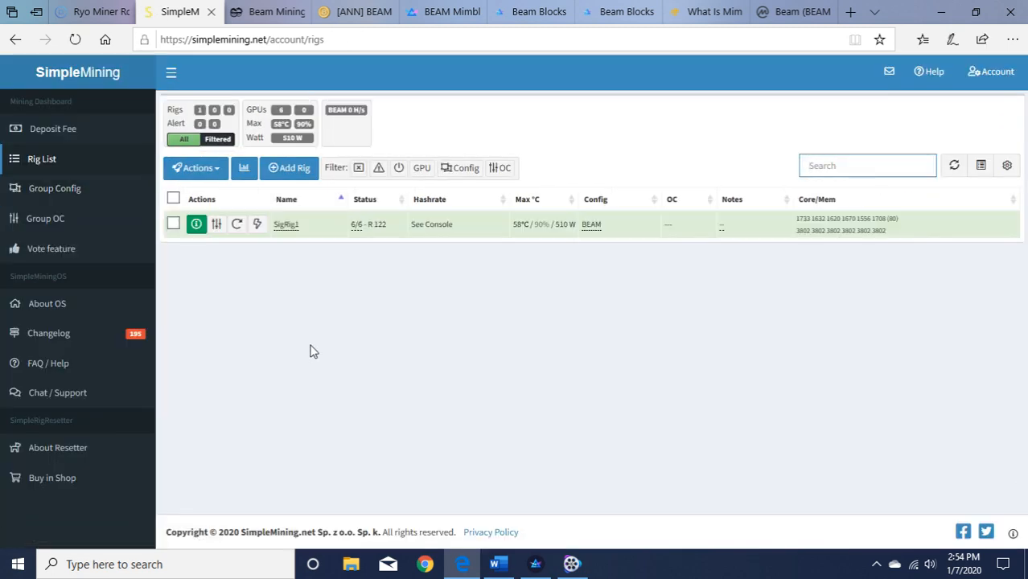
pyautogui.moveTo(254, 298)
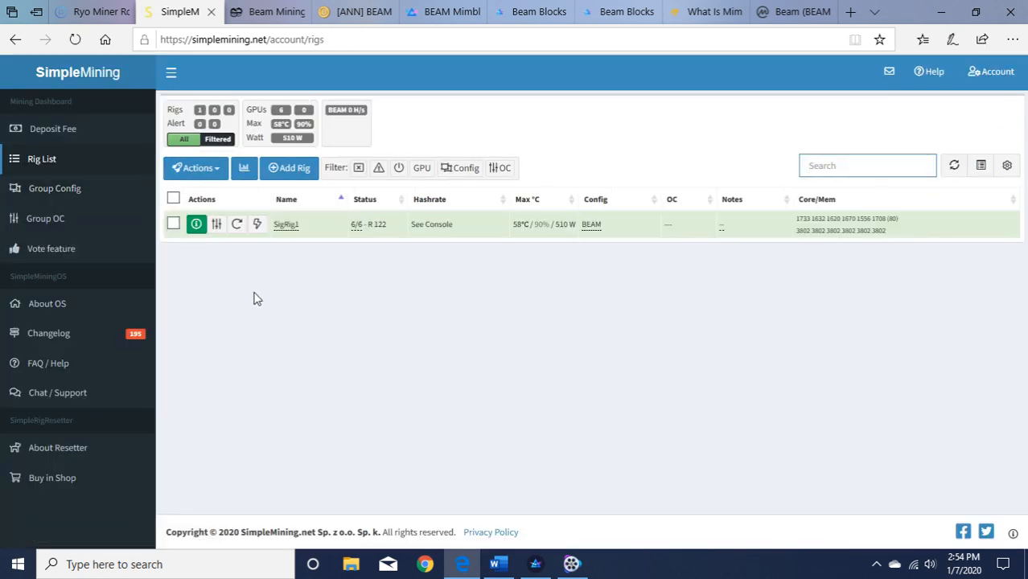
pyautogui.moveTo(184, 259)
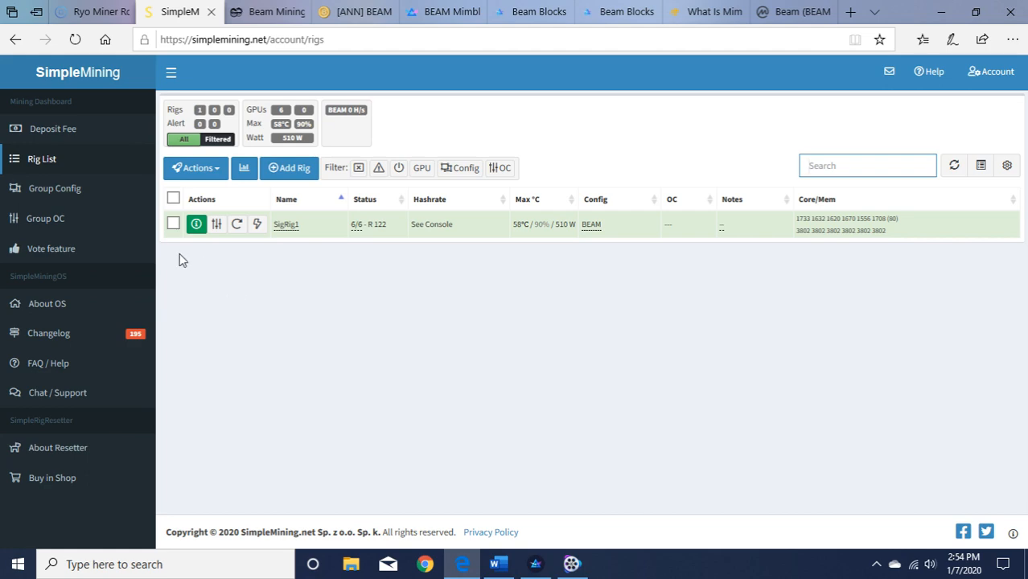
pyautogui.click(286, 225)
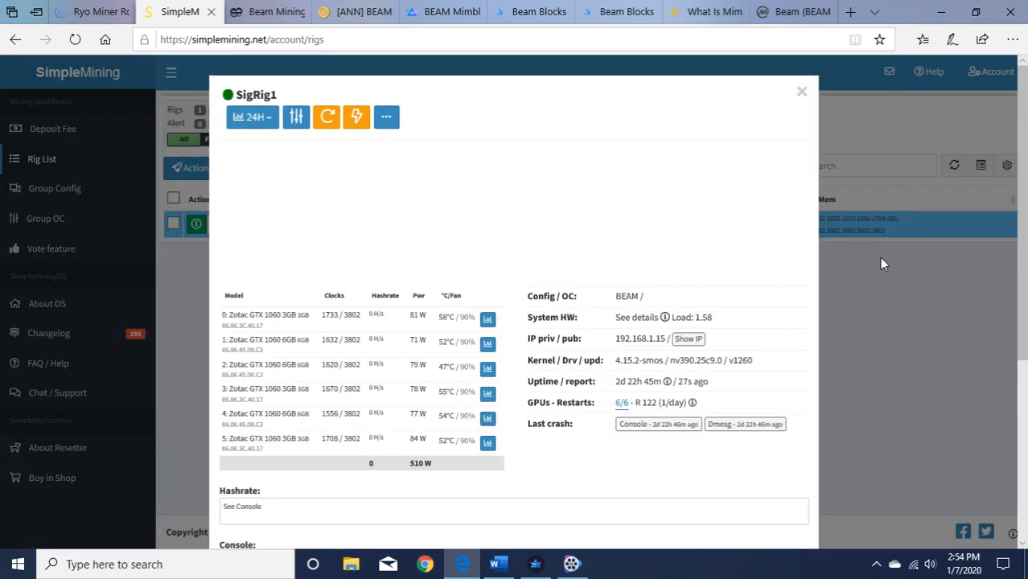
pyautogui.scroll(-3)
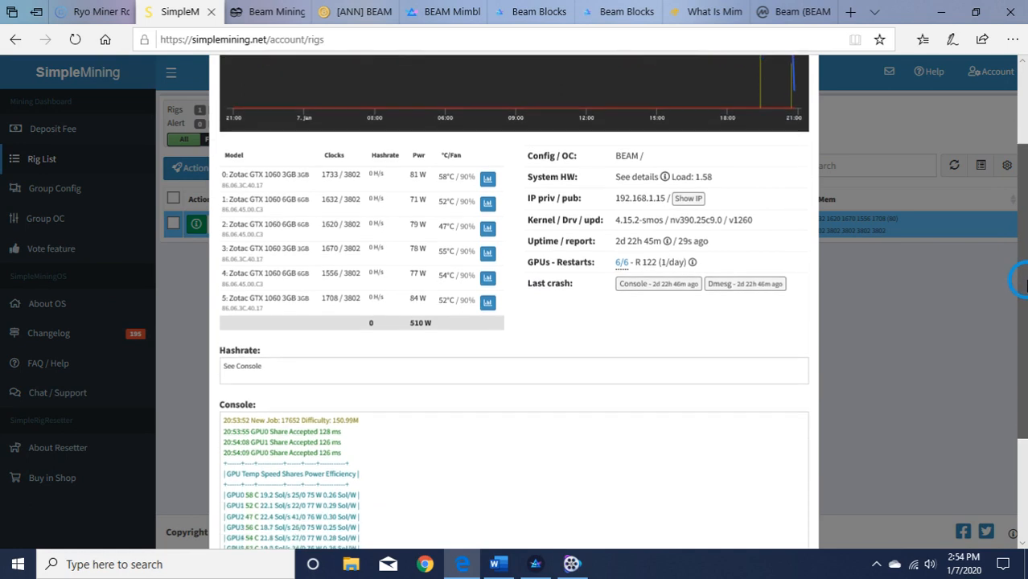
pyautogui.scroll(-3)
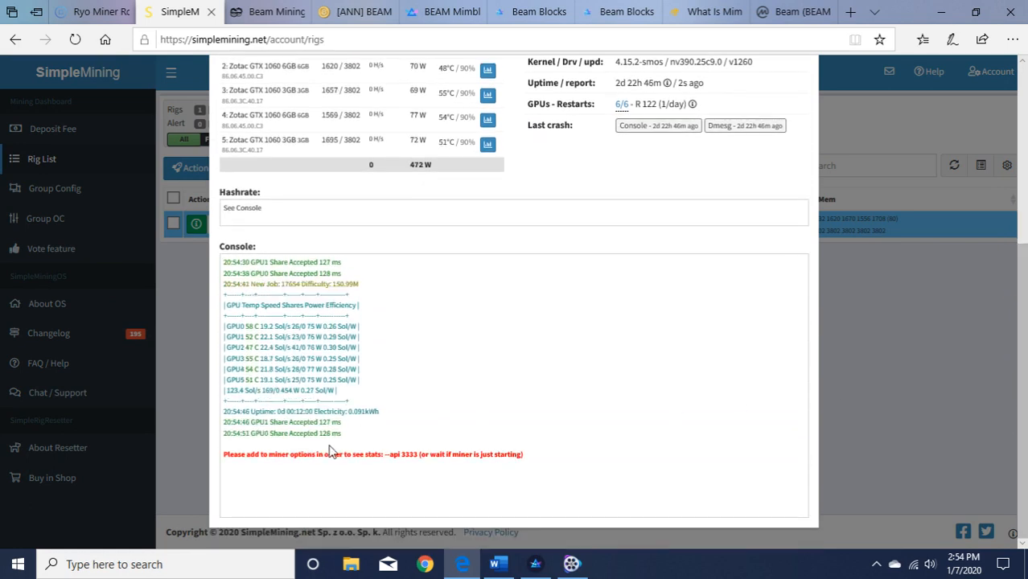
pyautogui.moveTo(394, 349)
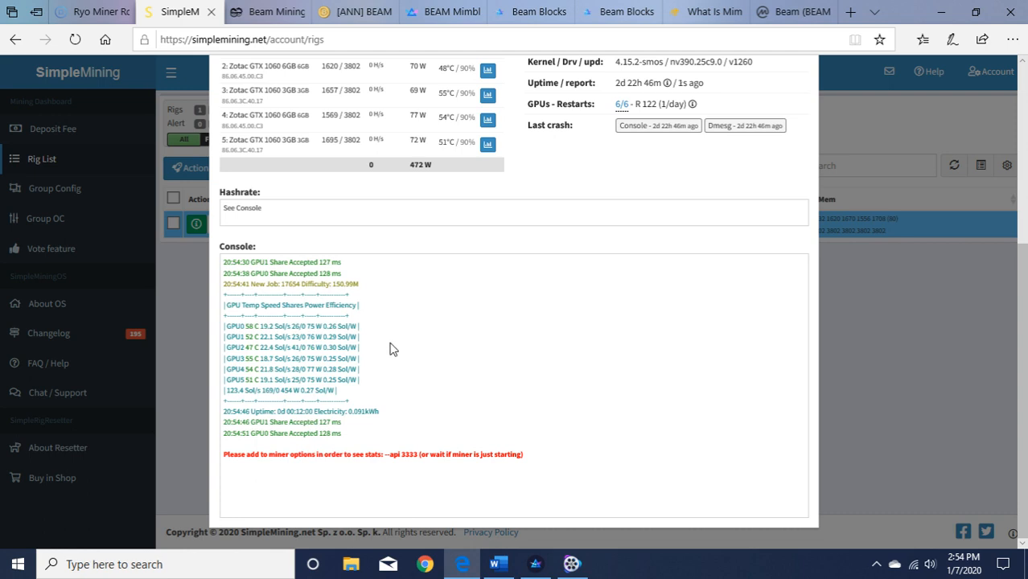
pyautogui.moveTo(763, 373)
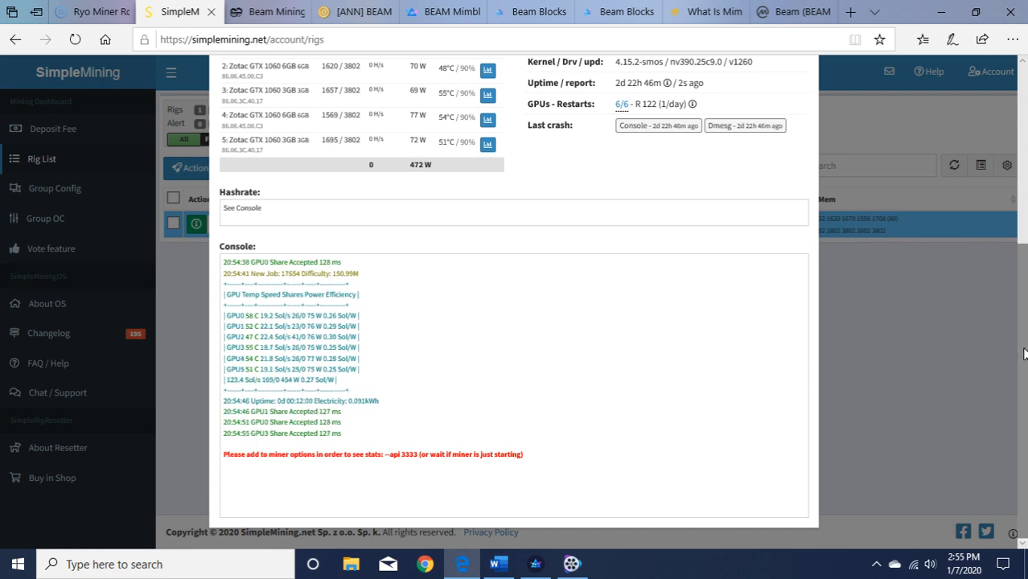
pyautogui.scroll(3)
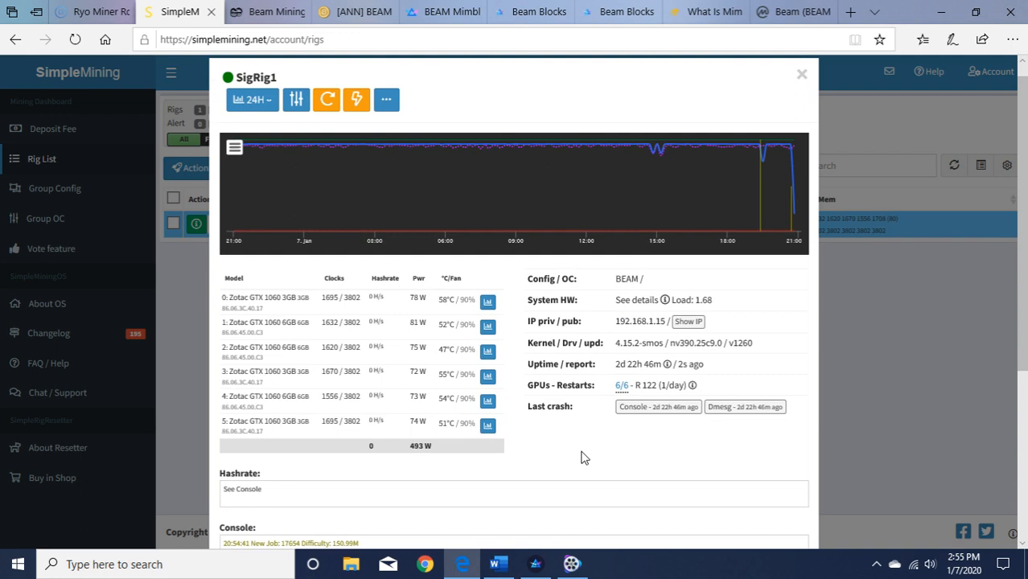
pyautogui.moveTo(659, 460)
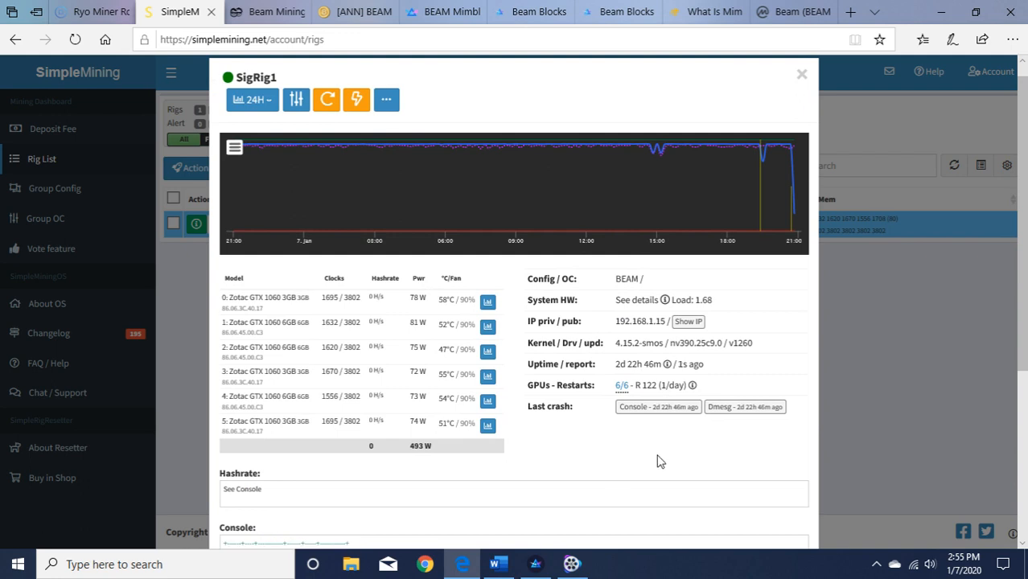
pyautogui.moveTo(643, 461)
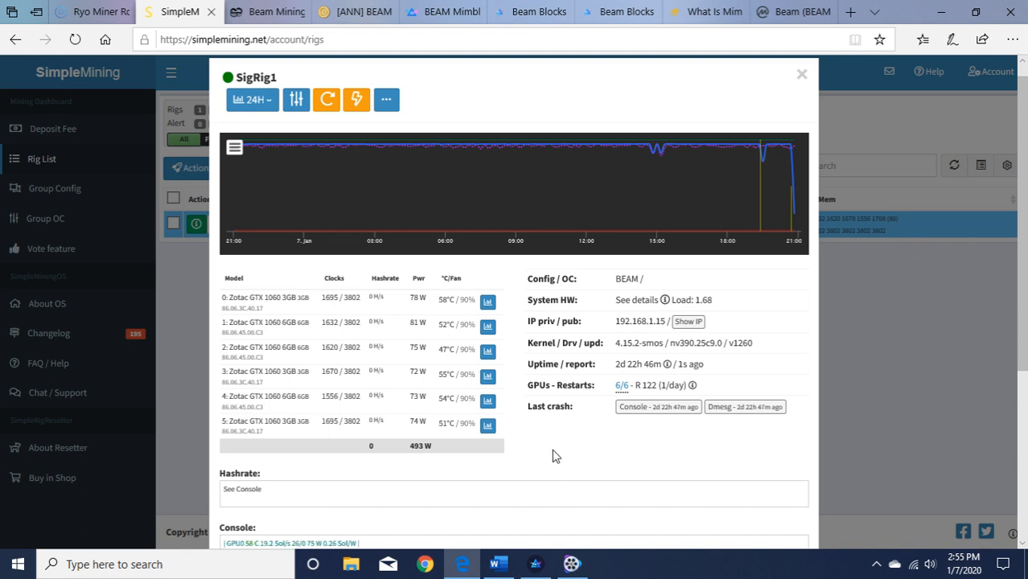
pyautogui.moveTo(592, 464)
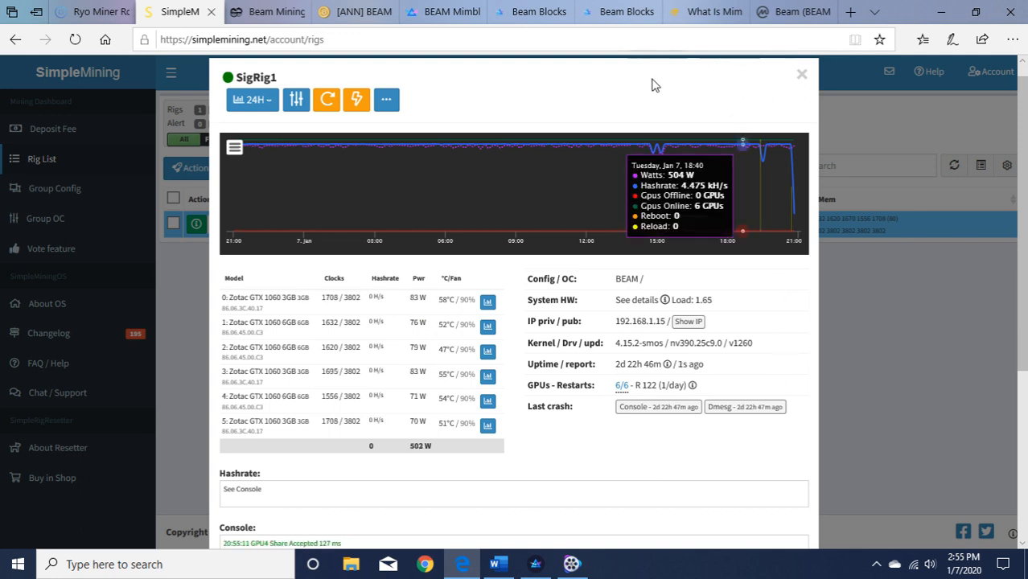
pyautogui.moveTo(952, 207)
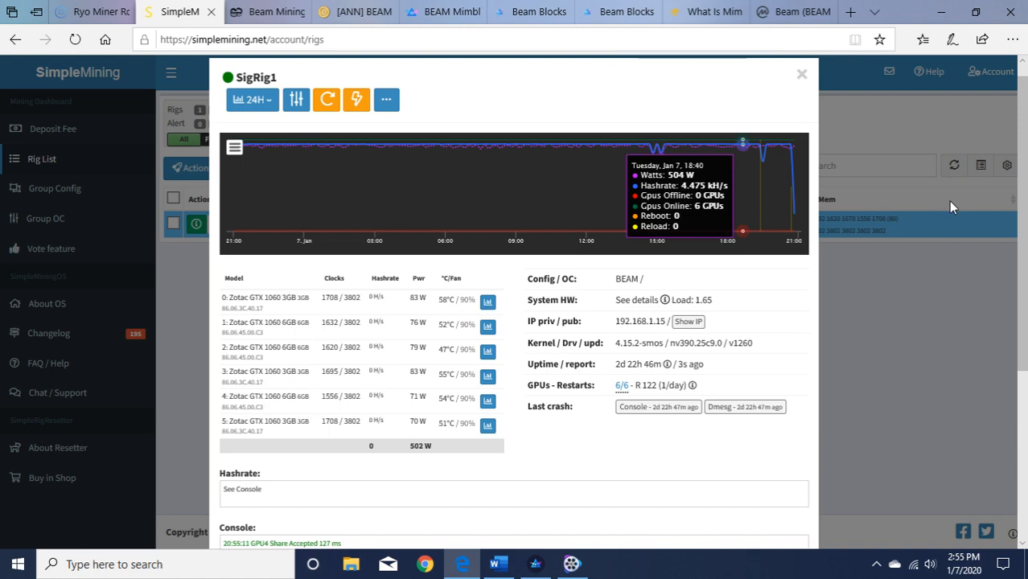
pyautogui.scroll(-3)
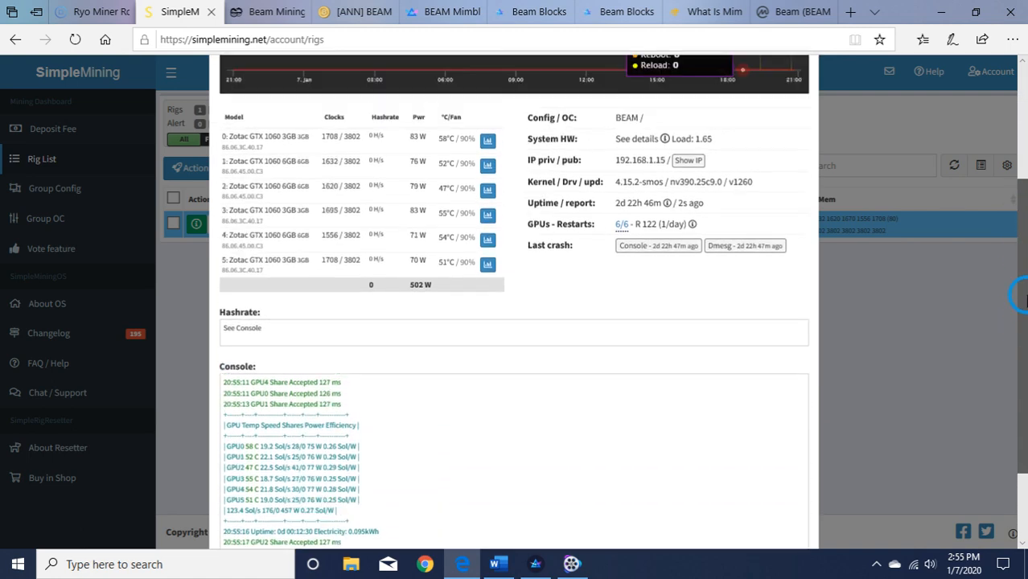
pyautogui.scroll(3)
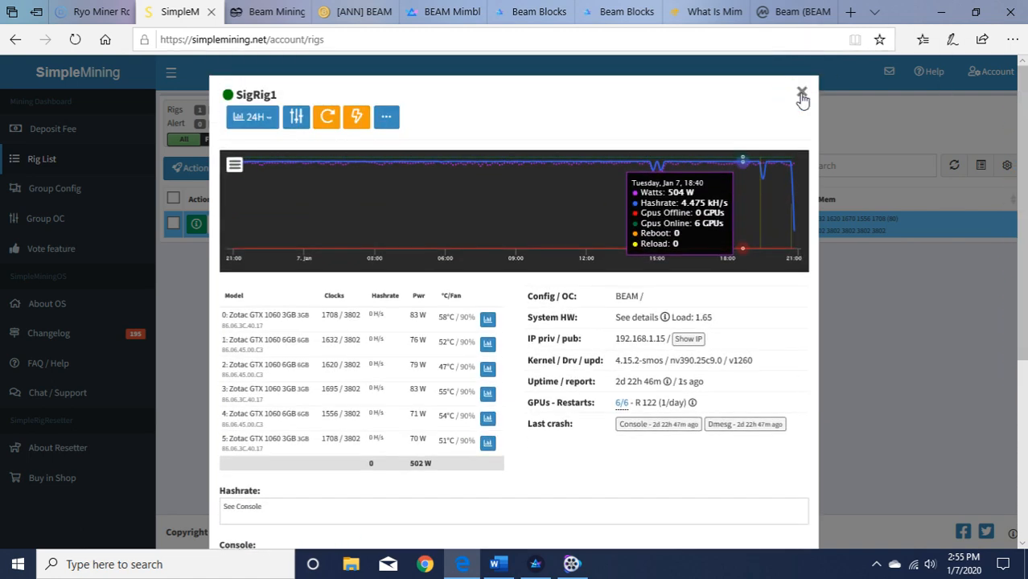
# Close SigRig1's details, back to the rig list row at 6/6 GPUs with BEAM config
pyautogui.click(801, 94)
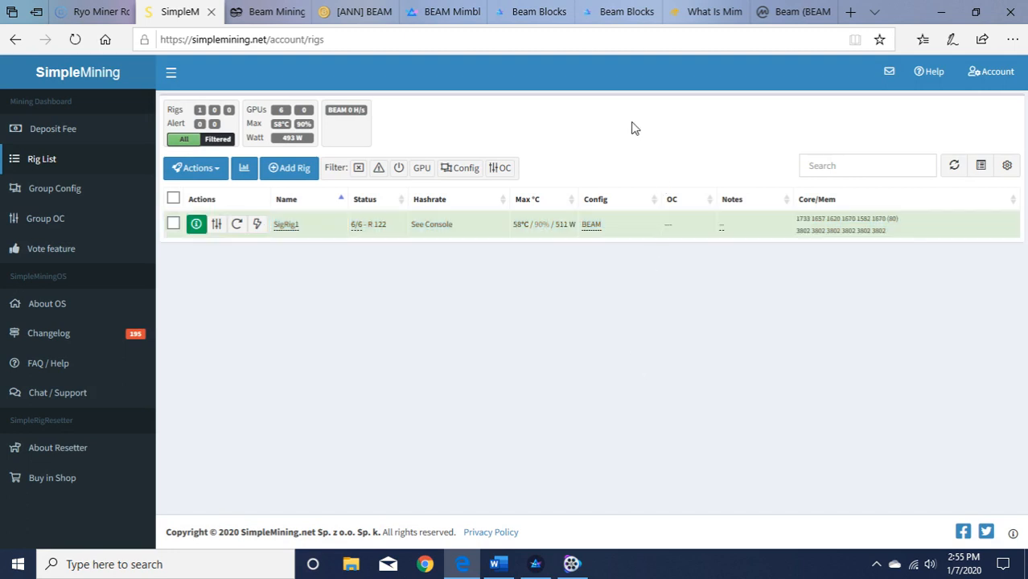
pyautogui.moveTo(618, 133)
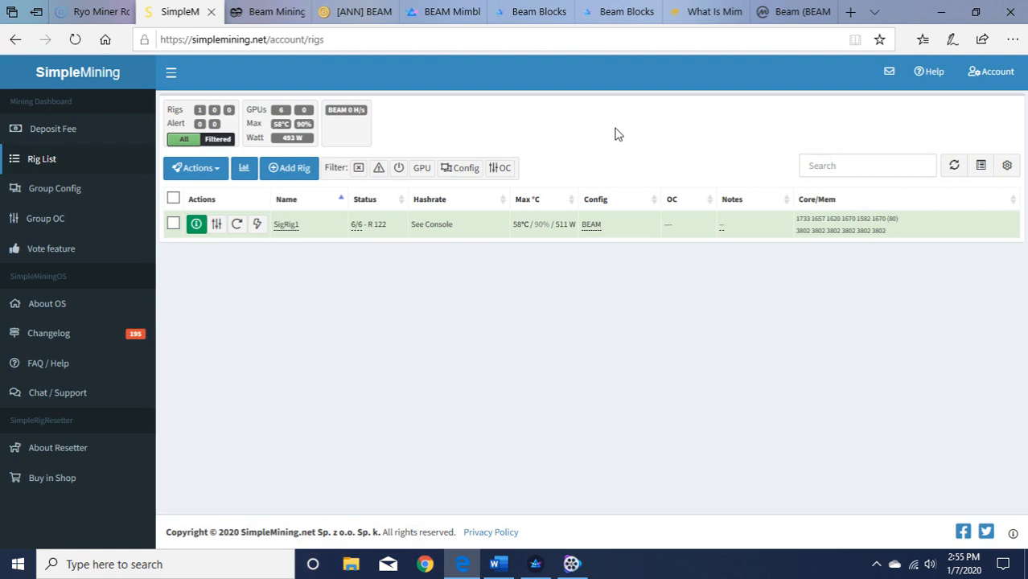
pyautogui.moveTo(630, 138)
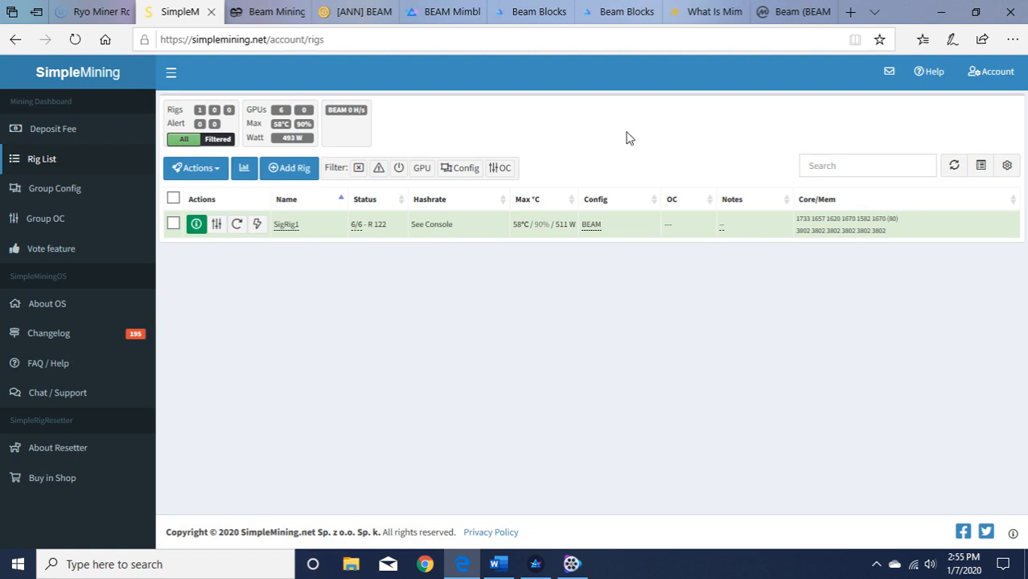
pyautogui.moveTo(683, 137)
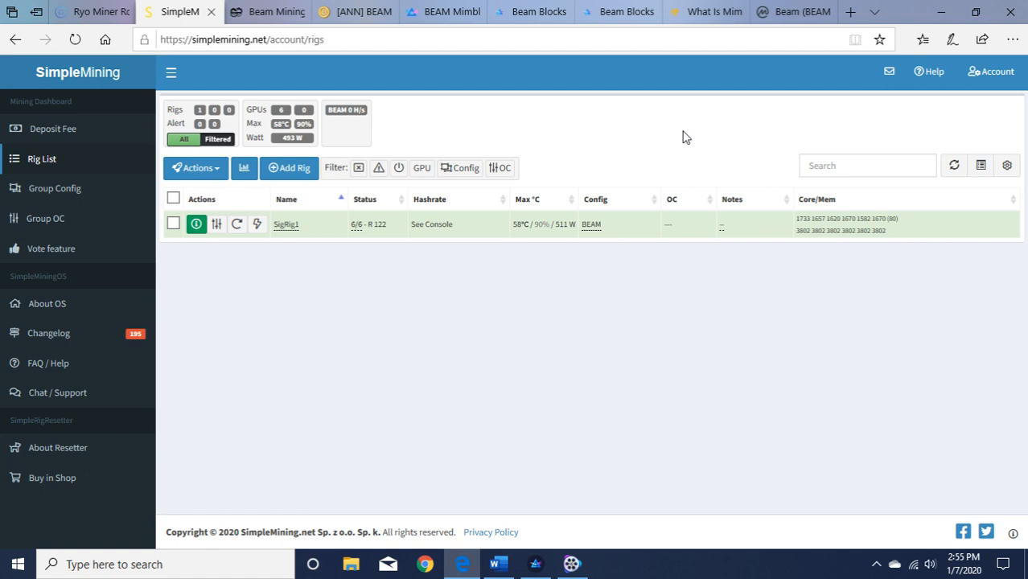
pyautogui.moveTo(722, 50)
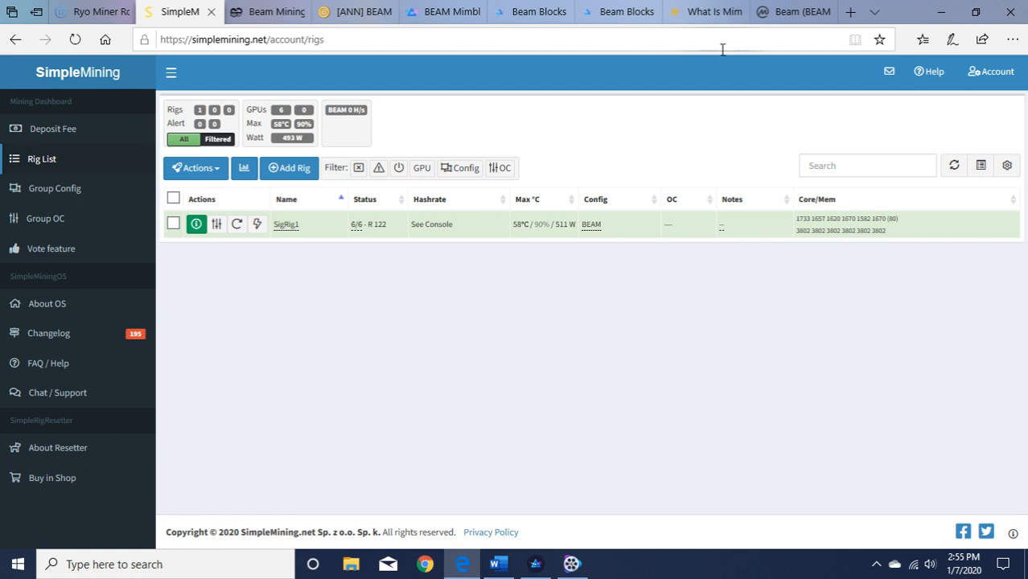
# Read the What Is Mimblewimble? intro and How Mimblewimble Works section, then back to the title
pyautogui.click(704, 12)
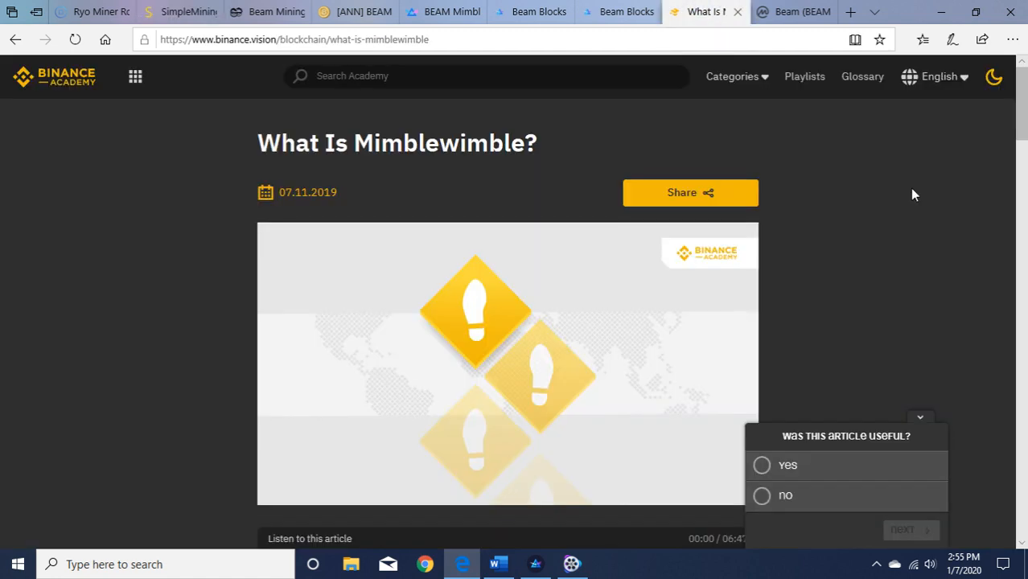
pyautogui.scroll(-3)
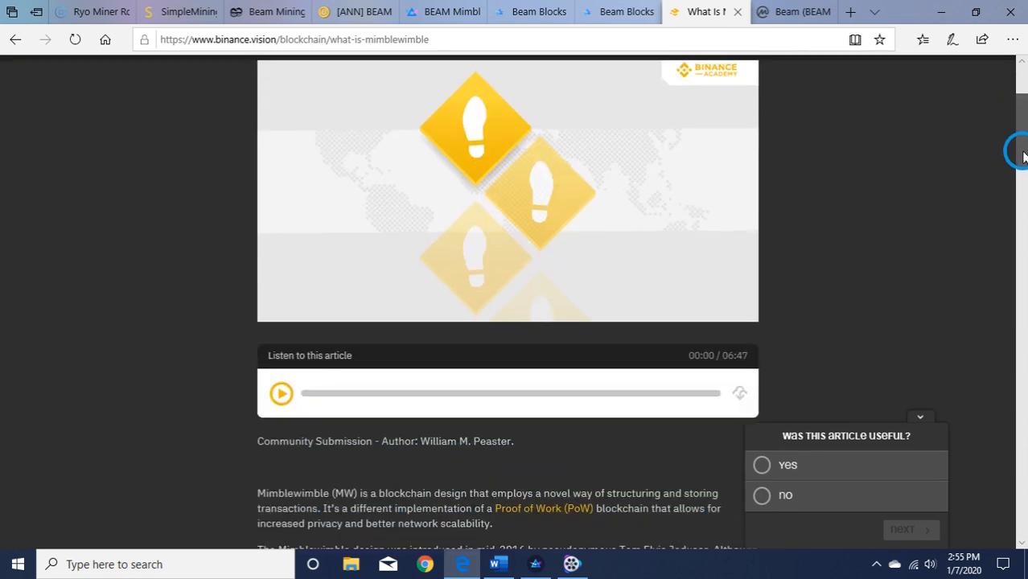
pyautogui.scroll(-3)
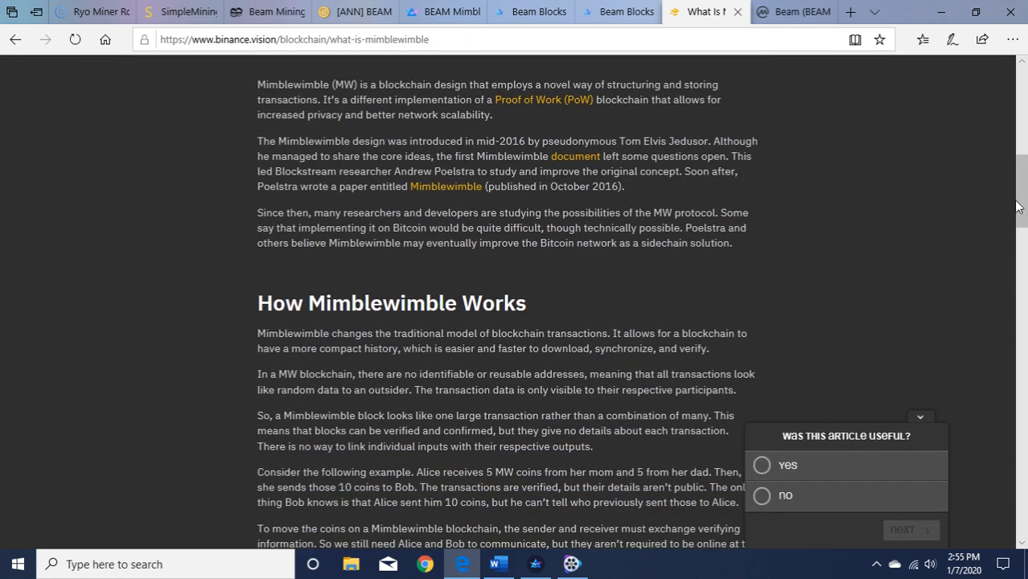
pyautogui.moveTo(904, 196)
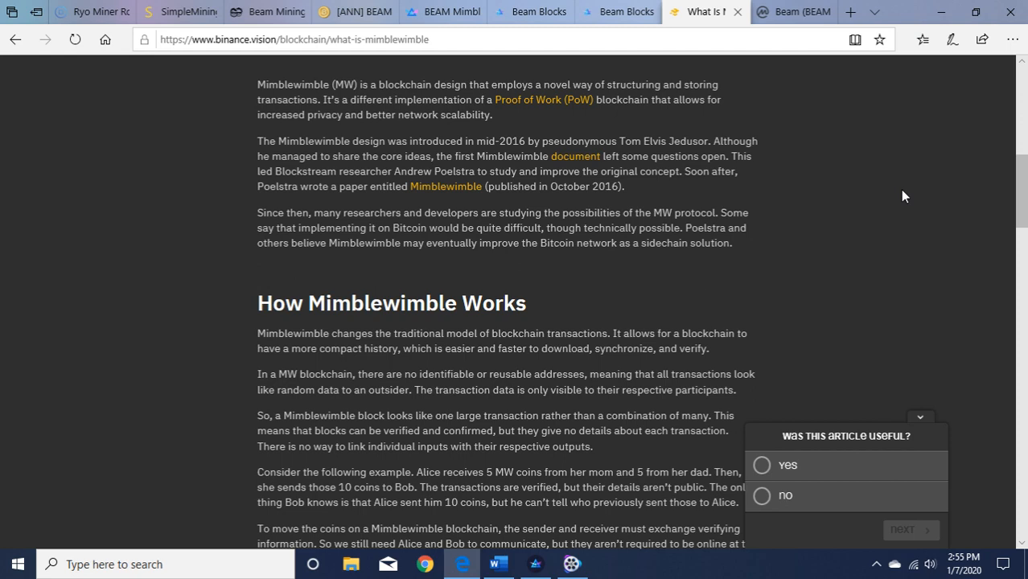
pyautogui.scroll(3)
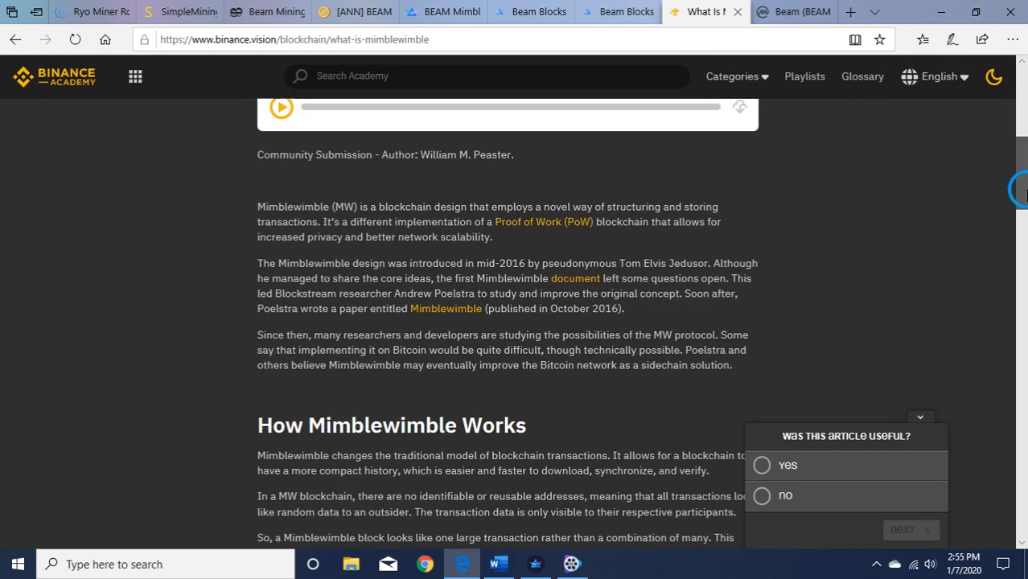
pyautogui.scroll(-3)
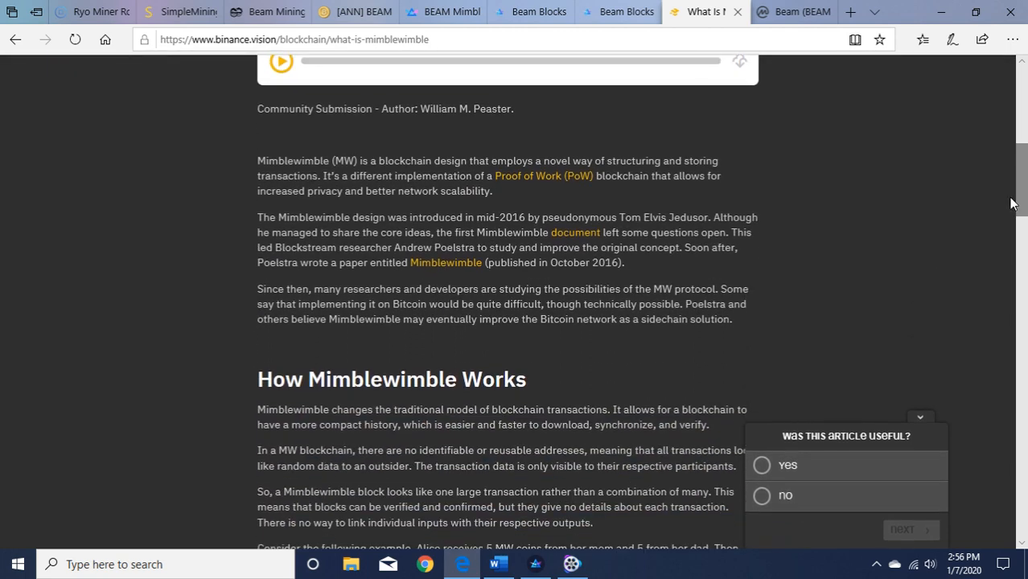
pyautogui.moveTo(515, 177)
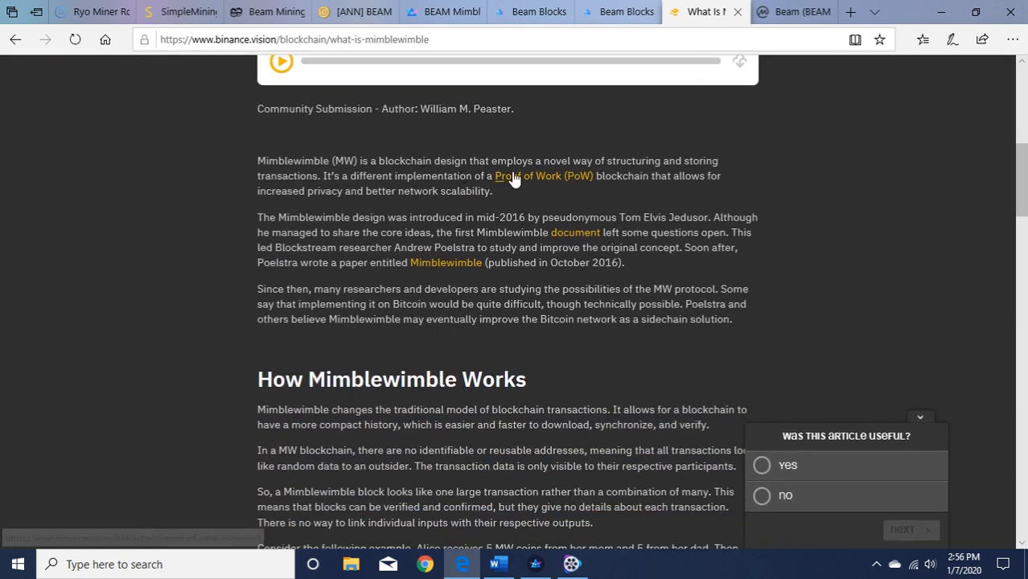
pyautogui.moveTo(351, 207)
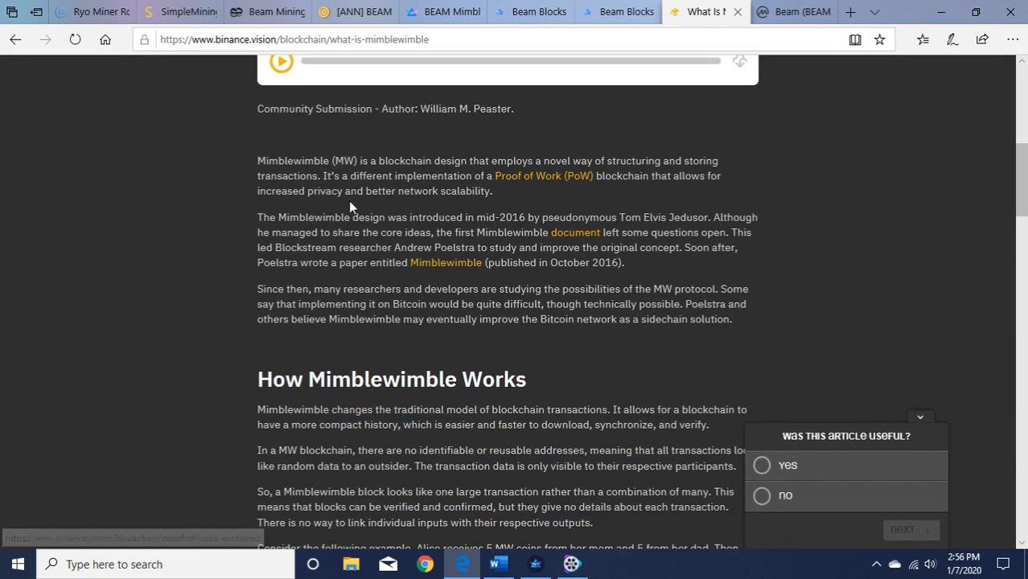
pyautogui.moveTo(463, 190)
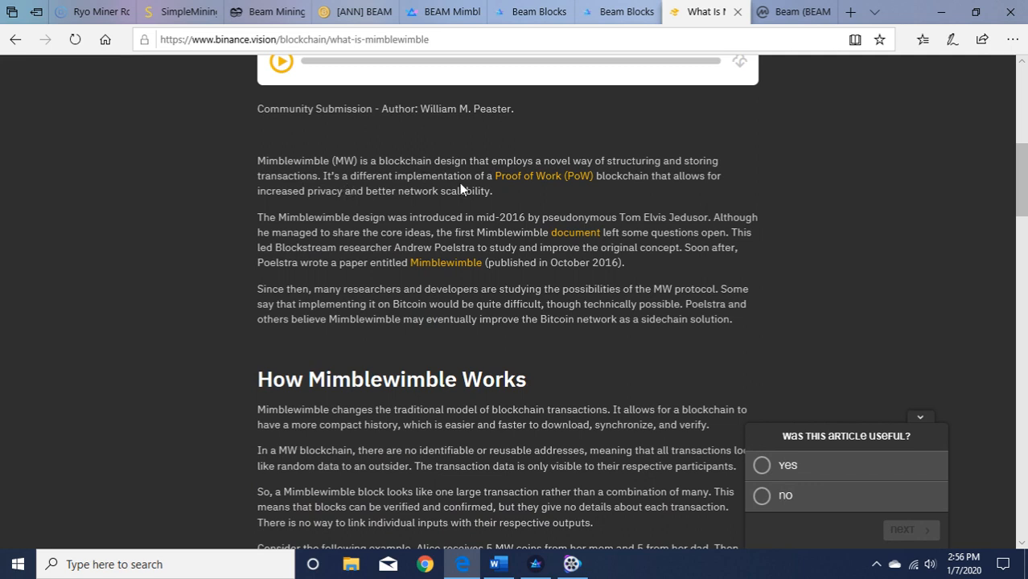
pyautogui.moveTo(636, 192)
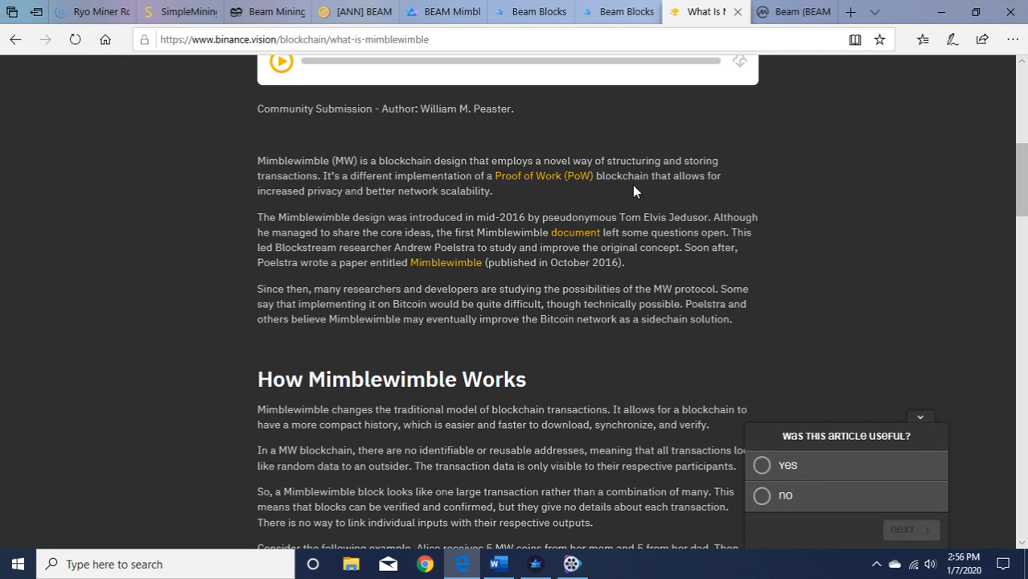
pyautogui.moveTo(394, 213)
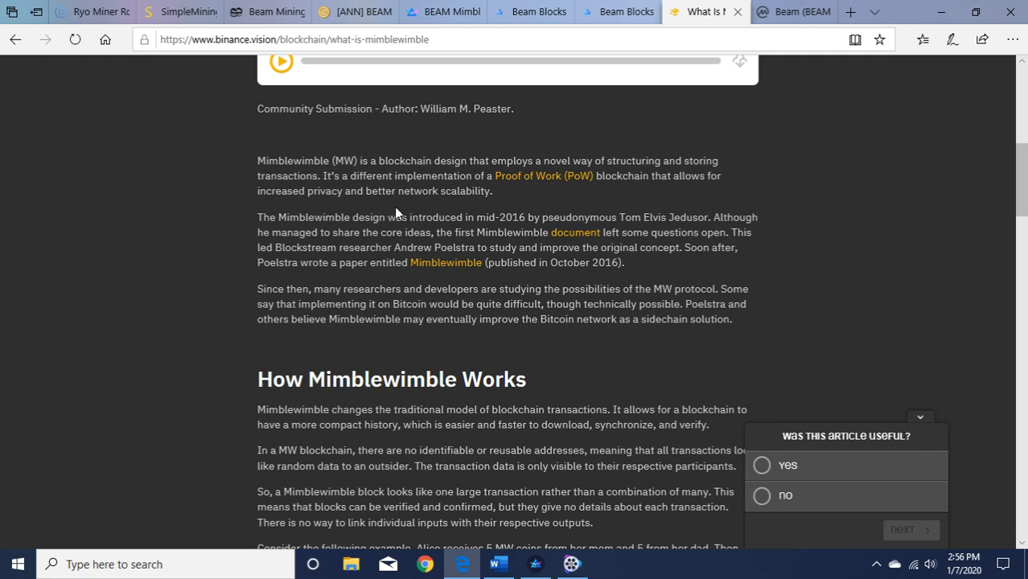
pyautogui.moveTo(785, 283)
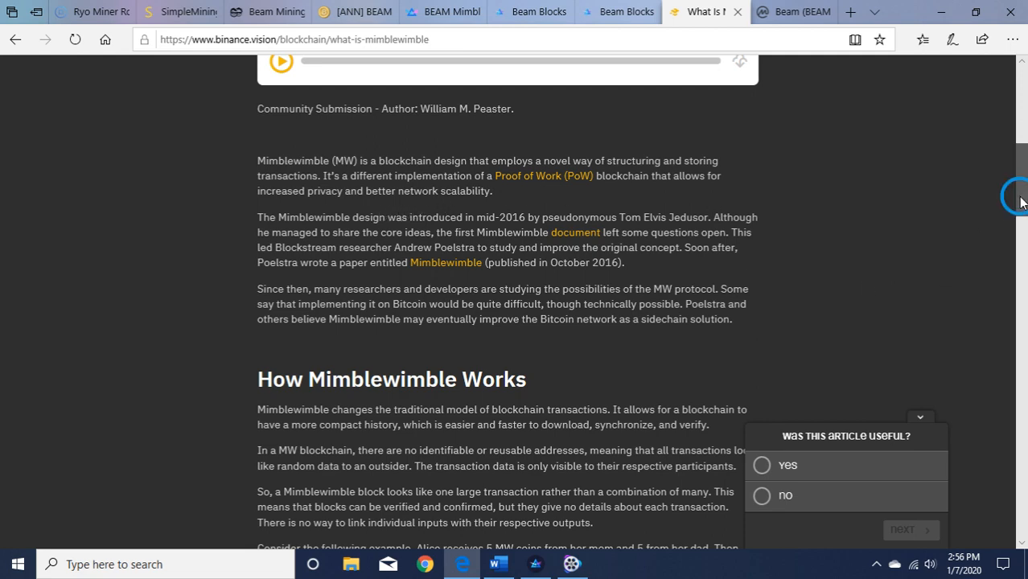
pyautogui.scroll(3)
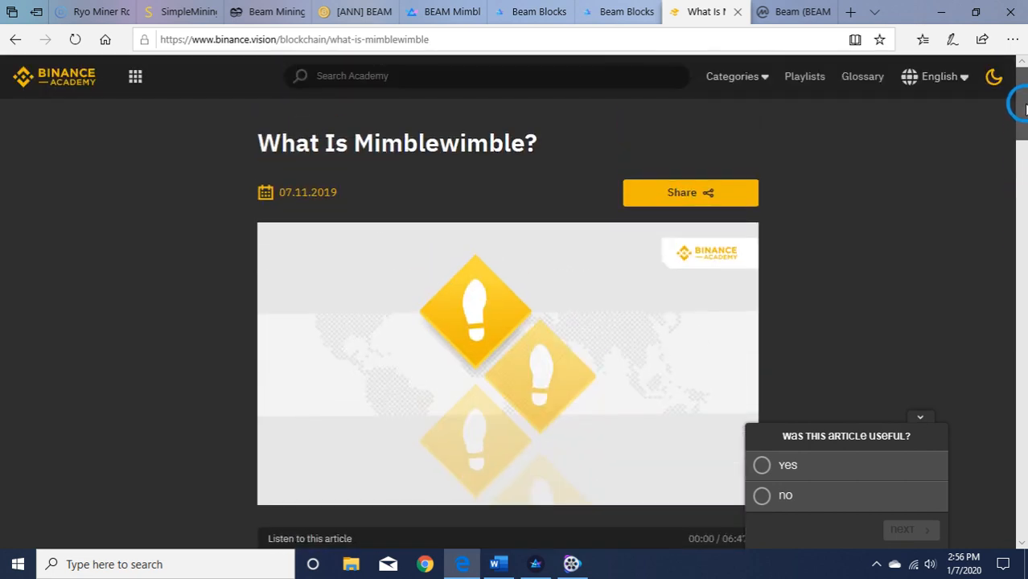
pyautogui.moveTo(891, 172)
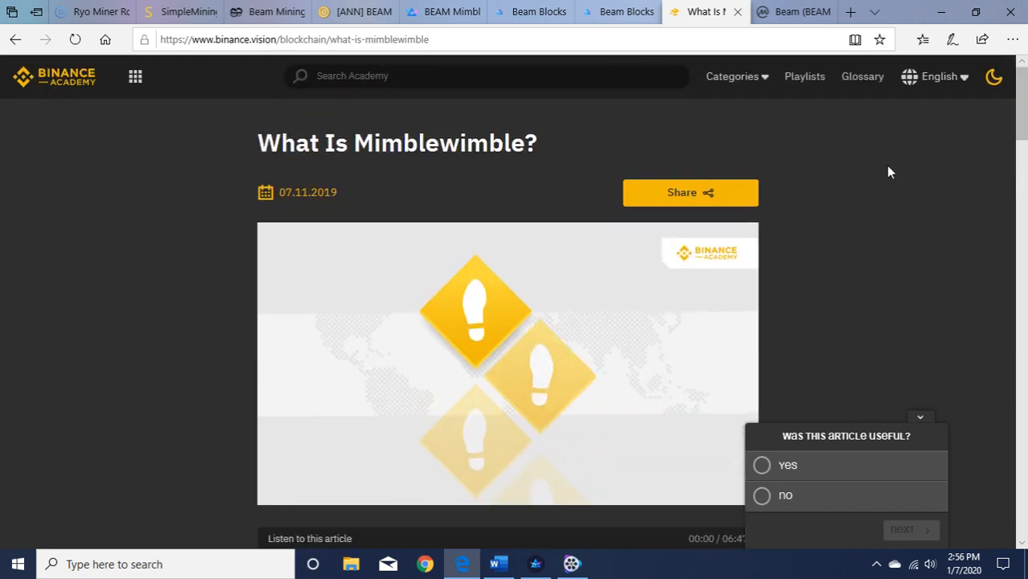
pyautogui.moveTo(403, 164)
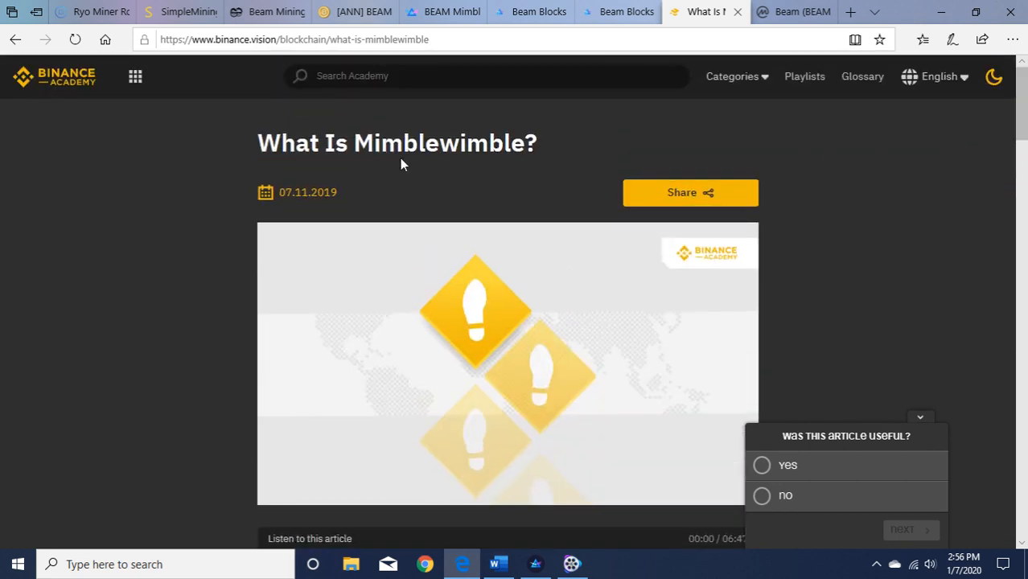
# Reopen SigRig1's per-GPU hashrate, temperature and power details from the rig list
pyautogui.click(180, 11)
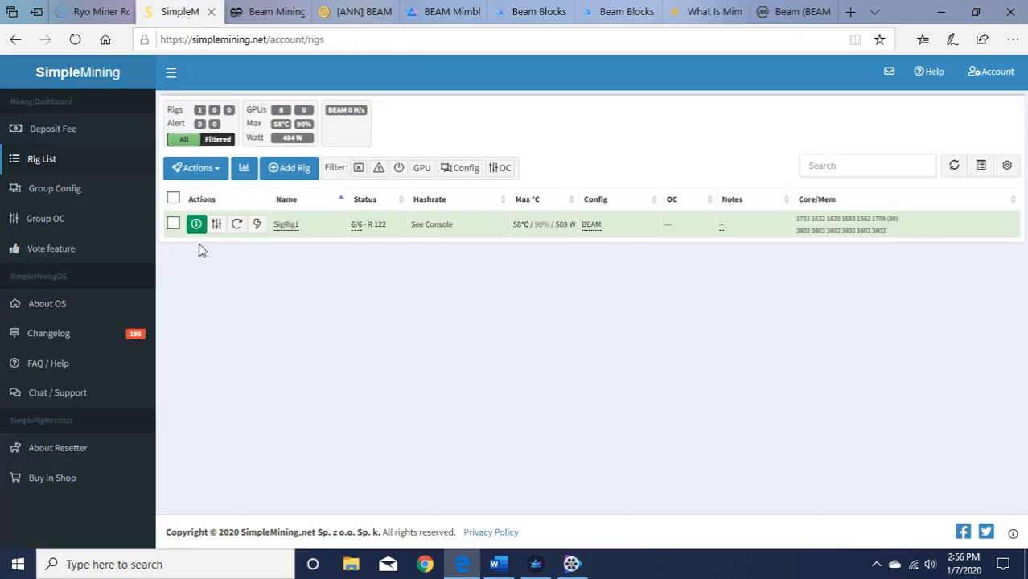
pyautogui.click(287, 224)
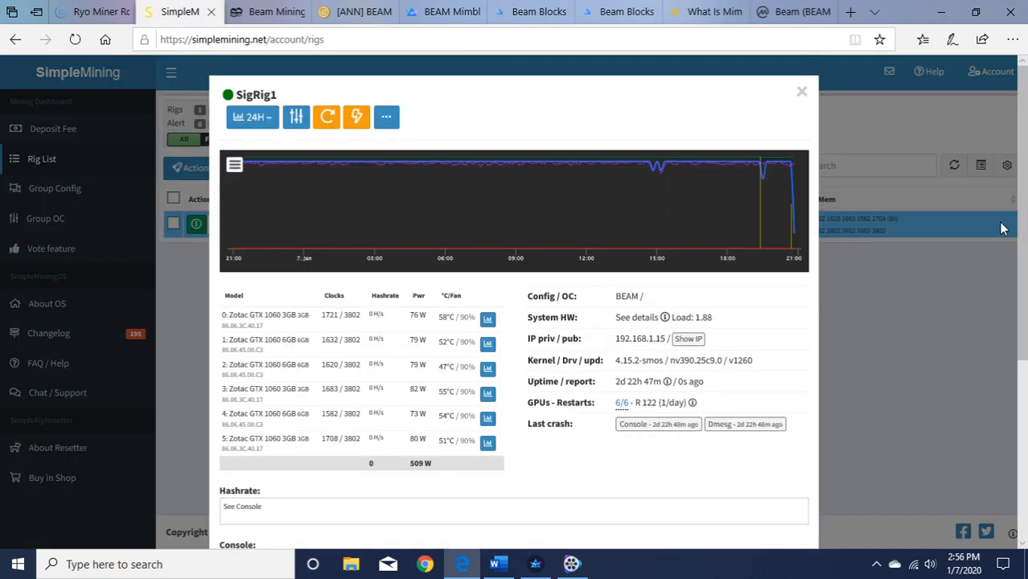
pyautogui.scroll(-3)
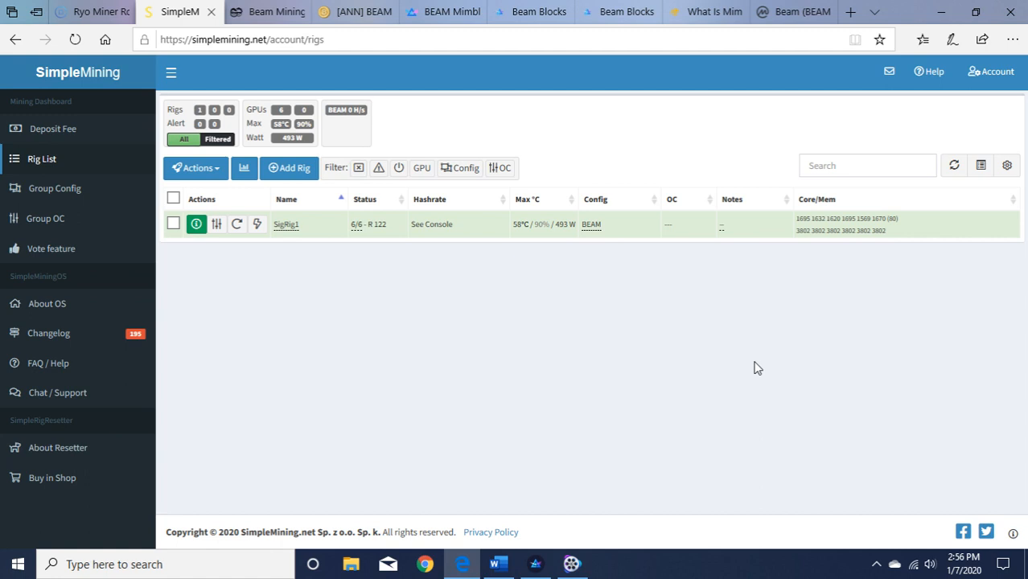
pyautogui.moveTo(576, 344)
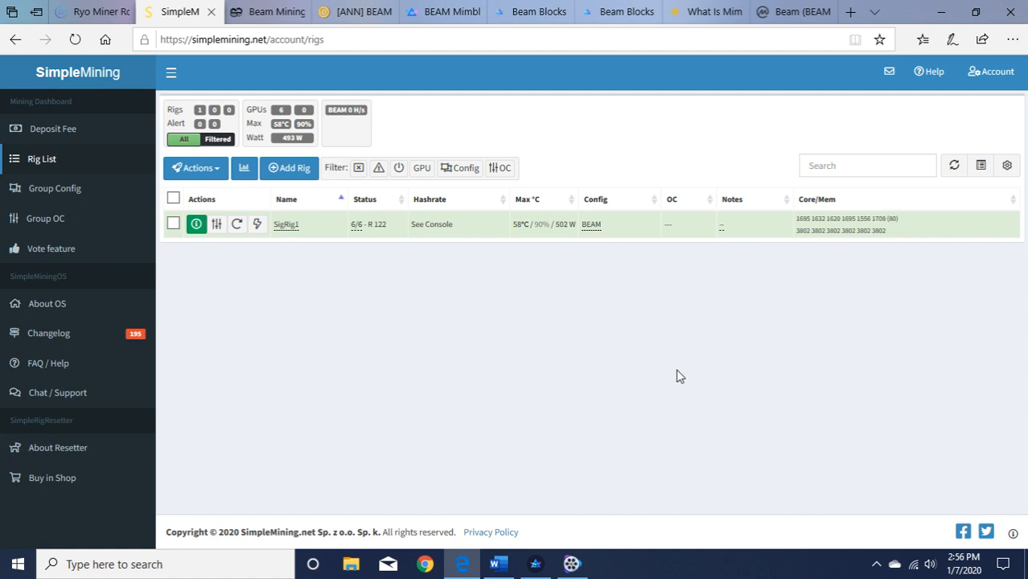
pyautogui.moveTo(704, 370)
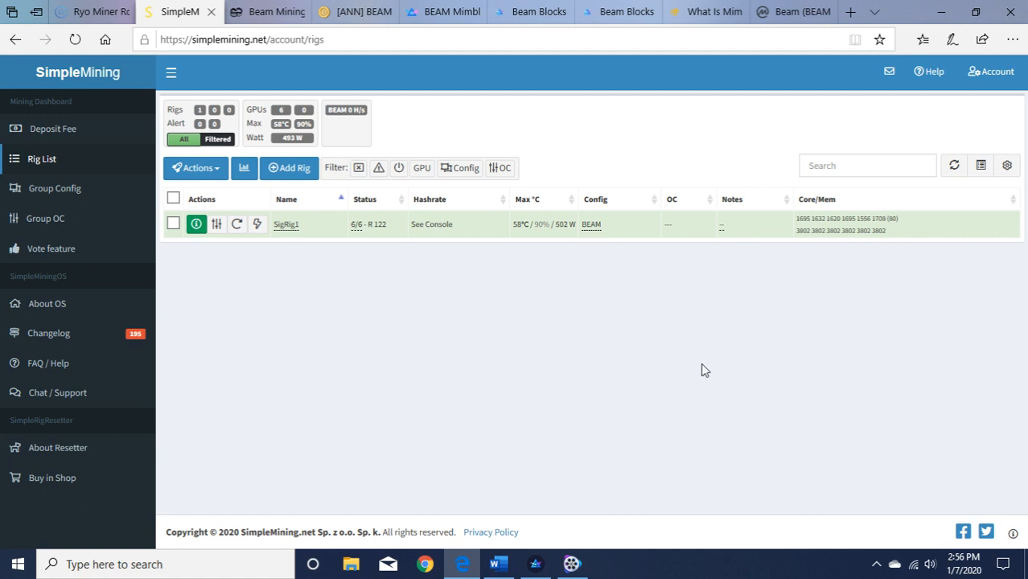
pyautogui.moveTo(649, 364)
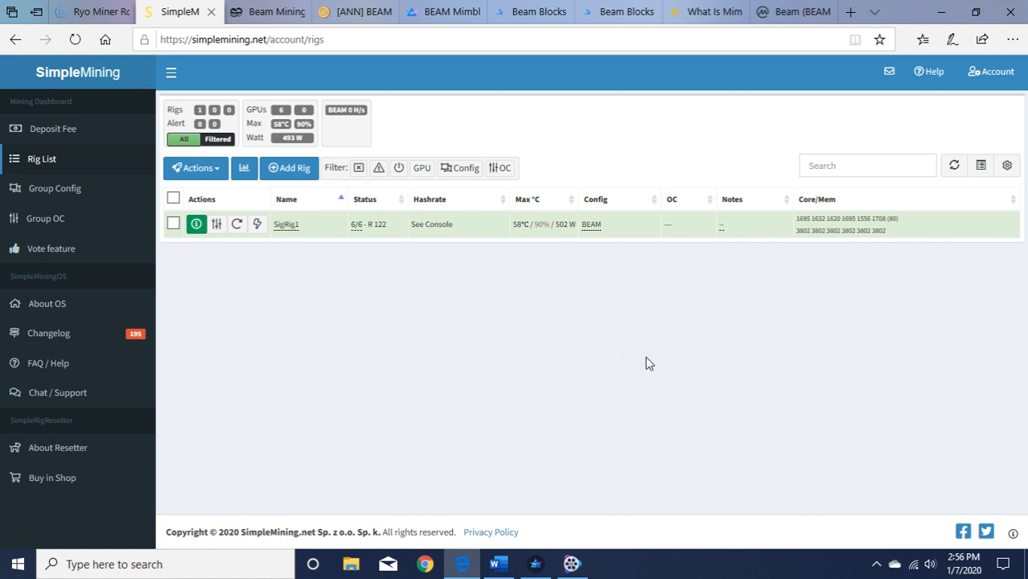
pyautogui.moveTo(502, 318)
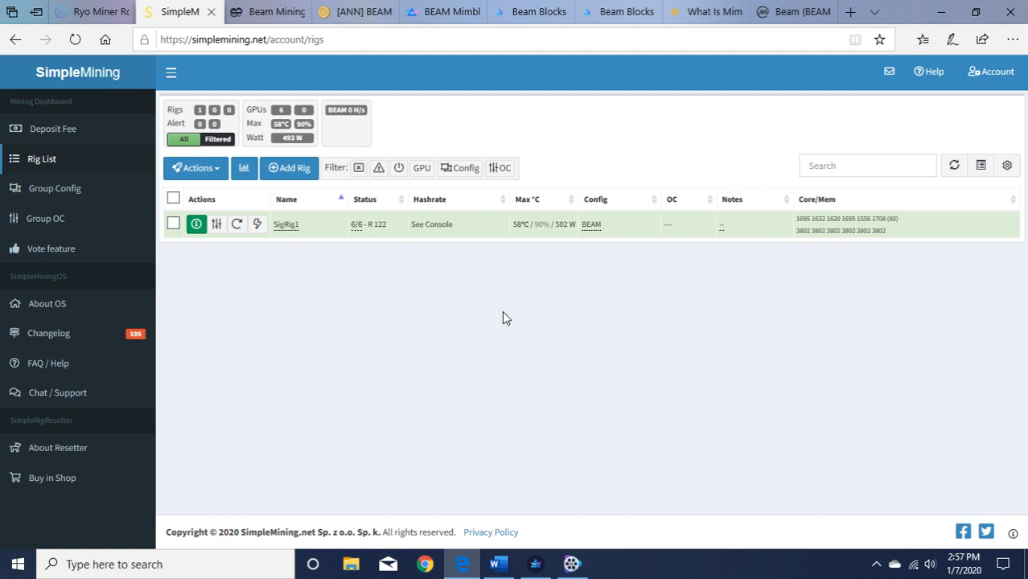
pyautogui.moveTo(646, 344)
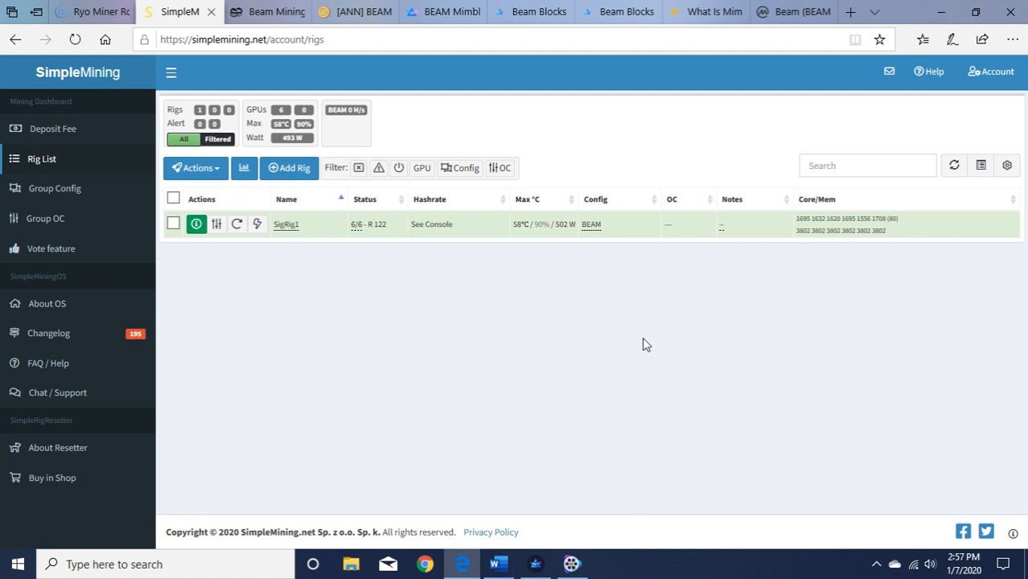
pyautogui.moveTo(590, 332)
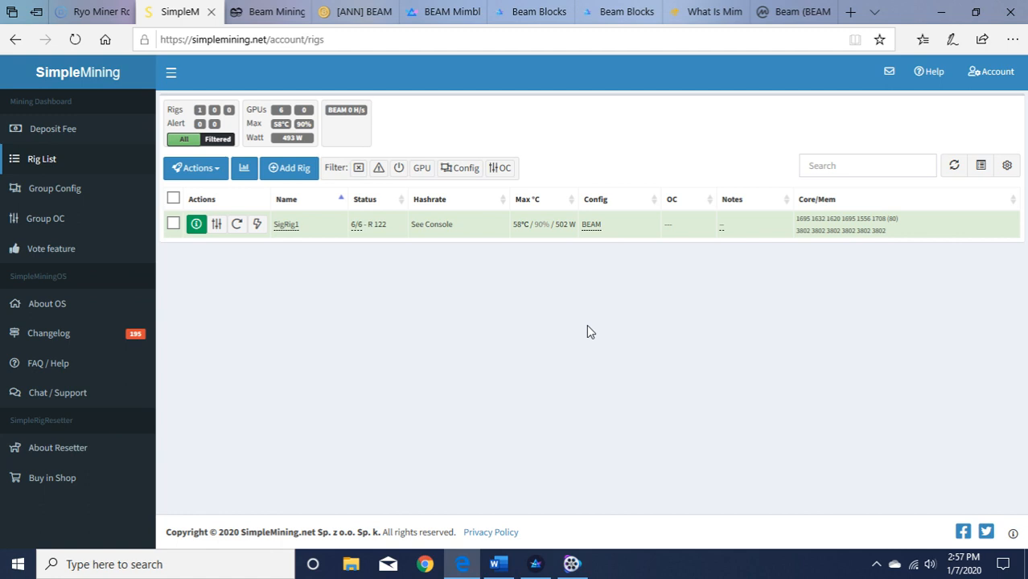